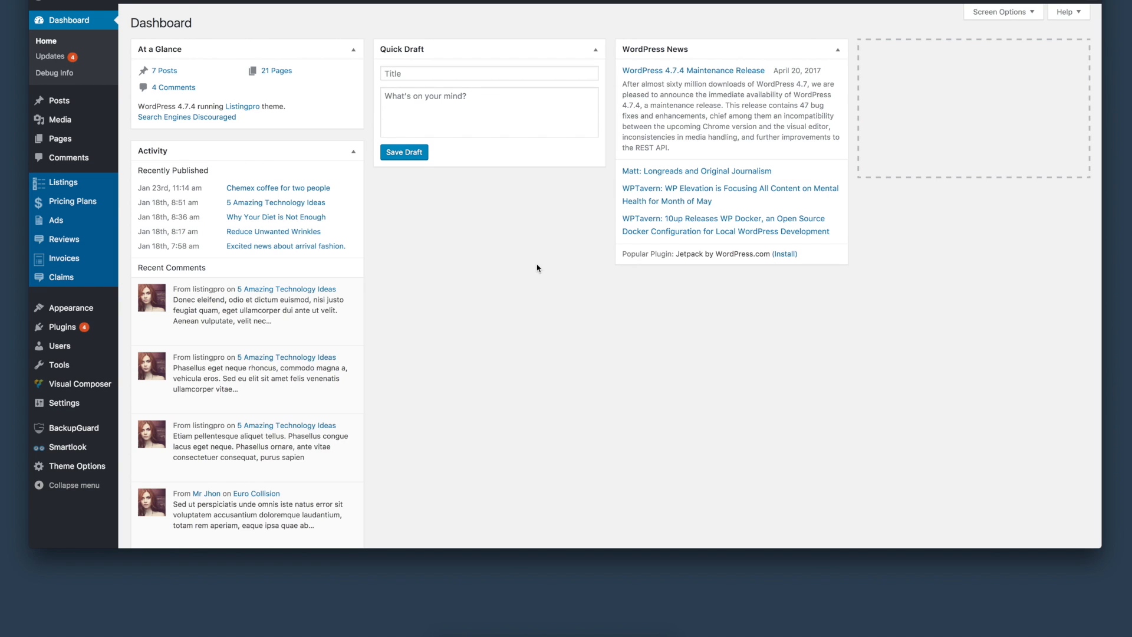
{"action": "mouse_move", "coordinate": [64, 182]}
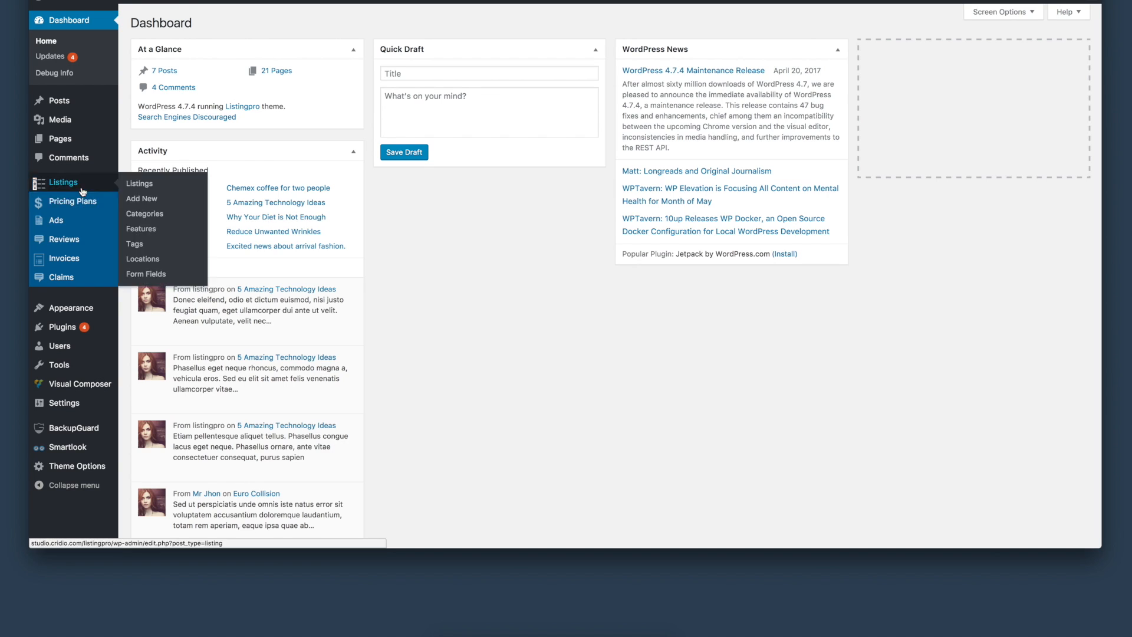
{"action": "mouse_move", "coordinate": [139, 186]}
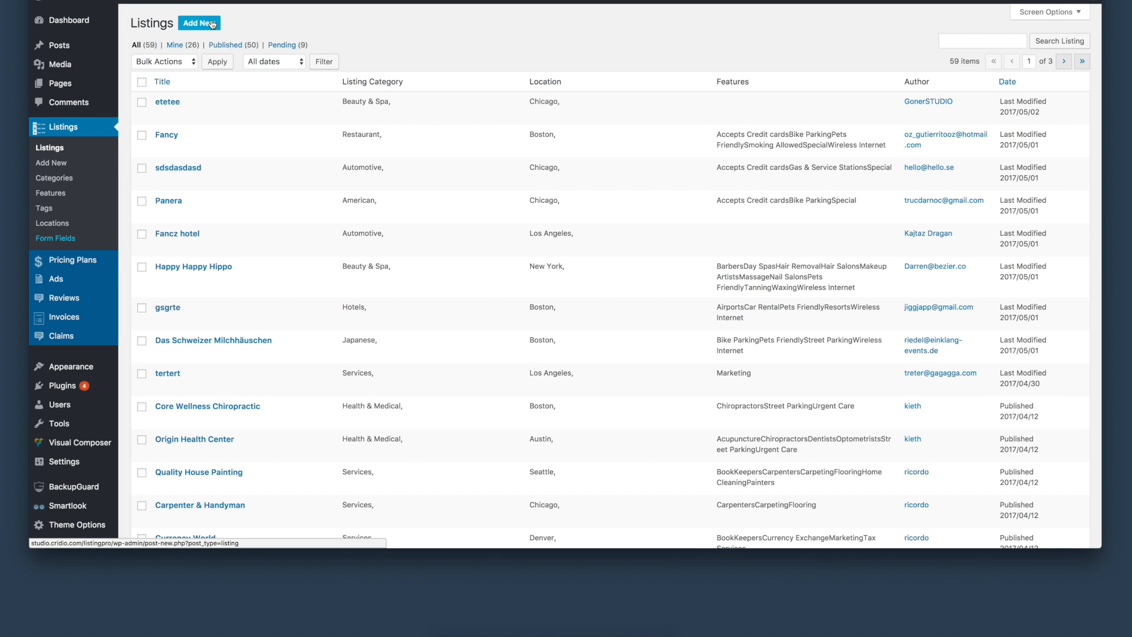
Scroll down through the listings table on the Listings page
{"action": "scroll", "scroll_direction": "down", "scroll_amount": 3}
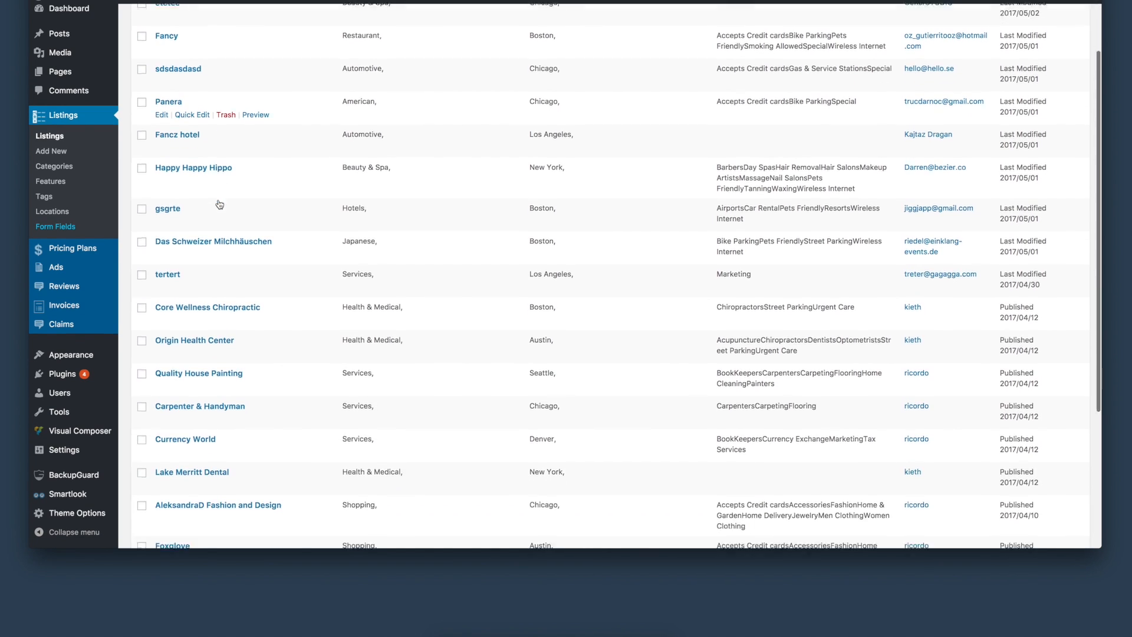
{"action": "scroll", "scroll_direction": "down", "scroll_amount": 3}
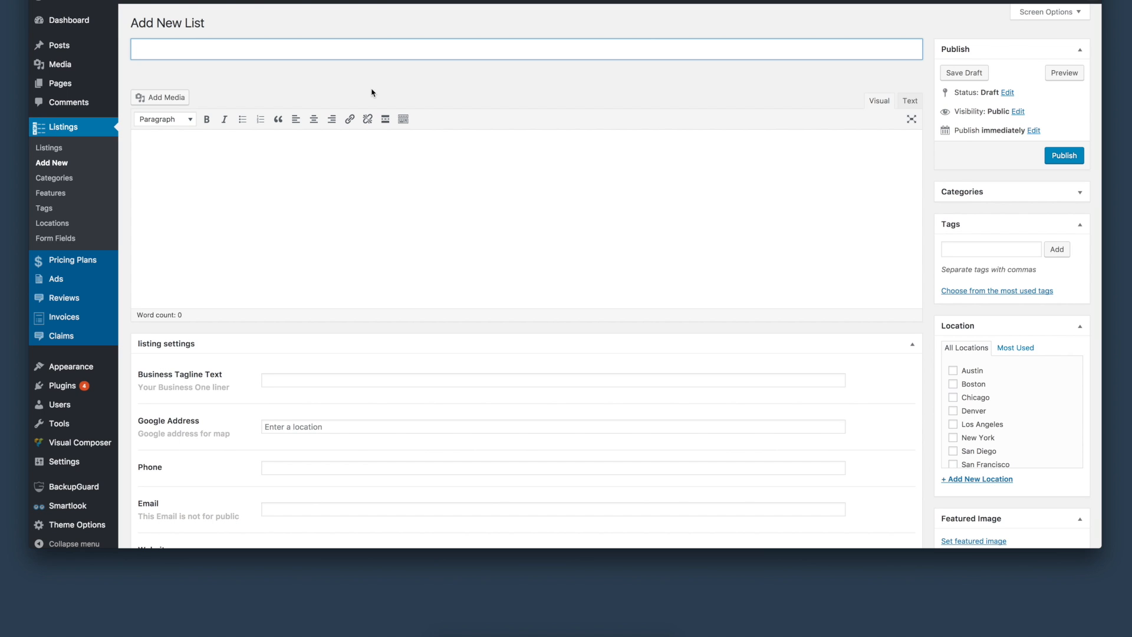
{"action": "mouse_move", "coordinate": [419, 100]}
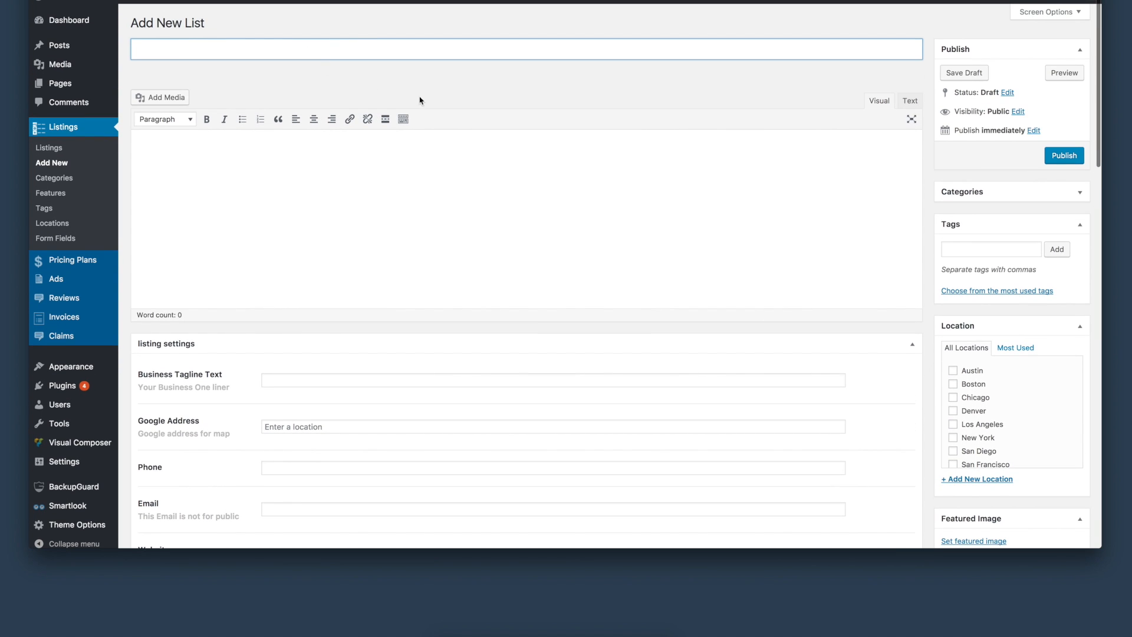
Enter 11 in the new listing's Google Address field and browse the remaining settings
{"action": "scroll", "scroll_direction": "down", "scroll_amount": 3}
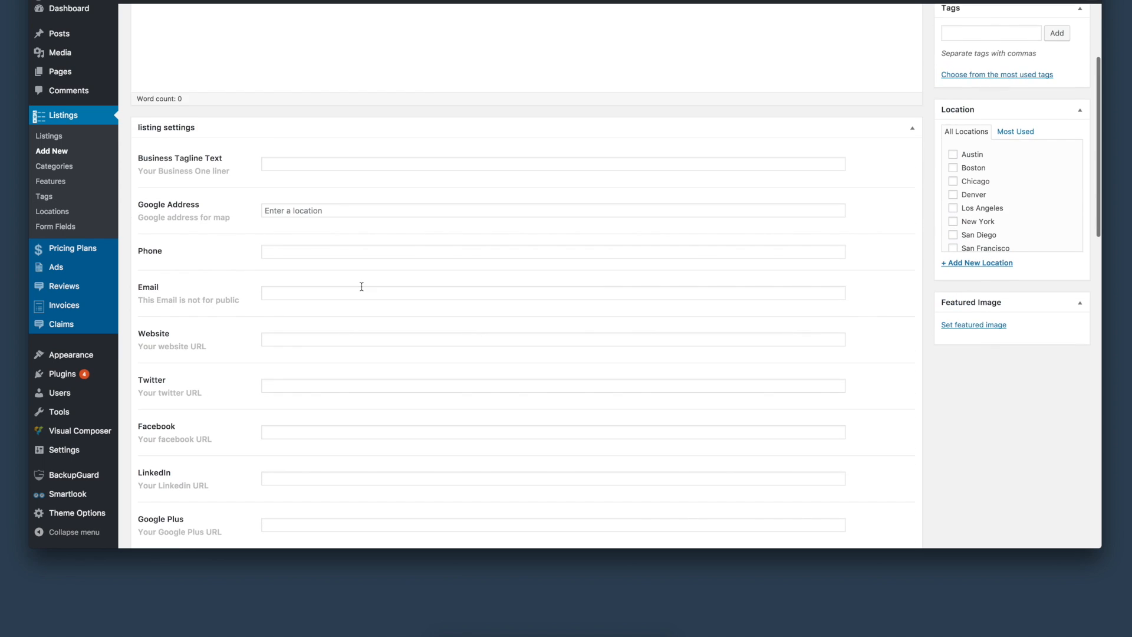
{"action": "scroll", "scroll_direction": "down", "scroll_amount": 3}
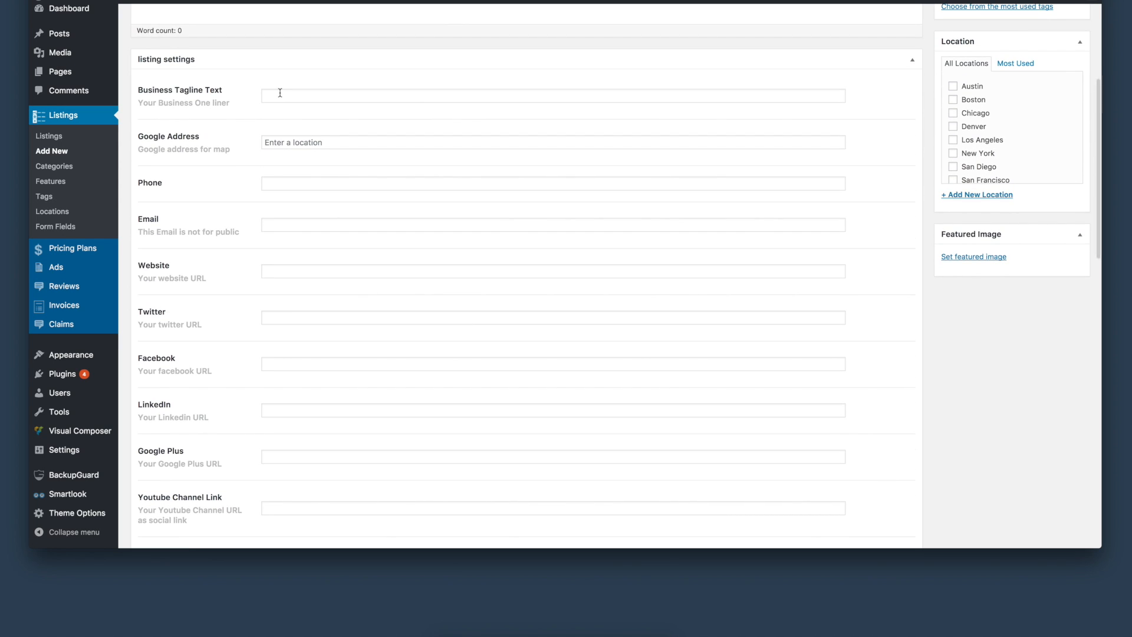
{"action": "scroll", "scroll_direction": "down", "scroll_amount": 3}
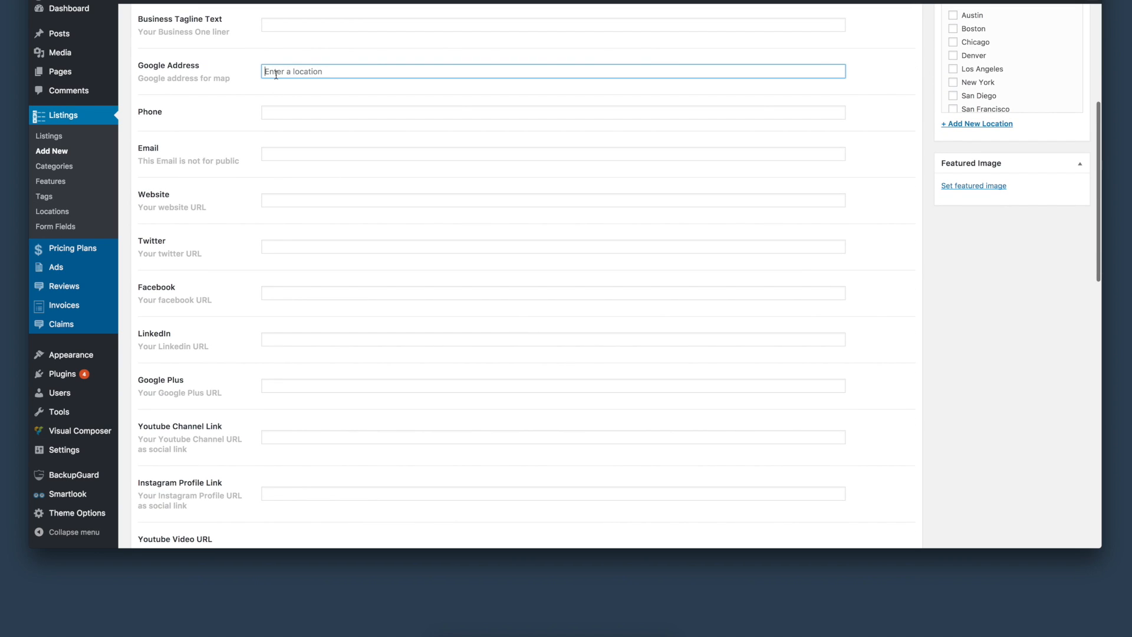
{"action": "type", "text": "11"}
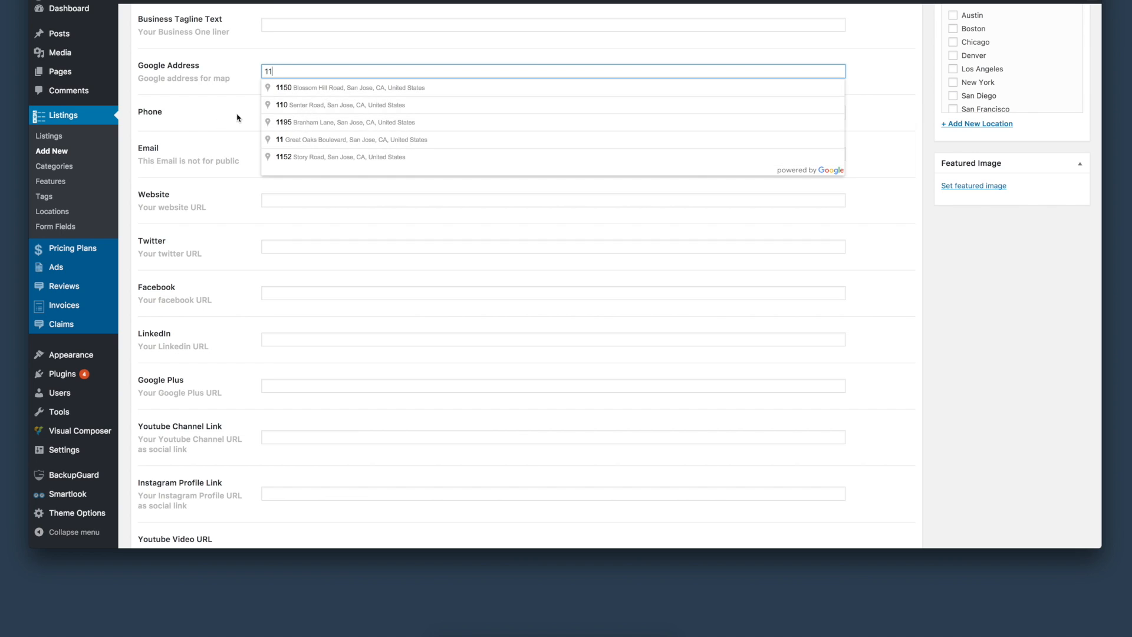
{"action": "mouse_move", "coordinate": [224, 115]}
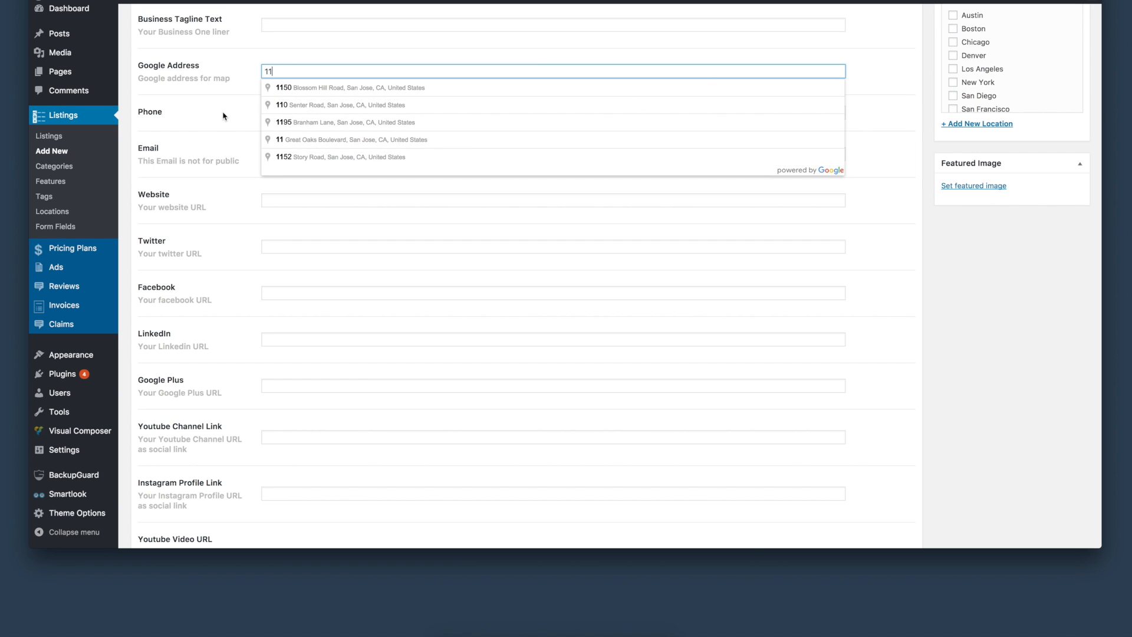
{"action": "scroll", "scroll_direction": "down", "scroll_amount": 3}
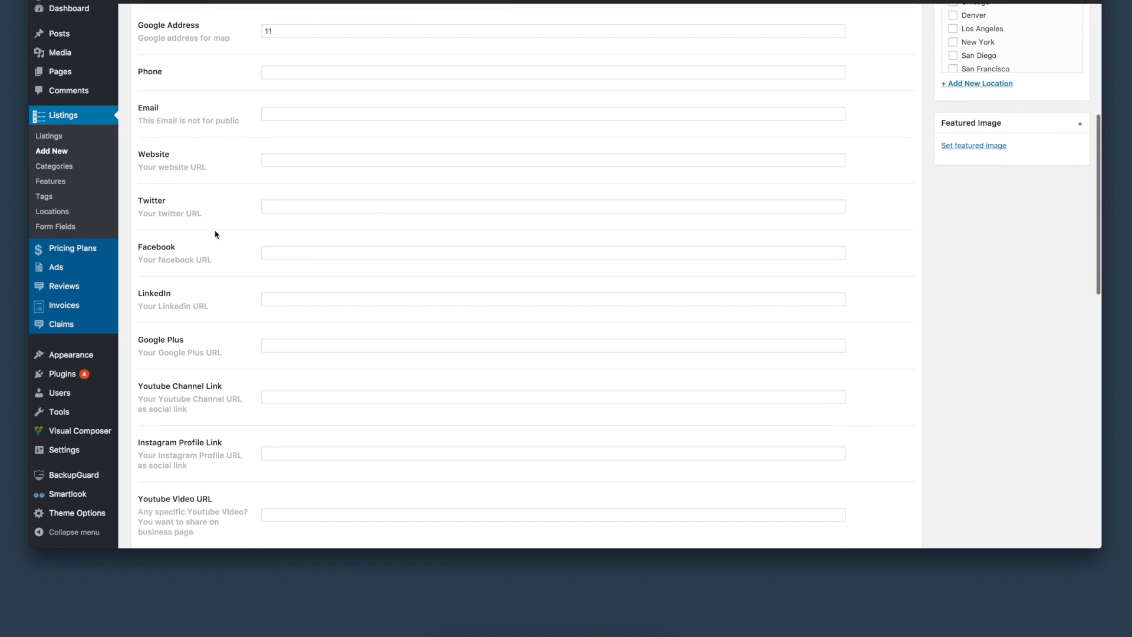
{"action": "scroll", "scroll_direction": "down", "scroll_amount": 3}
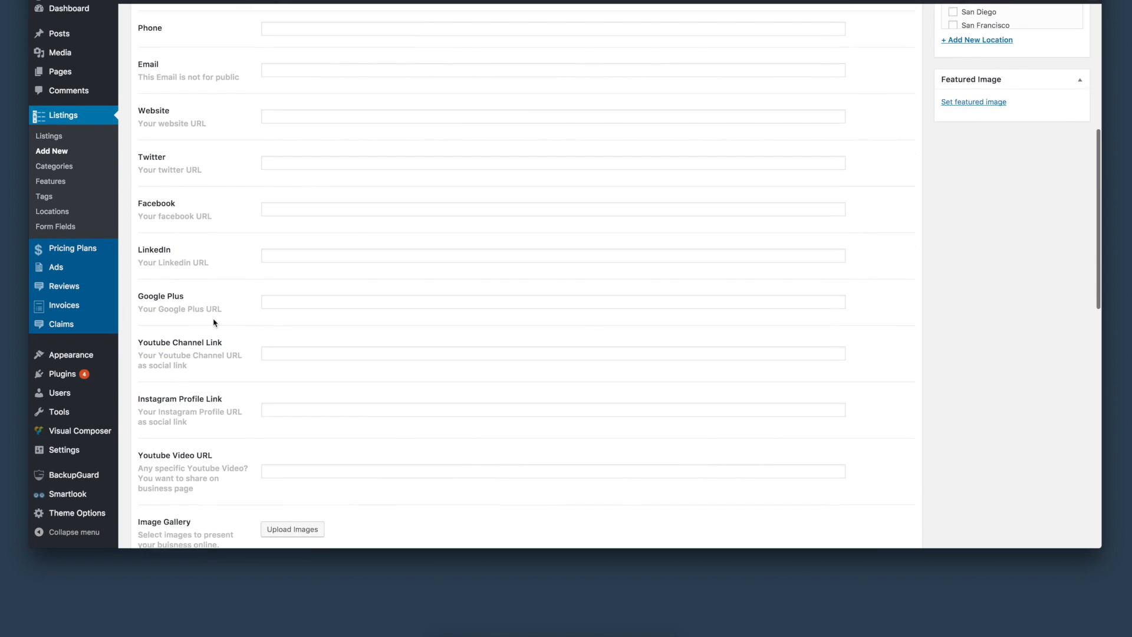
{"action": "scroll", "scroll_direction": "down", "scroll_amount": 3}
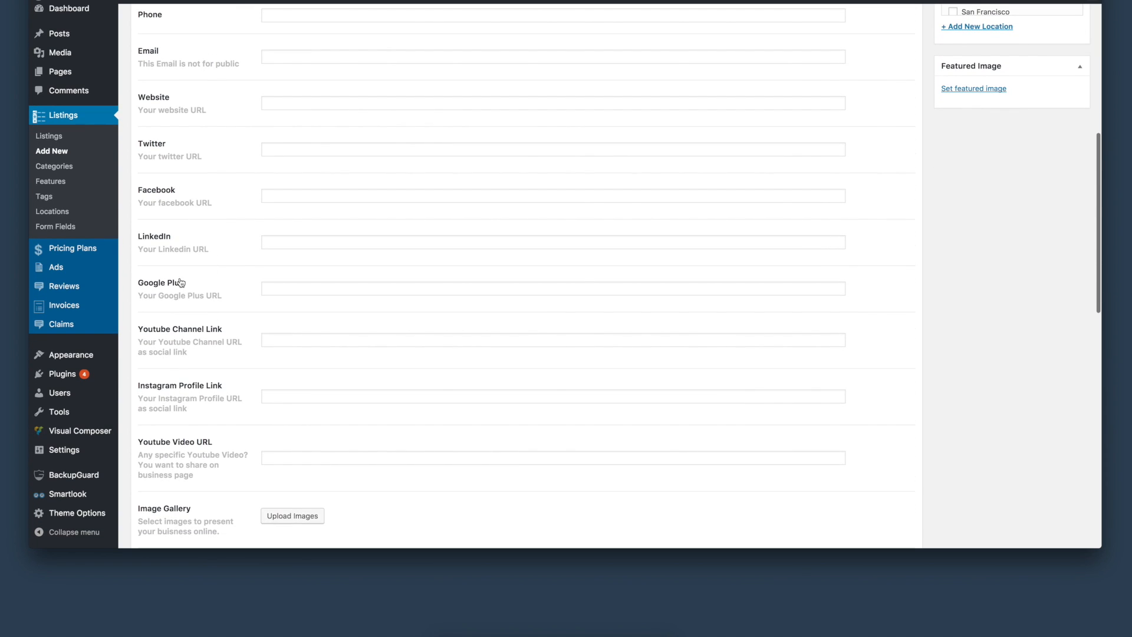
{"action": "mouse_move", "coordinate": [253, 215]}
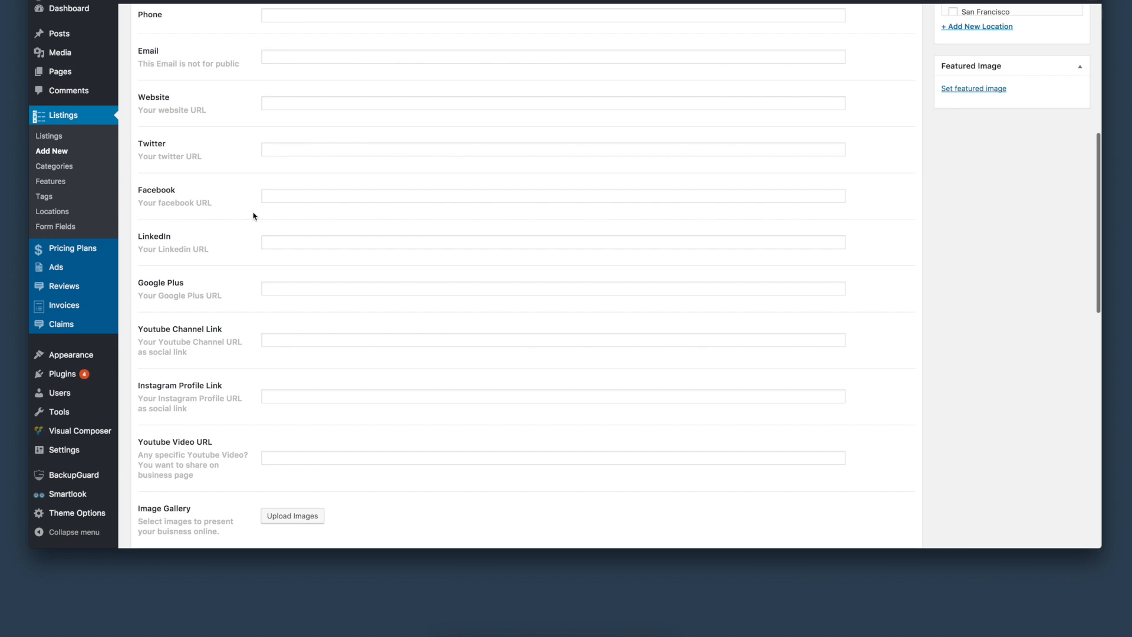
{"action": "scroll", "scroll_direction": "down", "scroll_amount": 3}
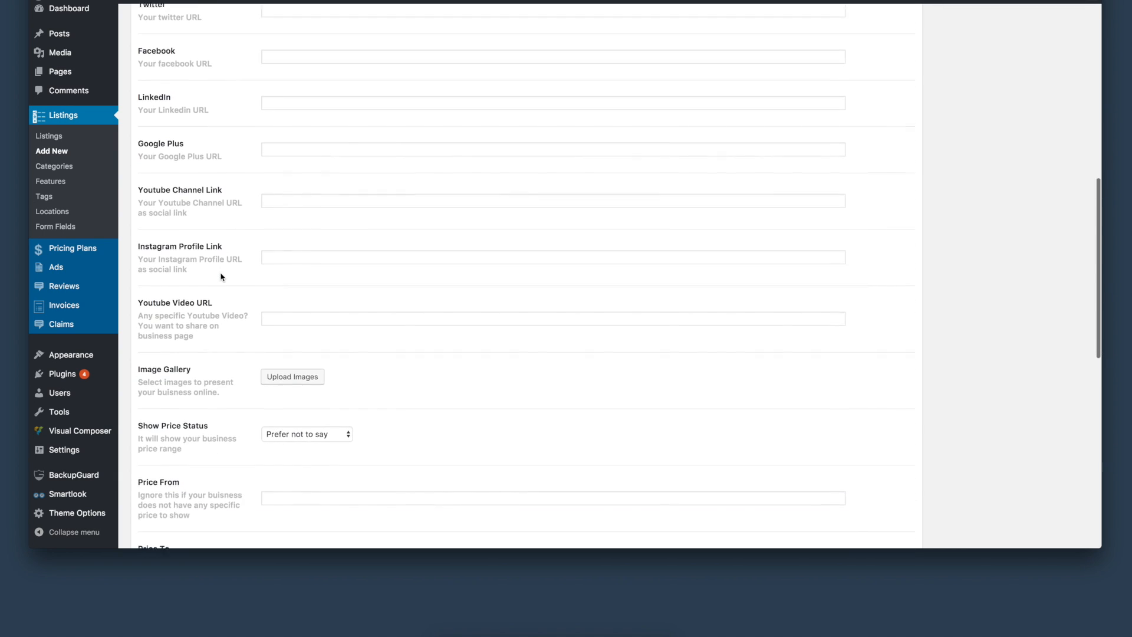
{"action": "scroll", "scroll_direction": "down", "scroll_amount": 3}
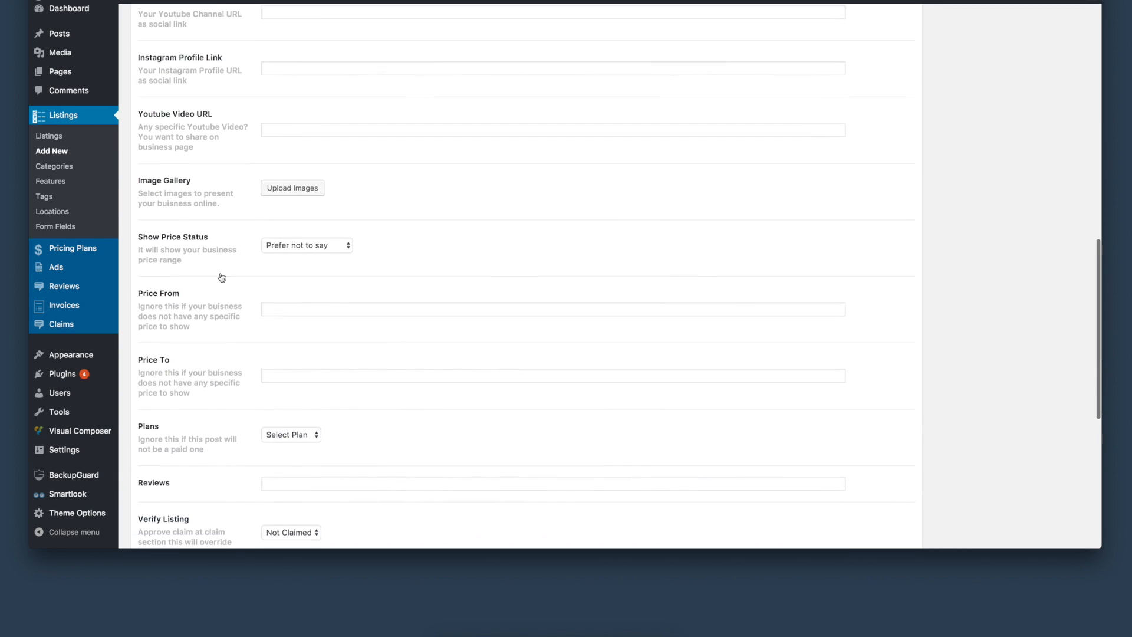
{"action": "left_click", "coordinate": [306, 245]}
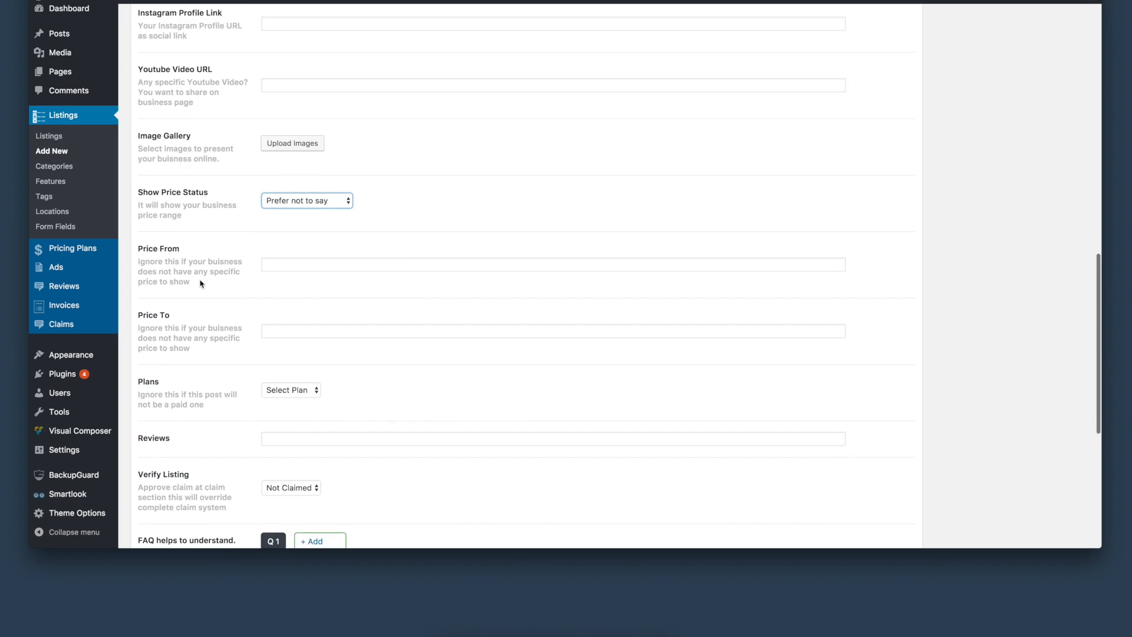
{"action": "left_click", "coordinate": [291, 390]}
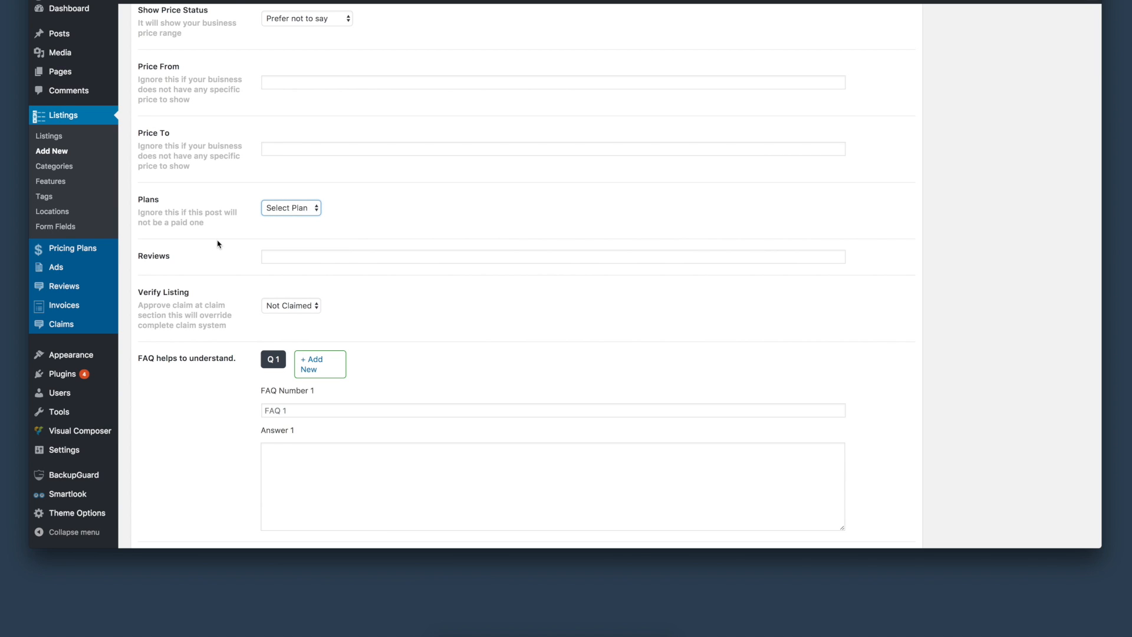
{"action": "scroll", "scroll_direction": "down", "scroll_amount": 3}
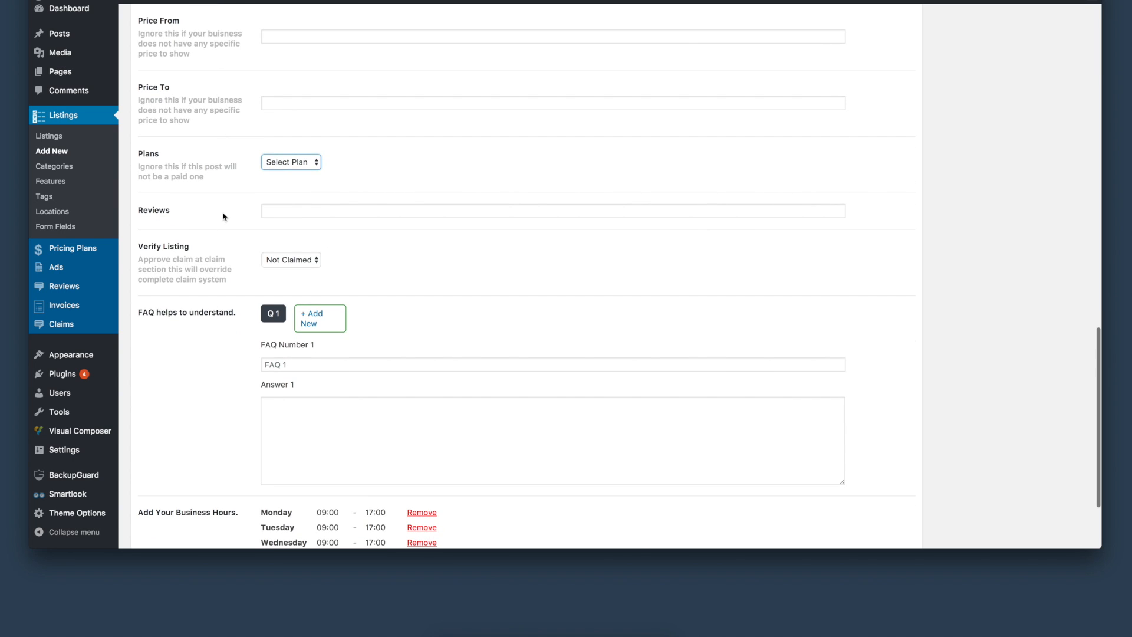
{"action": "scroll", "scroll_direction": "down", "scroll_amount": 3}
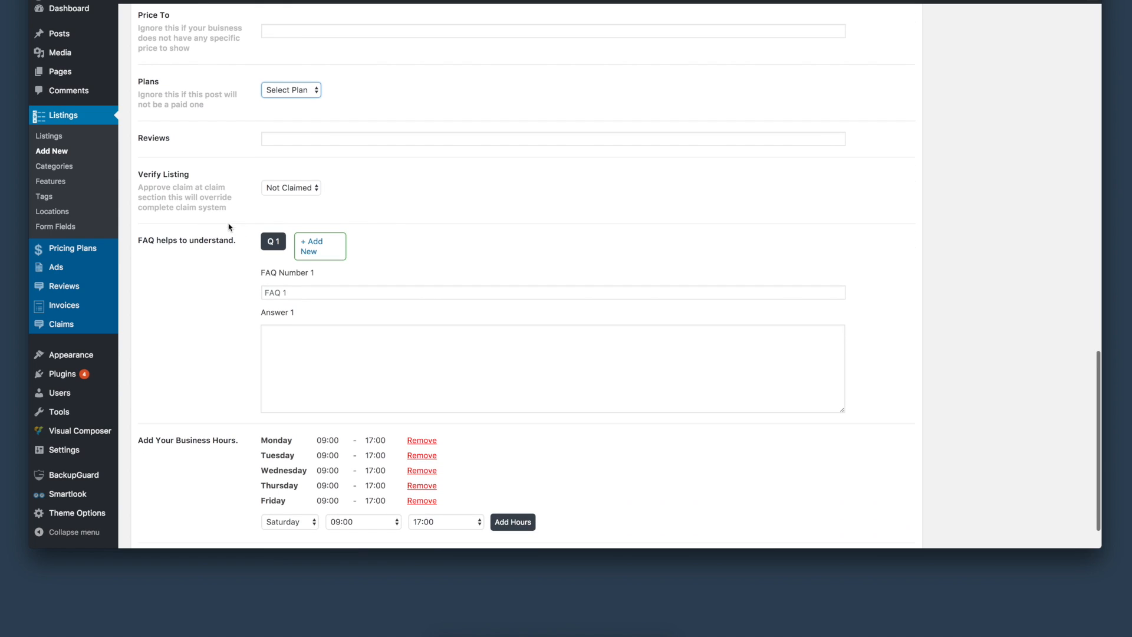
{"action": "left_click", "coordinate": [290, 187]}
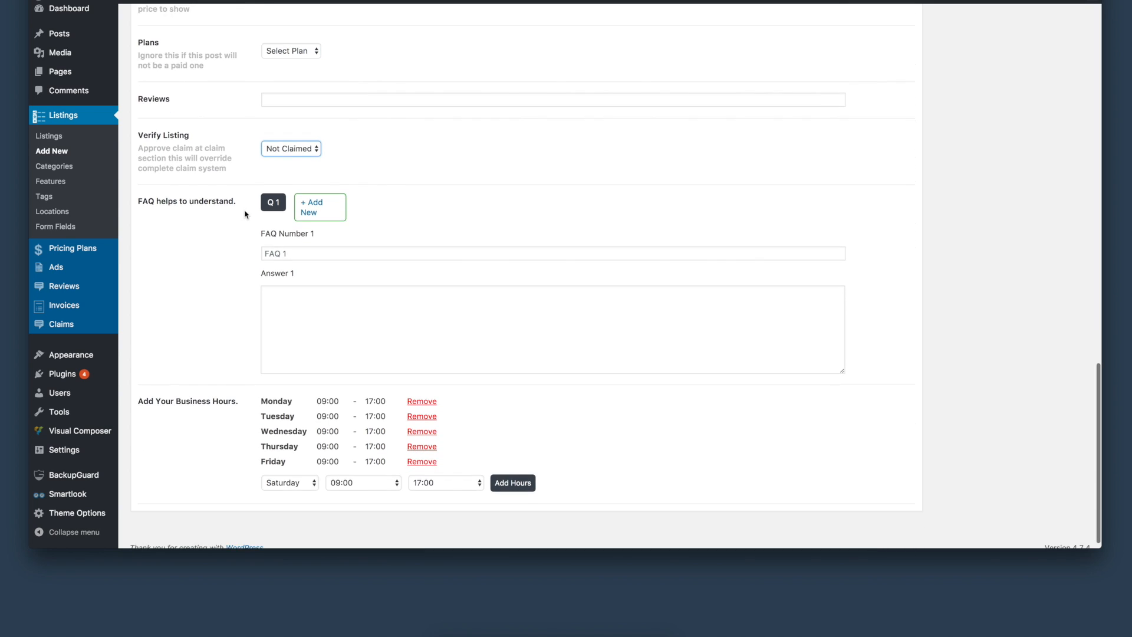
{"action": "scroll", "scroll_direction": "down", "scroll_amount": 3}
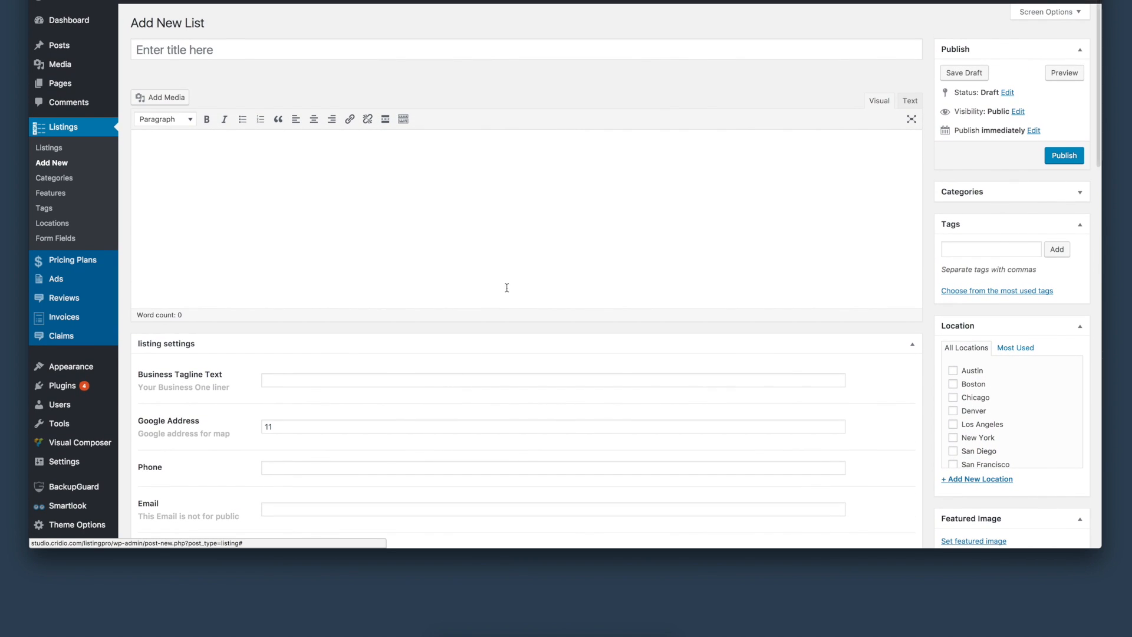
{"action": "scroll", "scroll_direction": "down", "scroll_amount": 3}
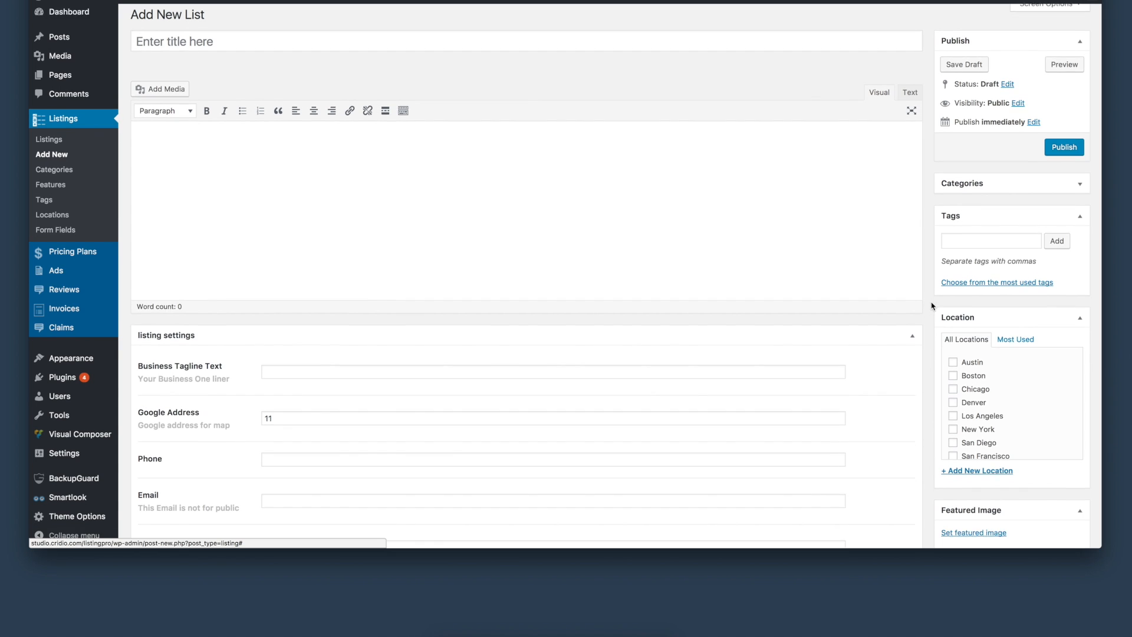
{"action": "scroll", "scroll_direction": "down", "scroll_amount": 3}
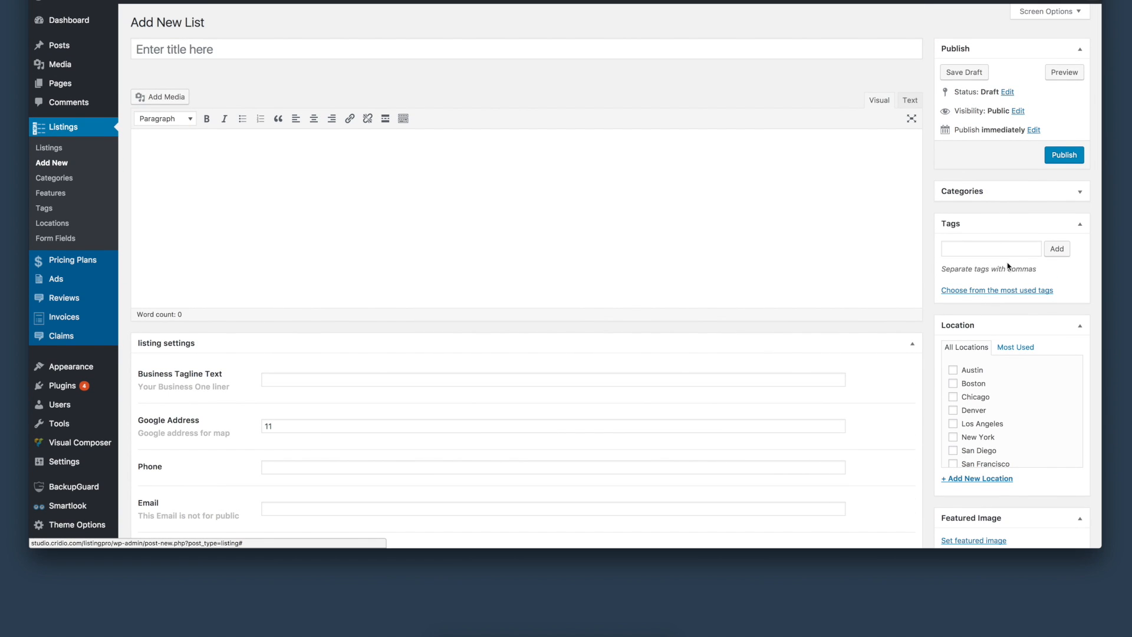
{"action": "scroll", "scroll_direction": "down", "scroll_amount": 3}
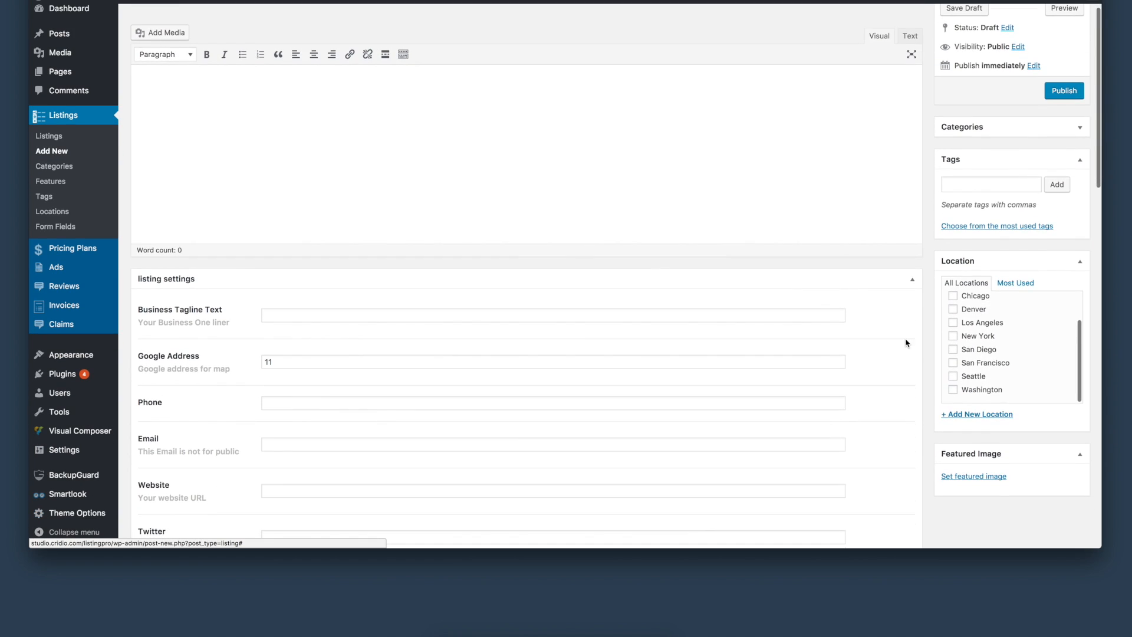
{"action": "scroll", "scroll_direction": "down", "scroll_amount": 3}
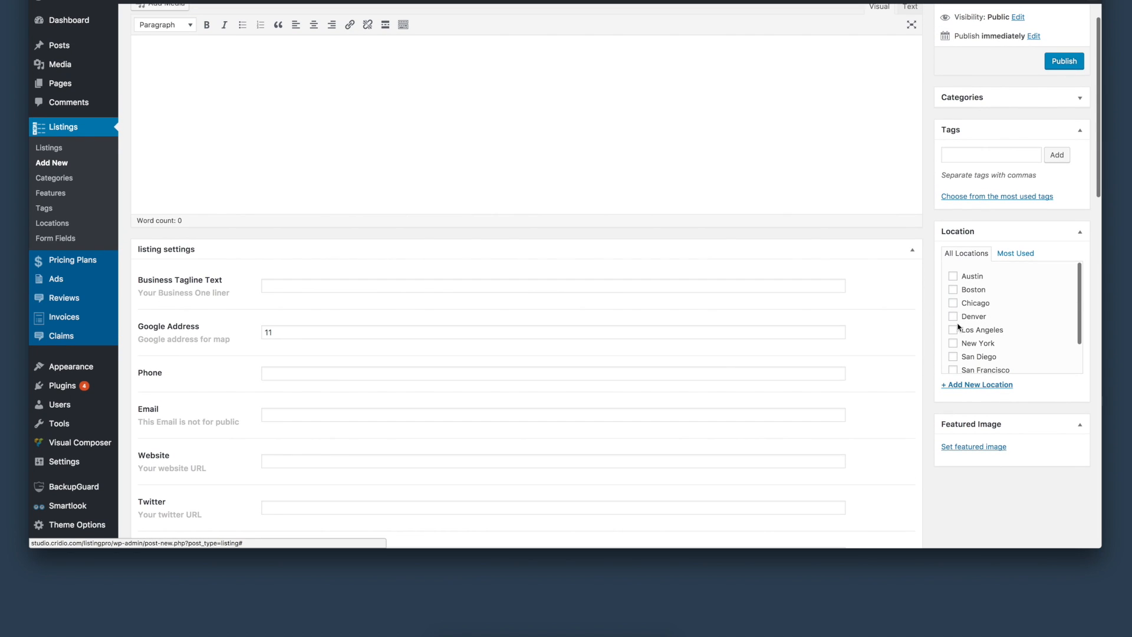
{"action": "scroll", "scroll_direction": "down", "scroll_amount": 3}
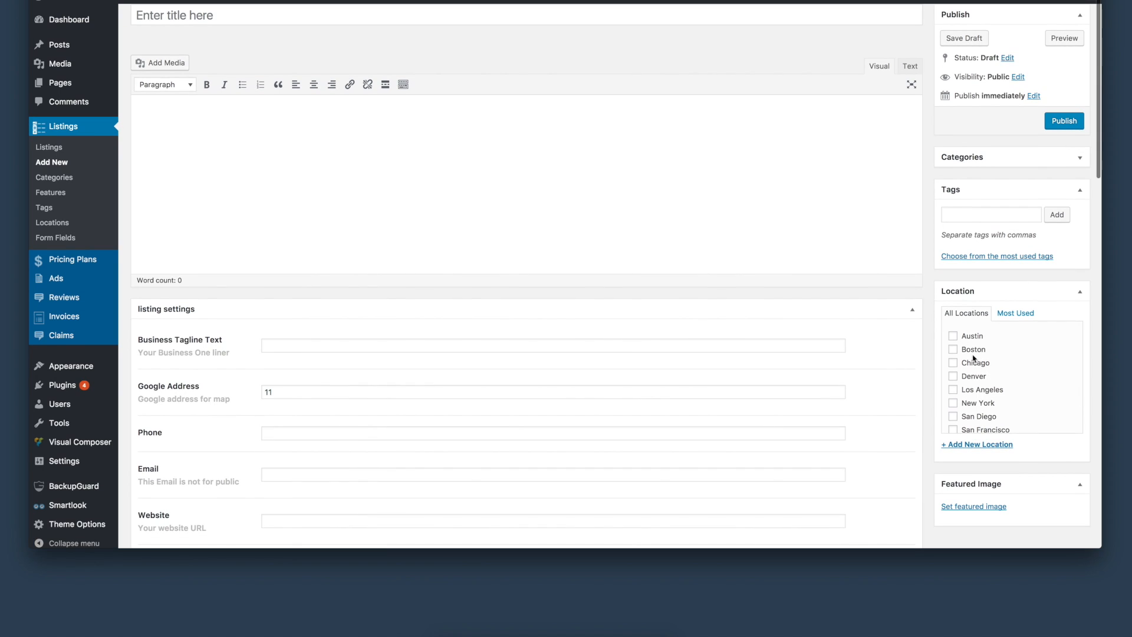
Try Real Estate, Arts & Entertainment and Restaurant categories, finishing with only Health & Medical ticked
{"action": "left_click", "coordinate": [1080, 157]}
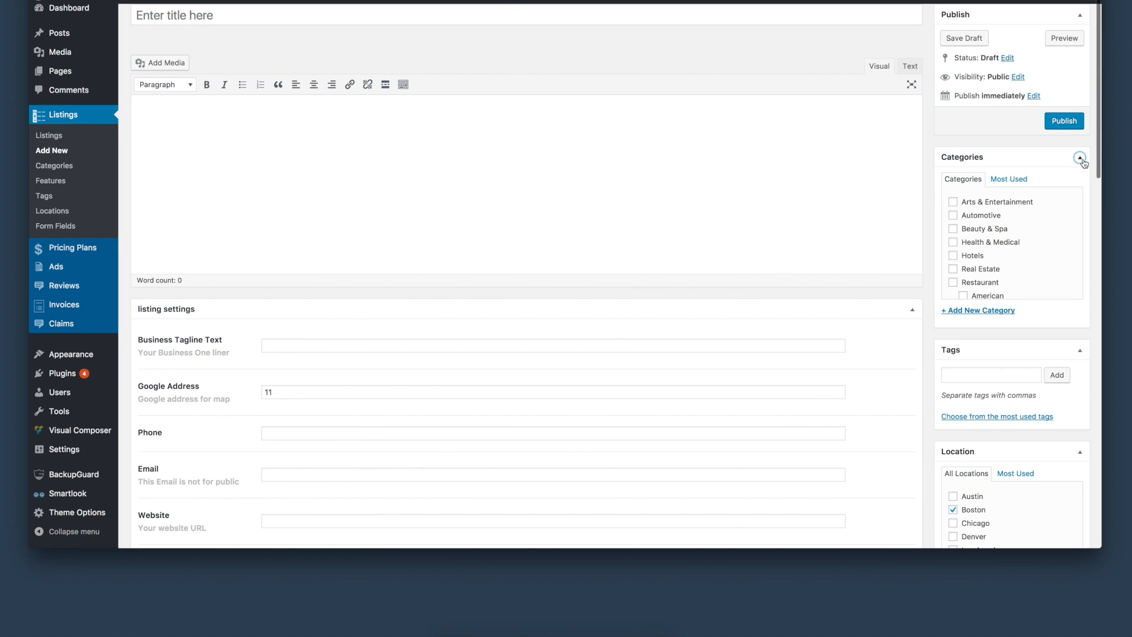
{"action": "scroll", "scroll_direction": "down", "scroll_amount": 3}
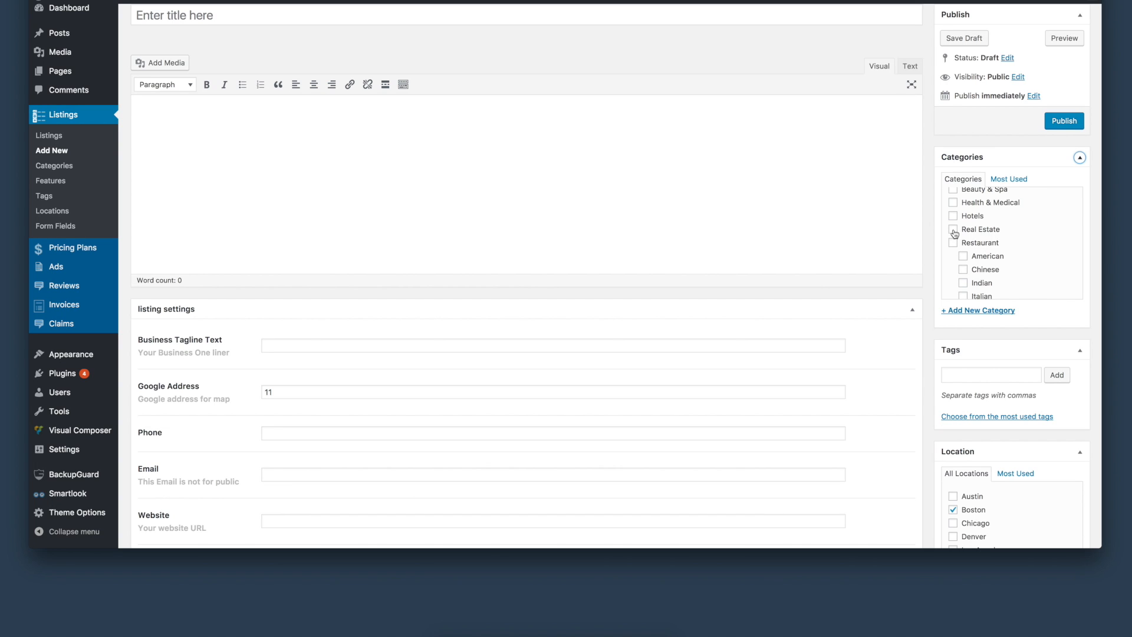
{"action": "left_click", "coordinate": [953, 229]}
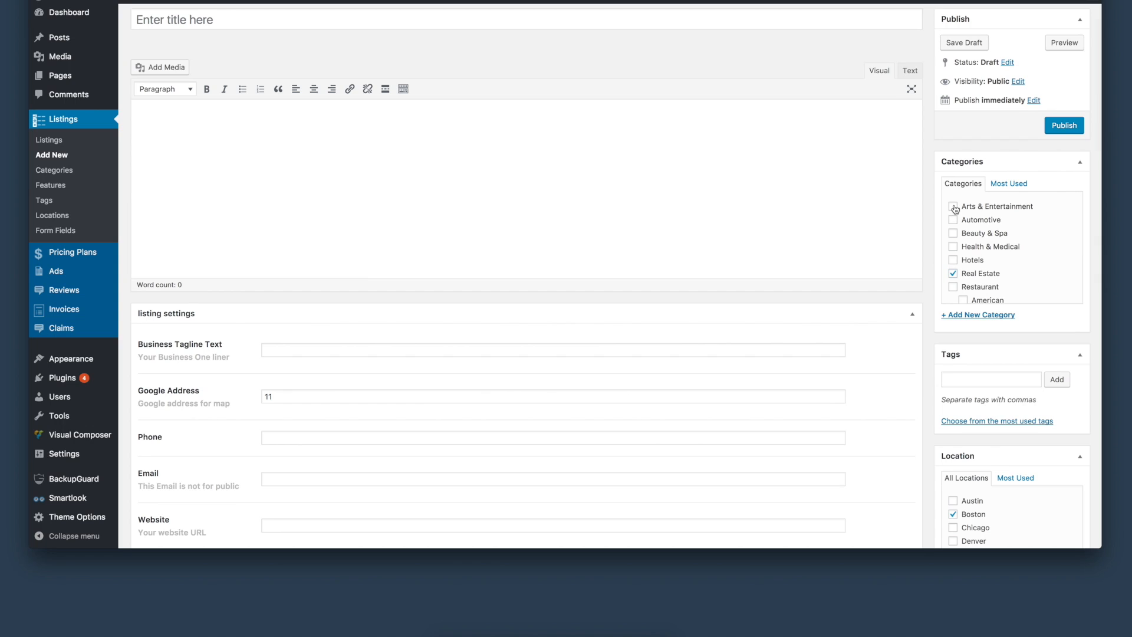
{"action": "left_click", "coordinate": [953, 206]}
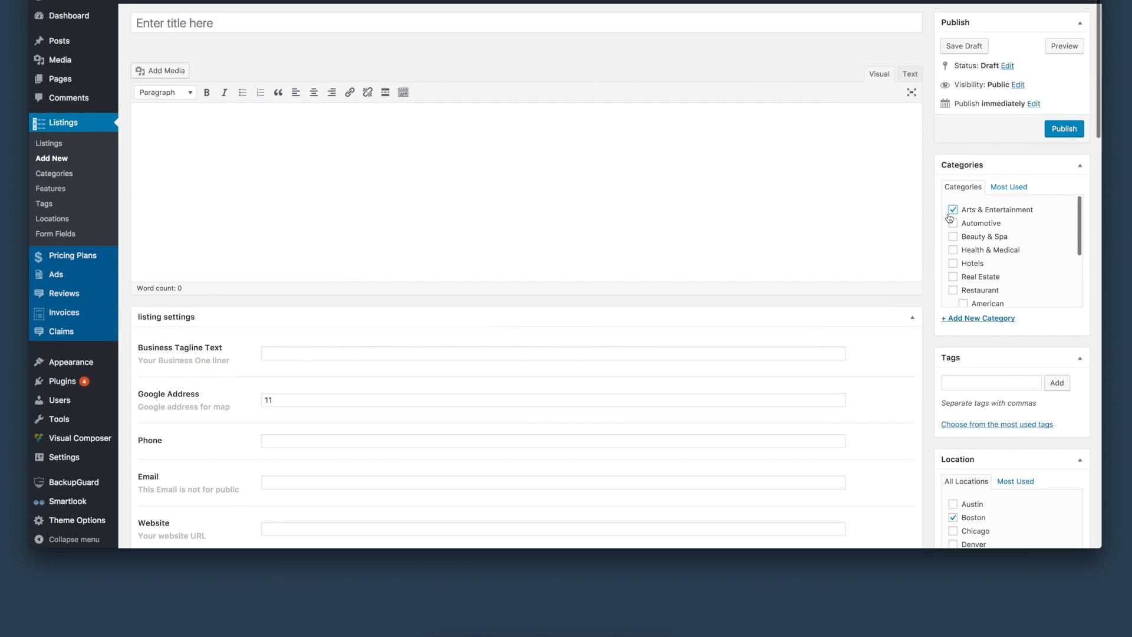
{"action": "left_click", "coordinate": [953, 236]}
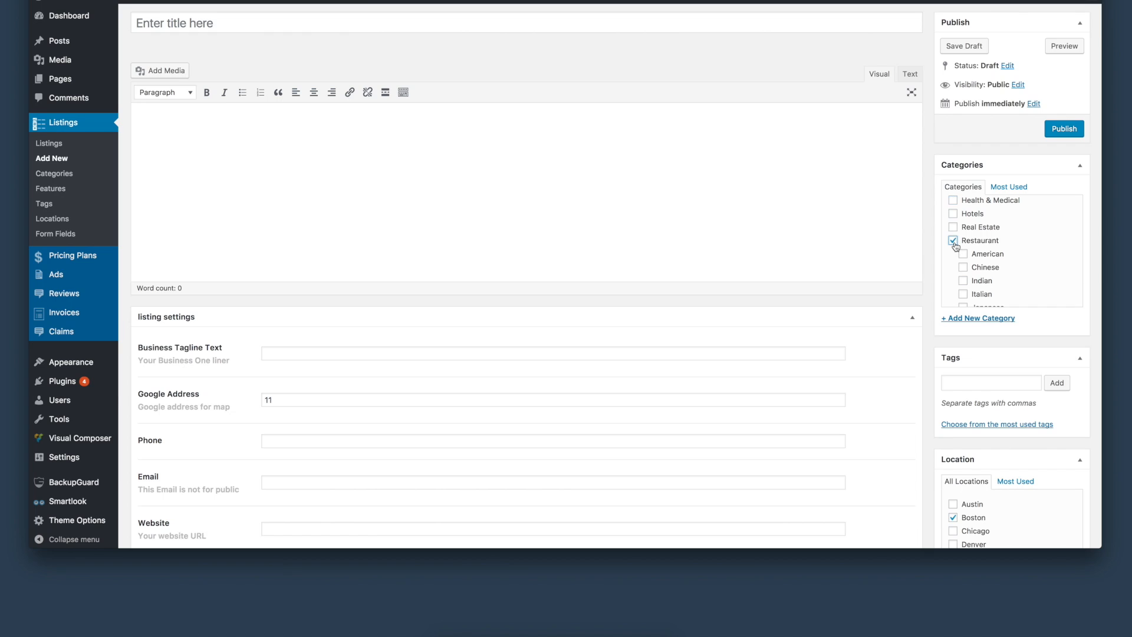
{"action": "left_click", "coordinate": [963, 267]}
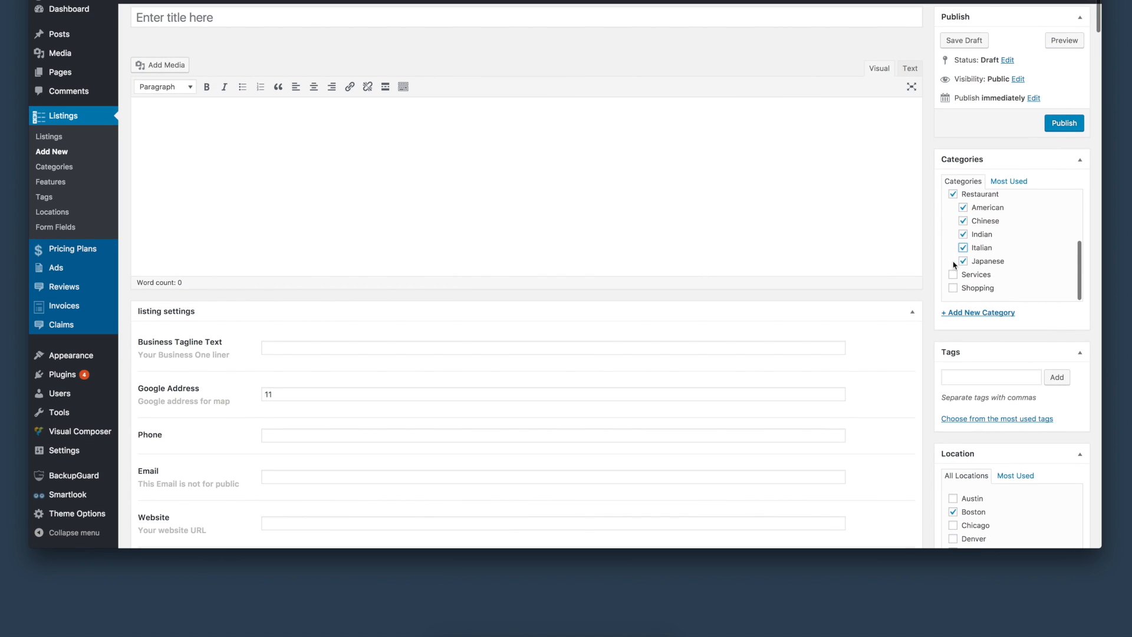
{"action": "left_click", "coordinate": [963, 261]}
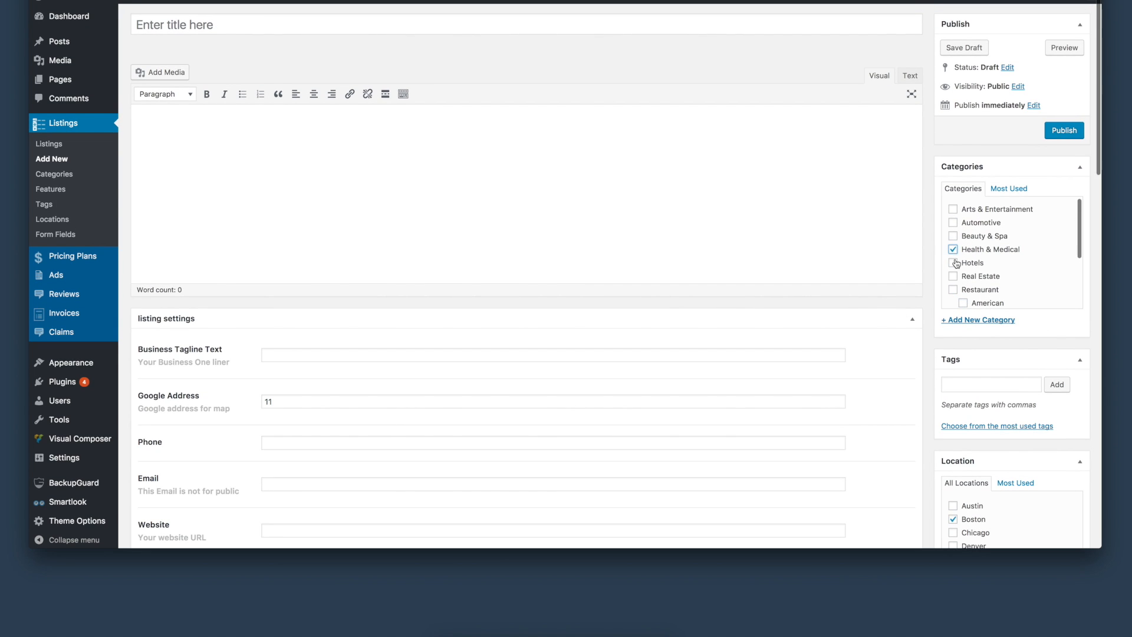
{"action": "left_click", "coordinate": [953, 262]}
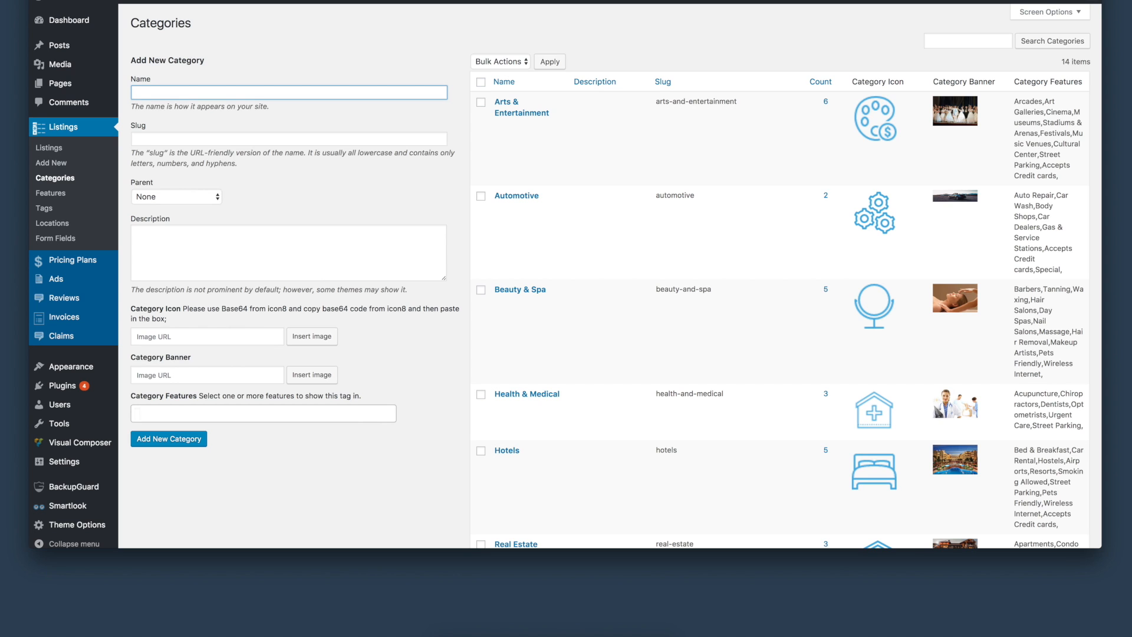
{"action": "mouse_move", "coordinate": [354, 166]}
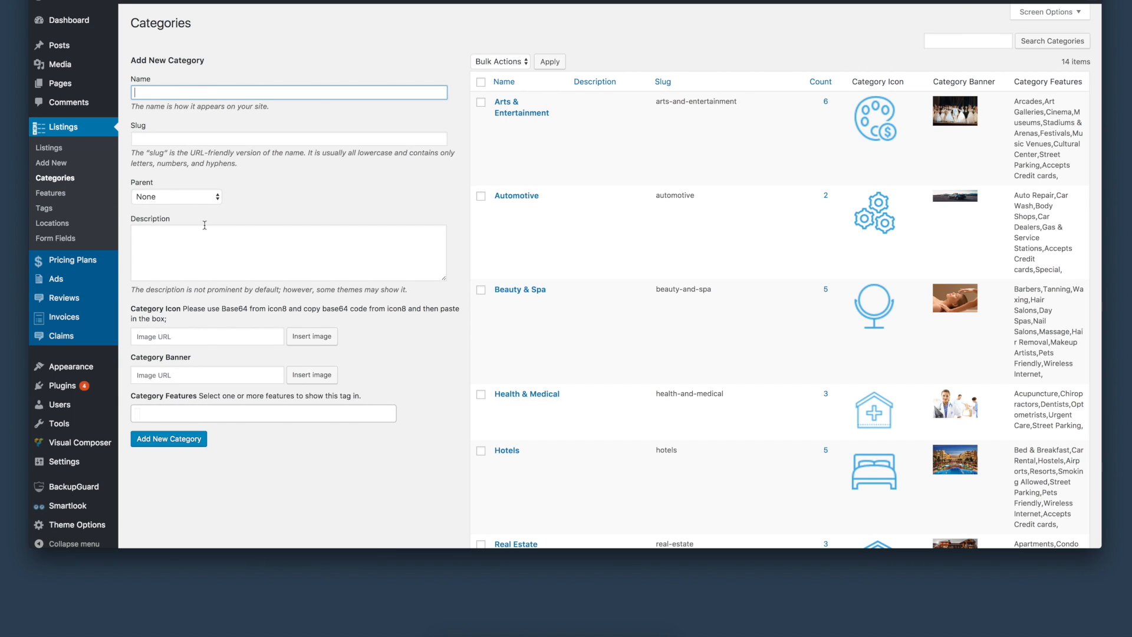
{"action": "mouse_move", "coordinate": [202, 179]}
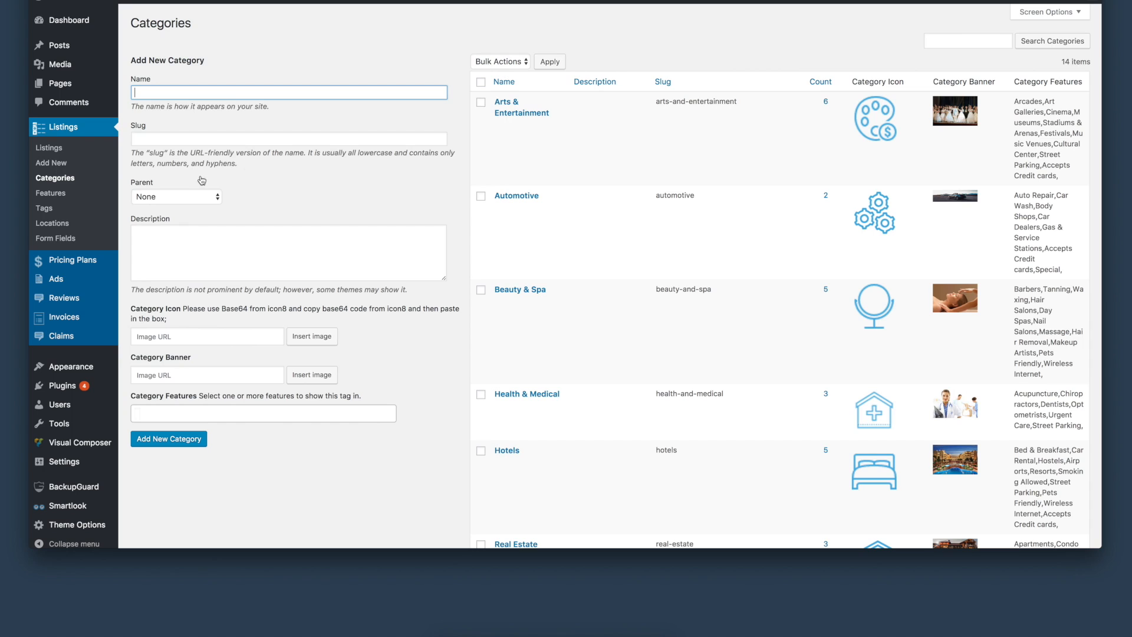
Keep the new category's parent as None and add Books and Car Dealers as features
{"action": "left_click", "coordinate": [176, 197]}
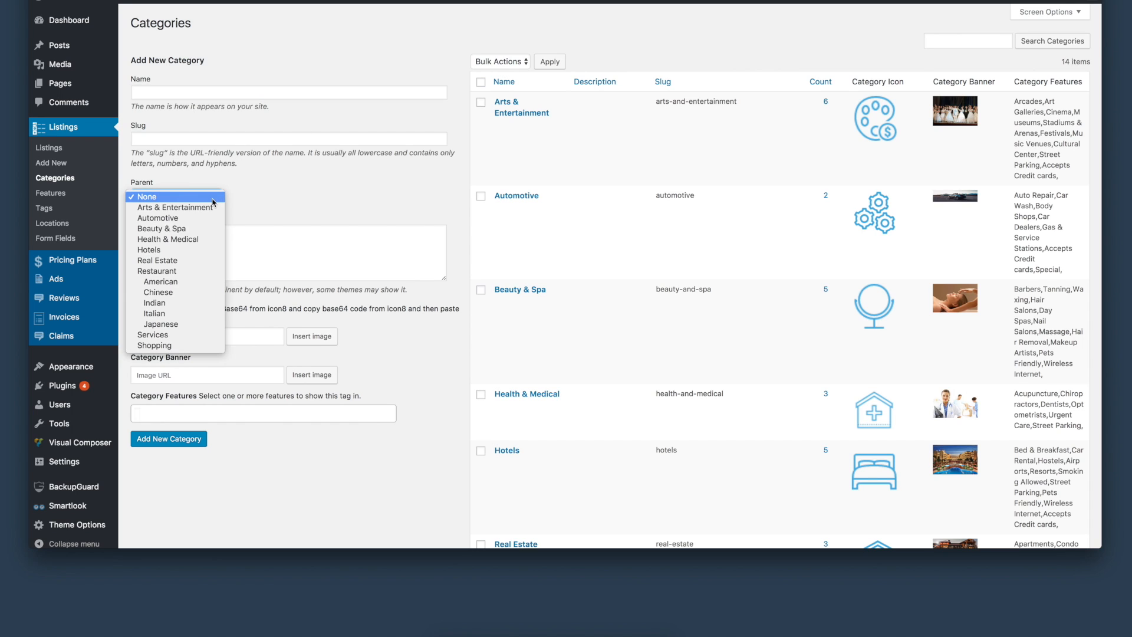
{"action": "left_click", "coordinate": [176, 195]}
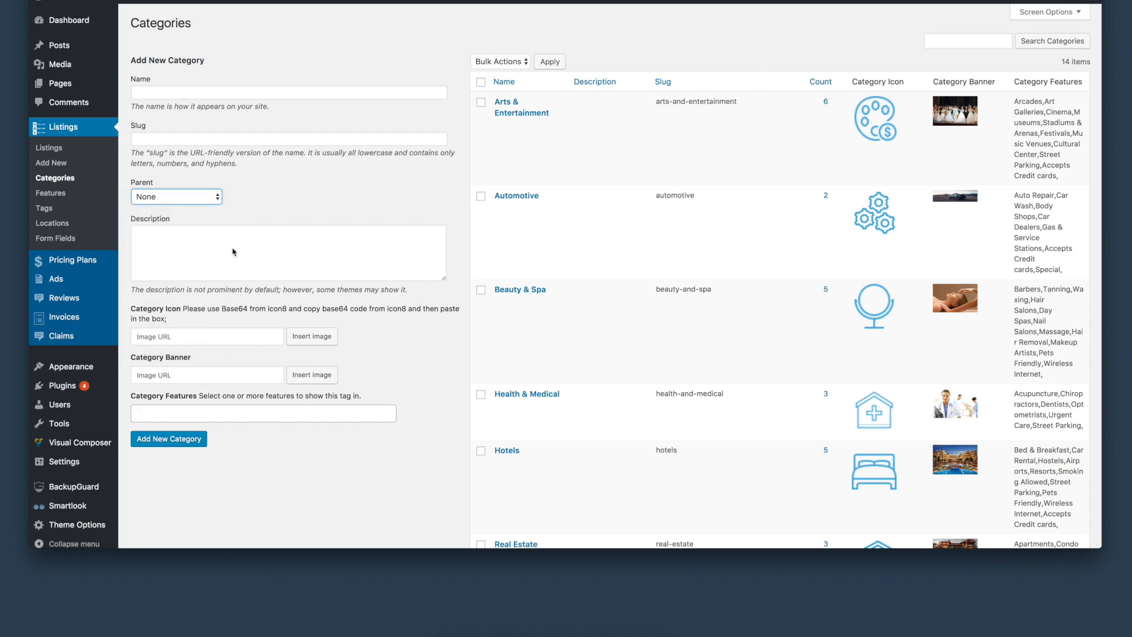
{"action": "mouse_move", "coordinate": [215, 355]}
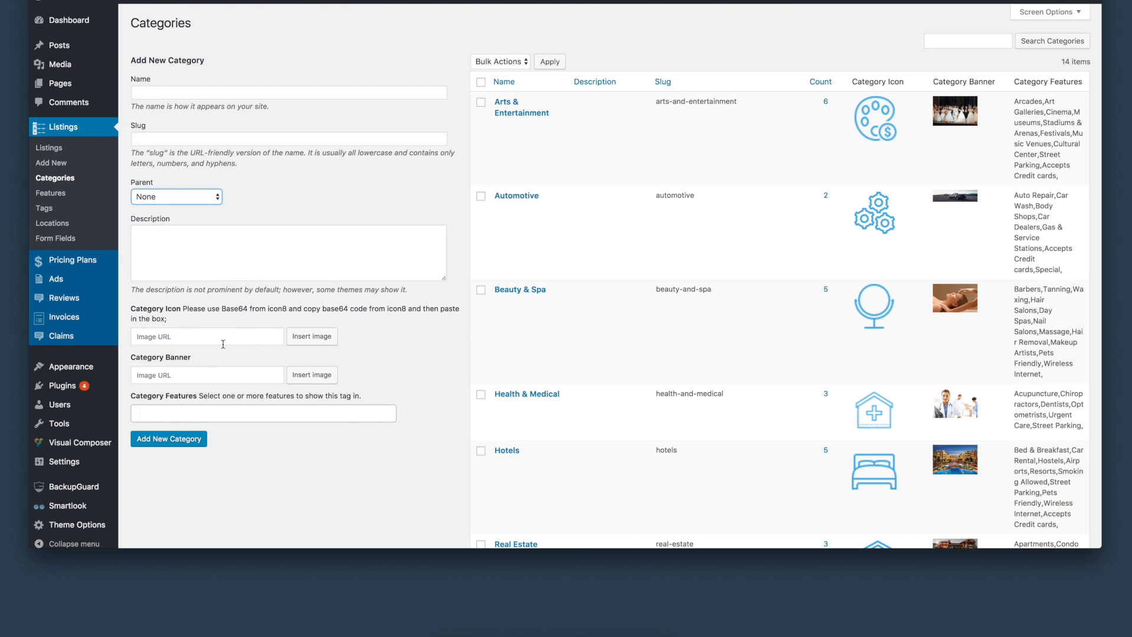
{"action": "mouse_move", "coordinate": [231, 375]}
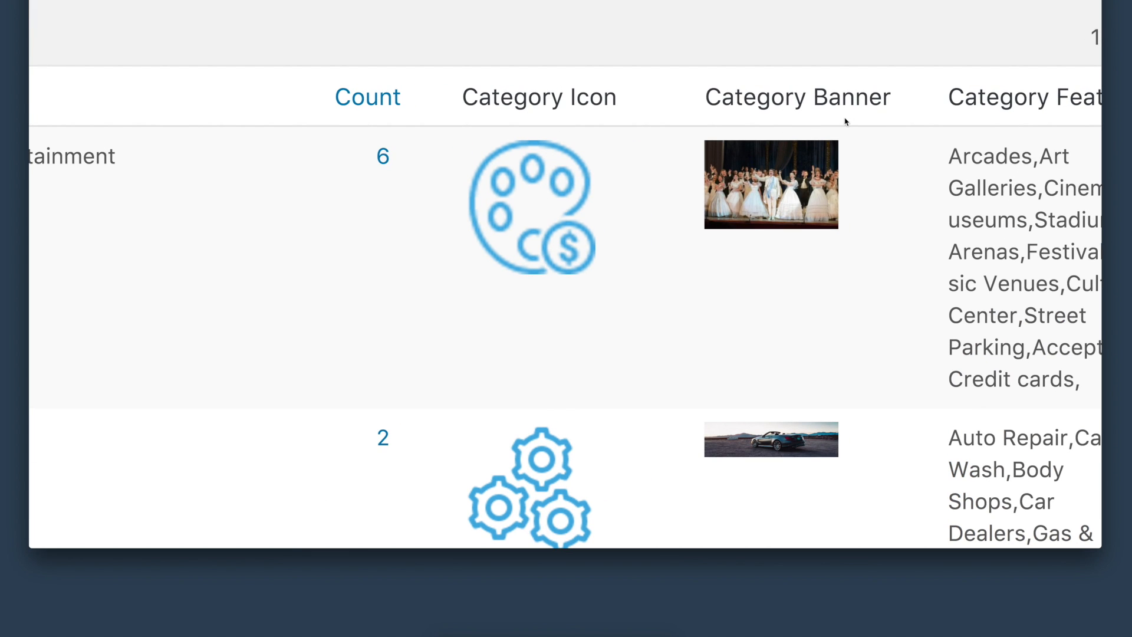
{"action": "mouse_move", "coordinate": [952, 207]}
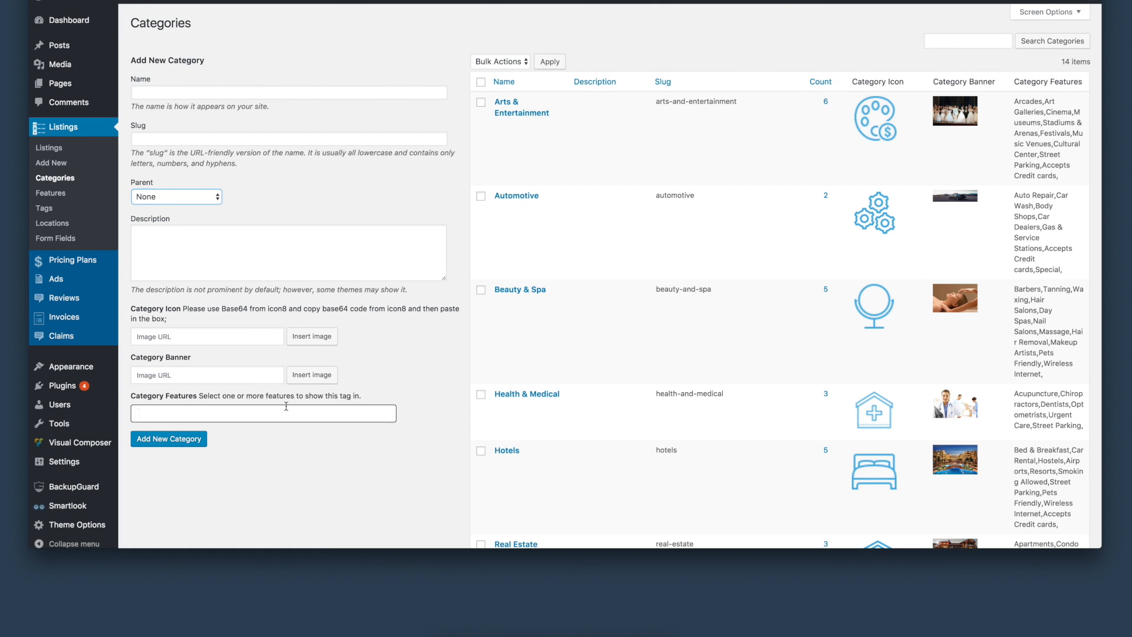
{"action": "left_click", "coordinate": [262, 413]}
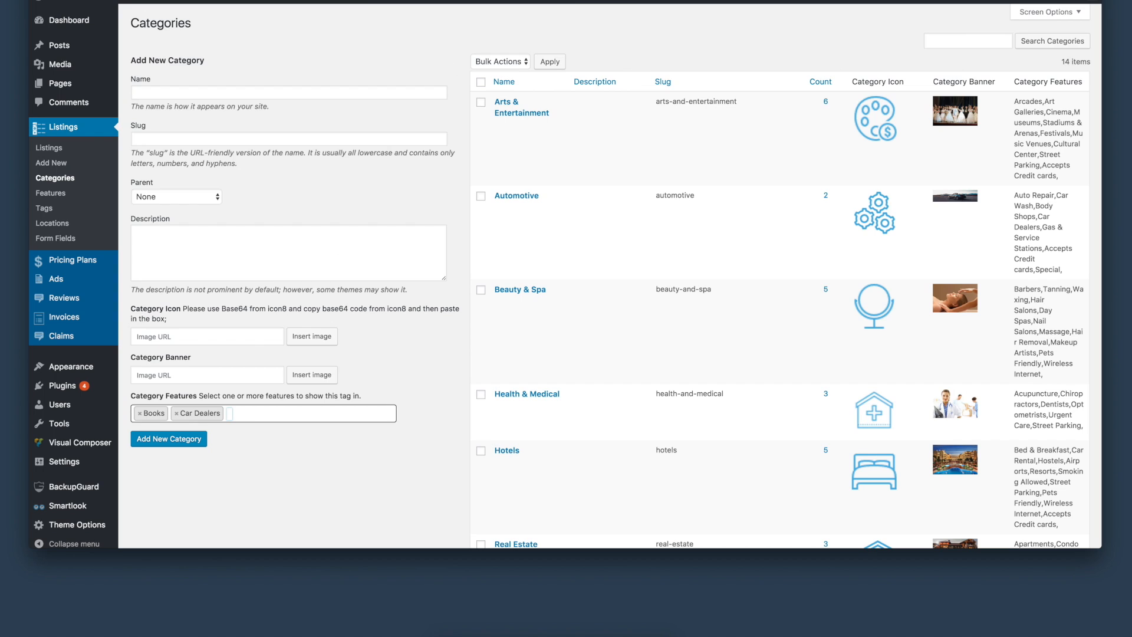
{"action": "mouse_move", "coordinate": [51, 193]}
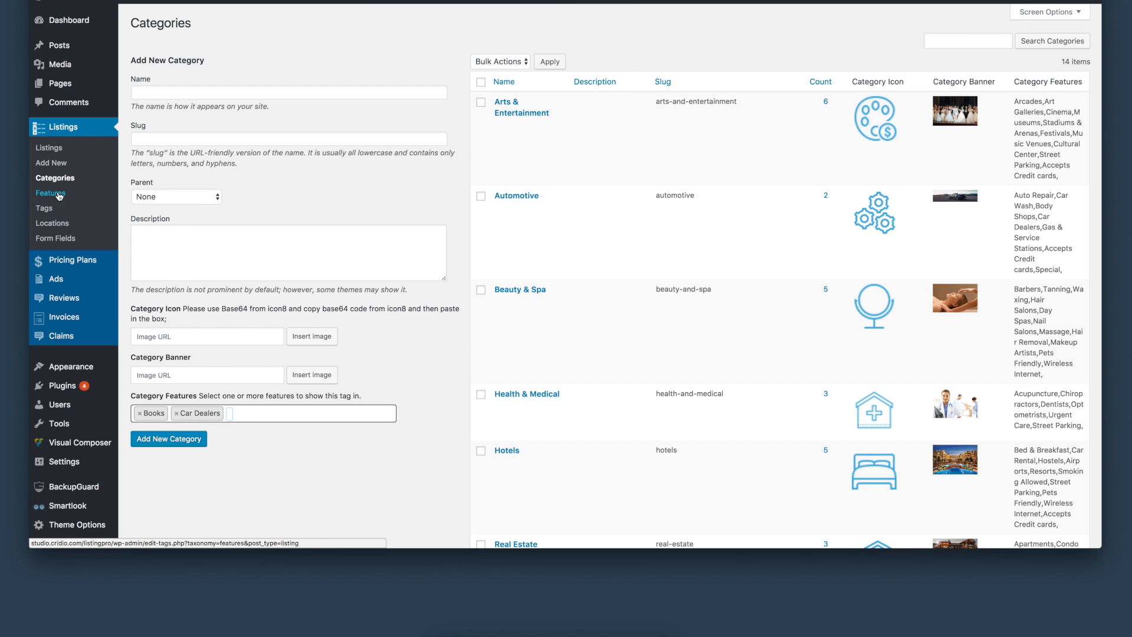
Visit Listings > Features, detour to Categories, then return to the 71-feature list
{"action": "left_click", "coordinate": [51, 193]}
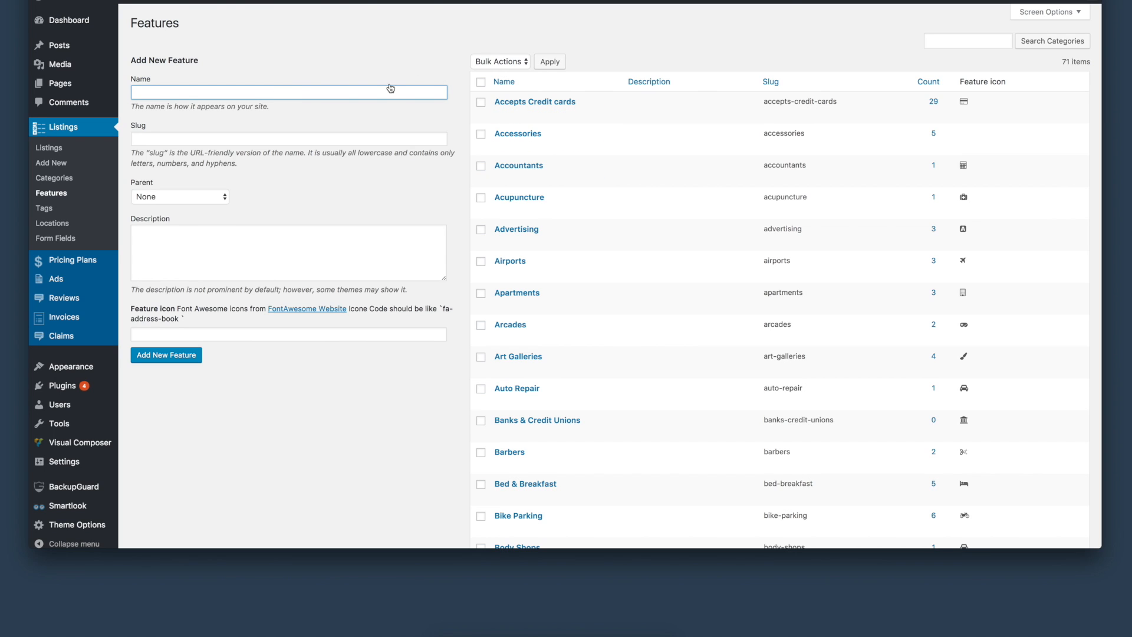
{"action": "mouse_move", "coordinate": [535, 101]}
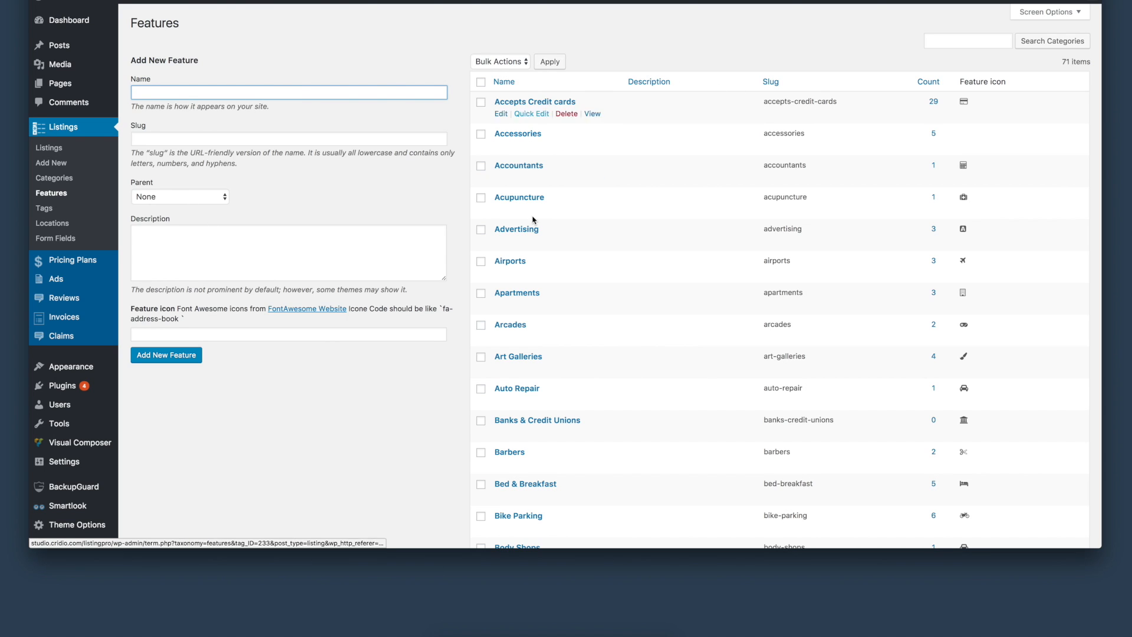
{"action": "mouse_move", "coordinate": [534, 220]}
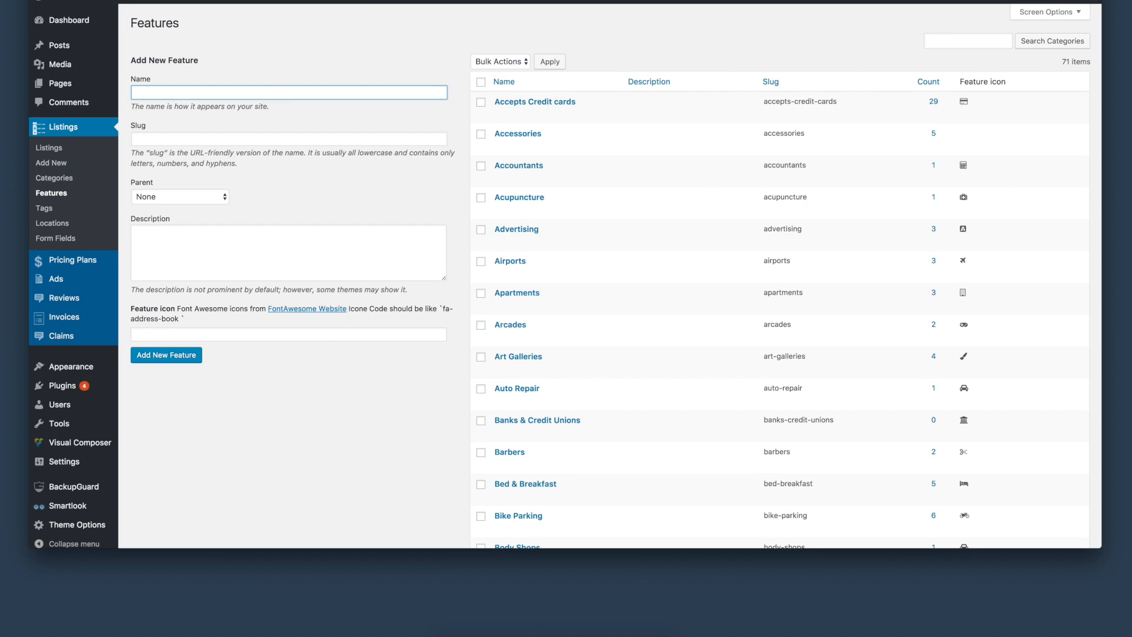
{"action": "left_click", "coordinate": [55, 178]}
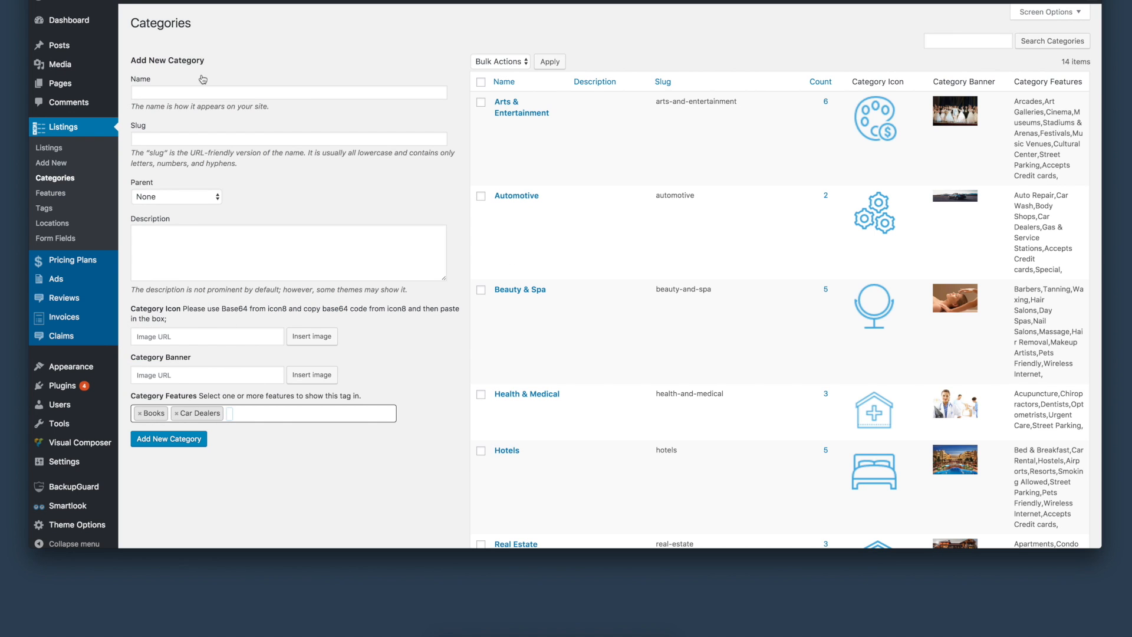
{"action": "left_click", "coordinate": [50, 193]}
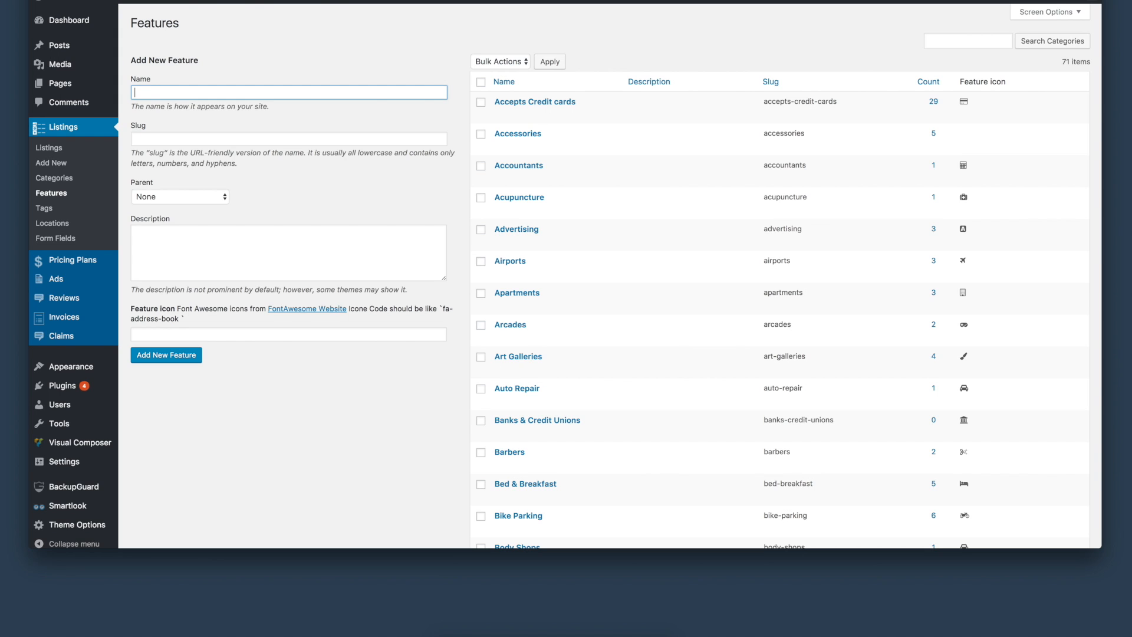
Browse the listing Tags page holding 215 tags across 11 pages
{"action": "left_click", "coordinate": [45, 208]}
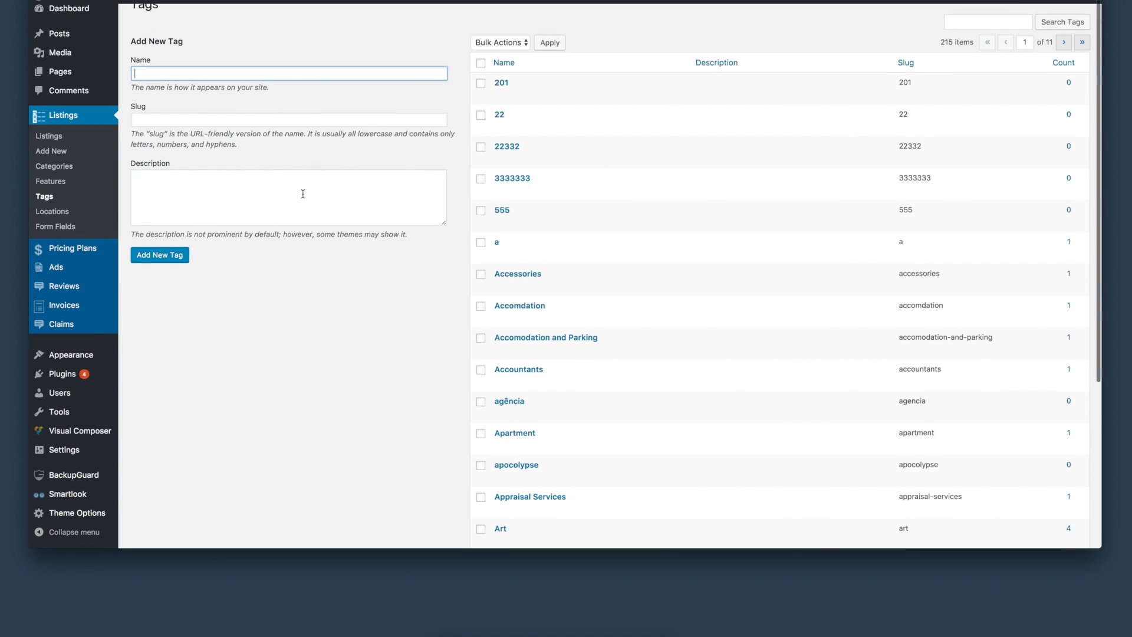
{"action": "scroll", "scroll_direction": "down", "scroll_amount": 3}
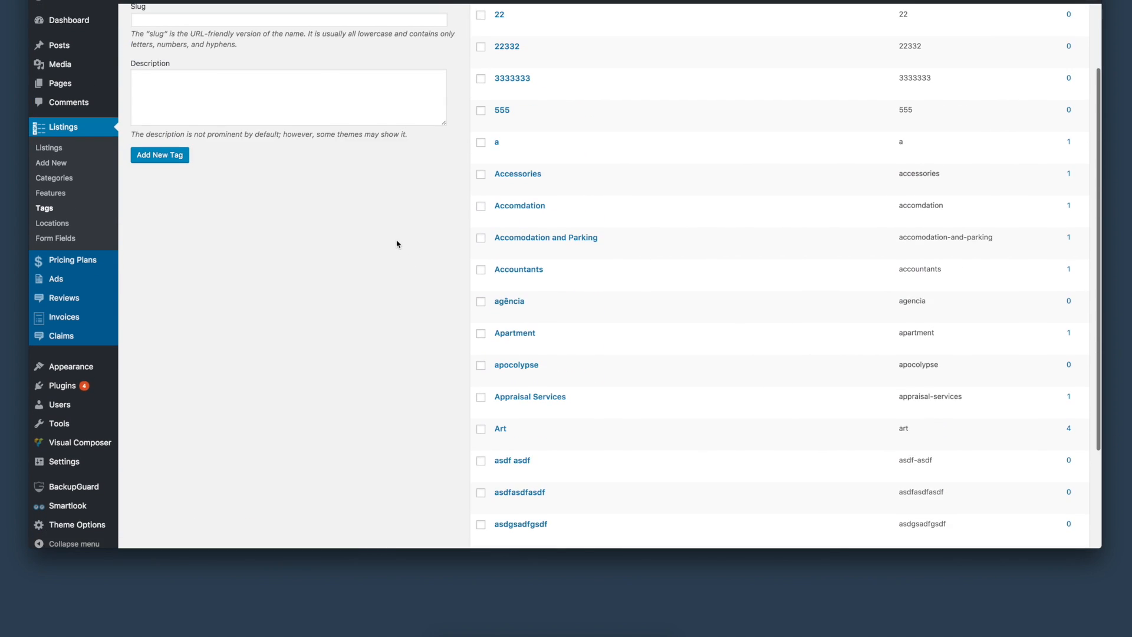
{"action": "scroll", "scroll_direction": "up", "scroll_amount": 3}
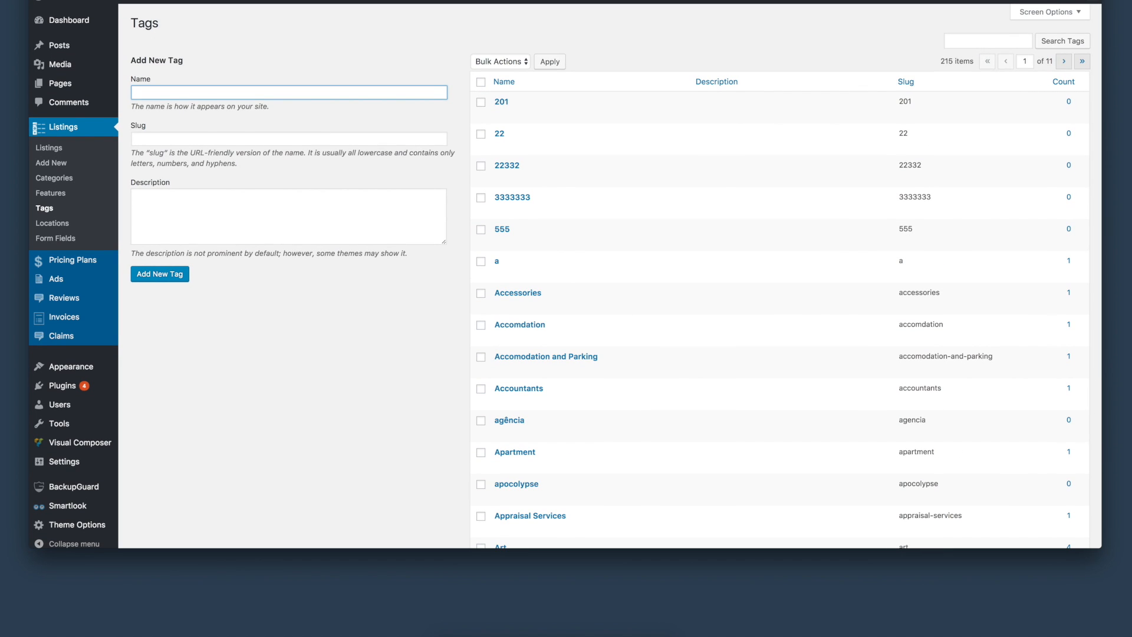
{"action": "left_click", "coordinate": [52, 223]}
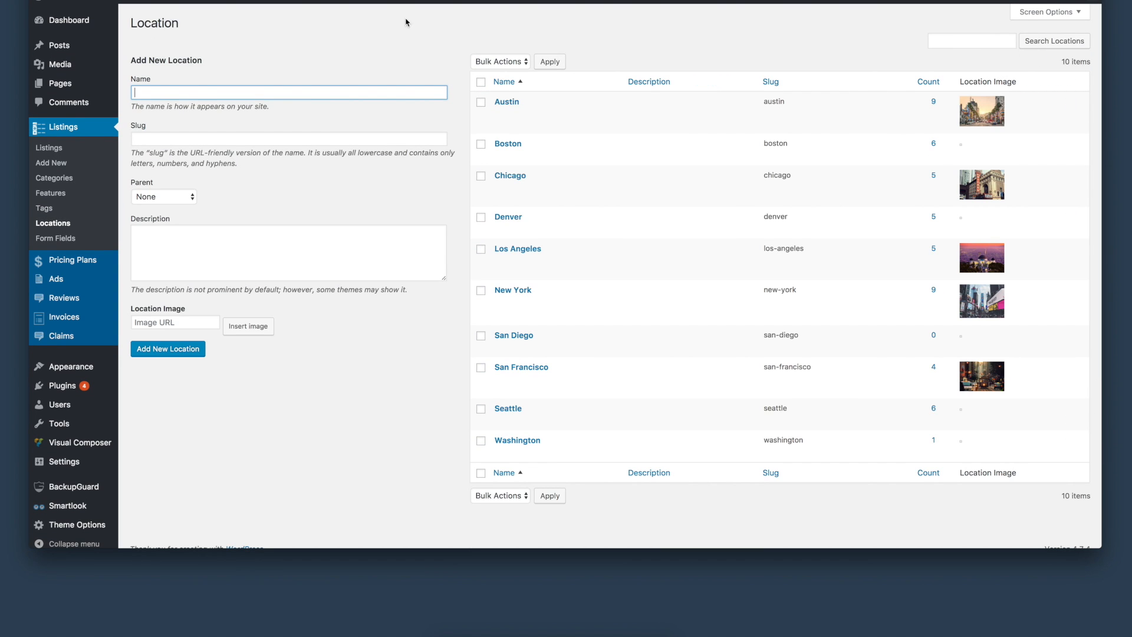
{"action": "mouse_move", "coordinate": [284, 80]}
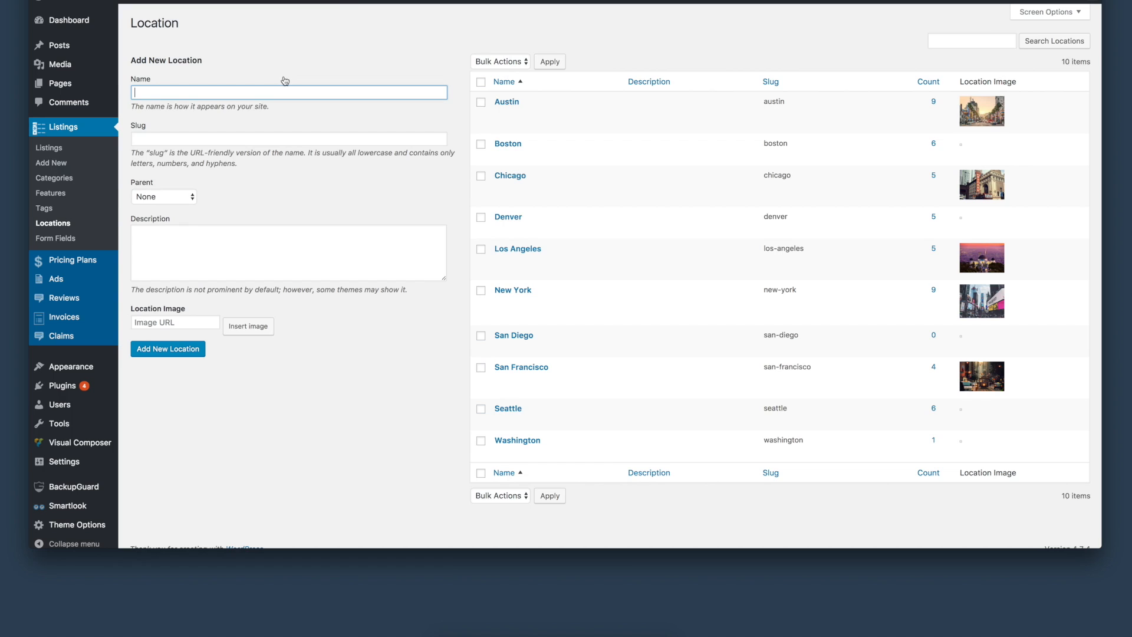
{"action": "mouse_move", "coordinate": [289, 90]}
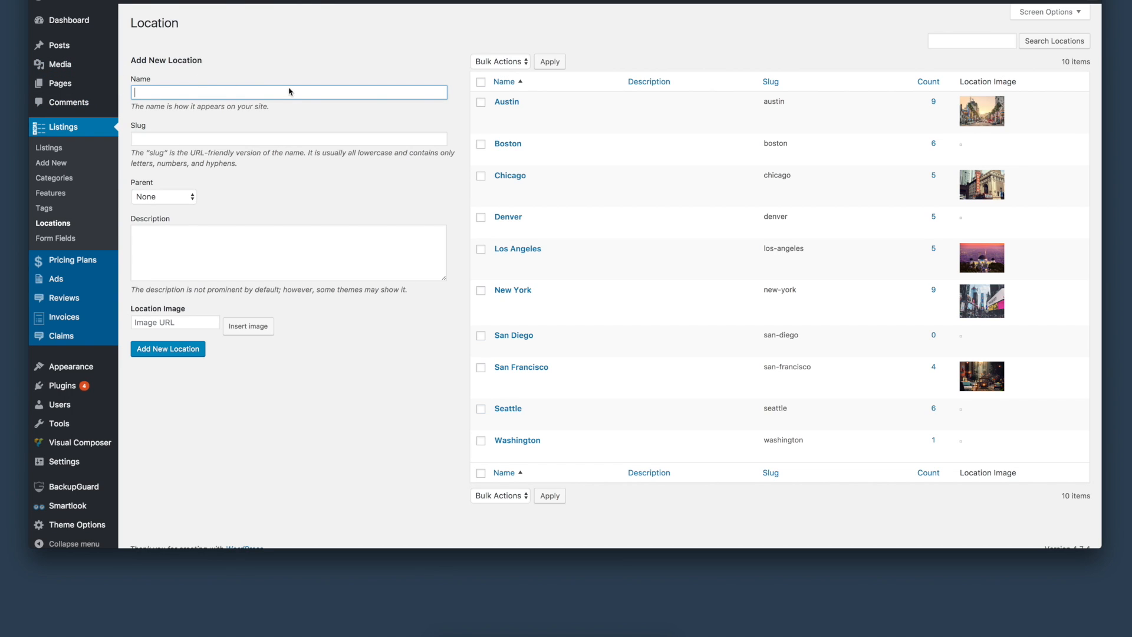
{"action": "mouse_move", "coordinate": [176, 210]}
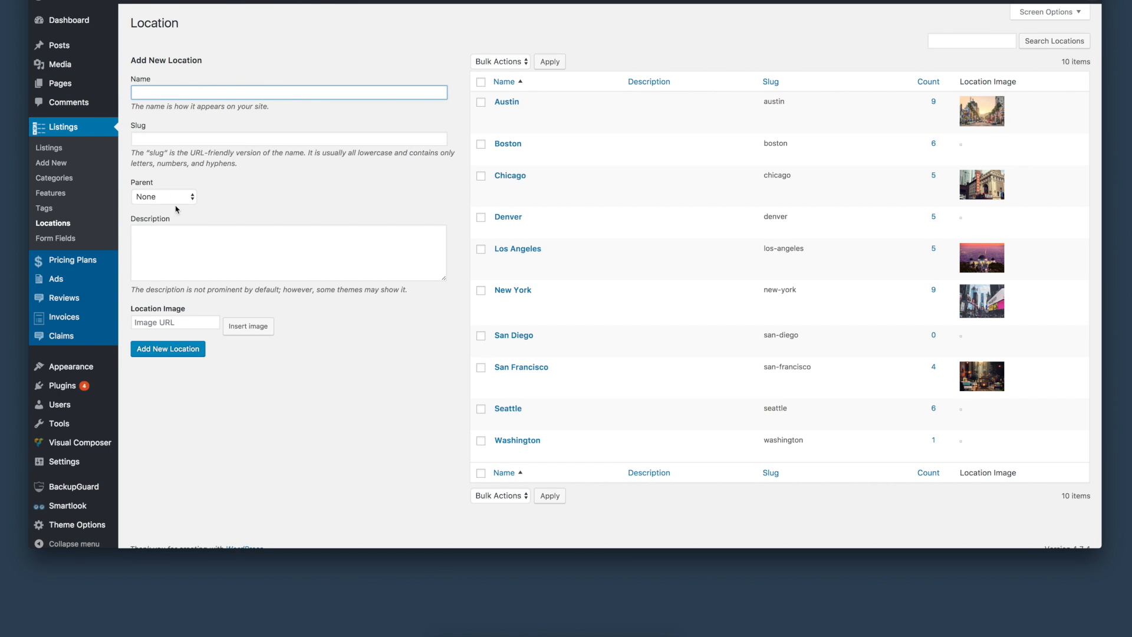
{"action": "mouse_move", "coordinate": [253, 146]}
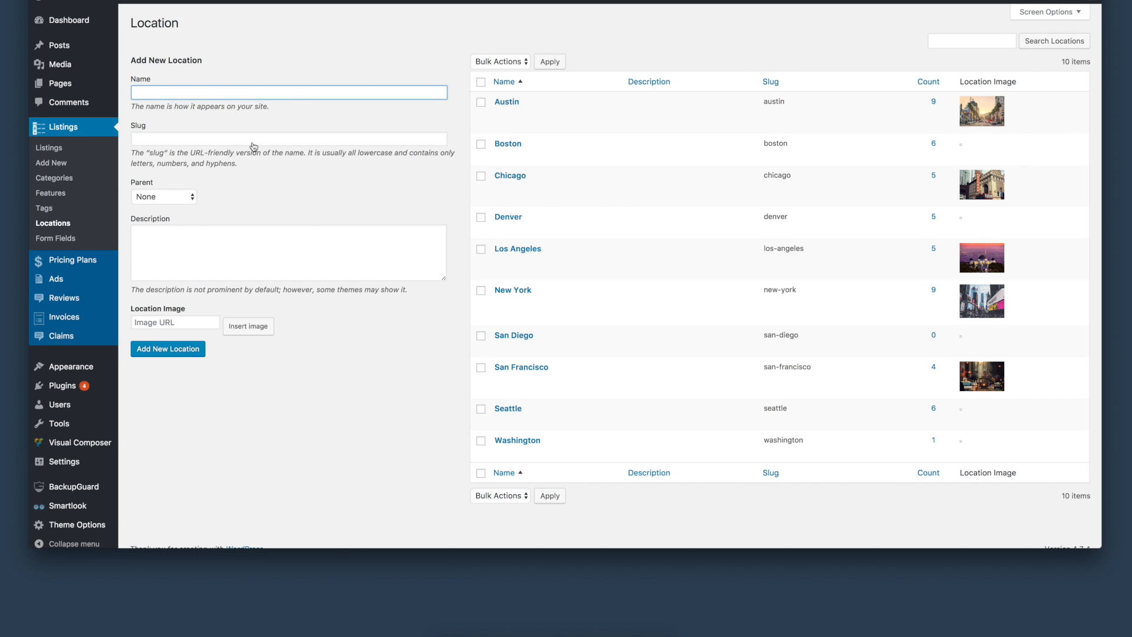
{"action": "mouse_move", "coordinate": [412, 211]}
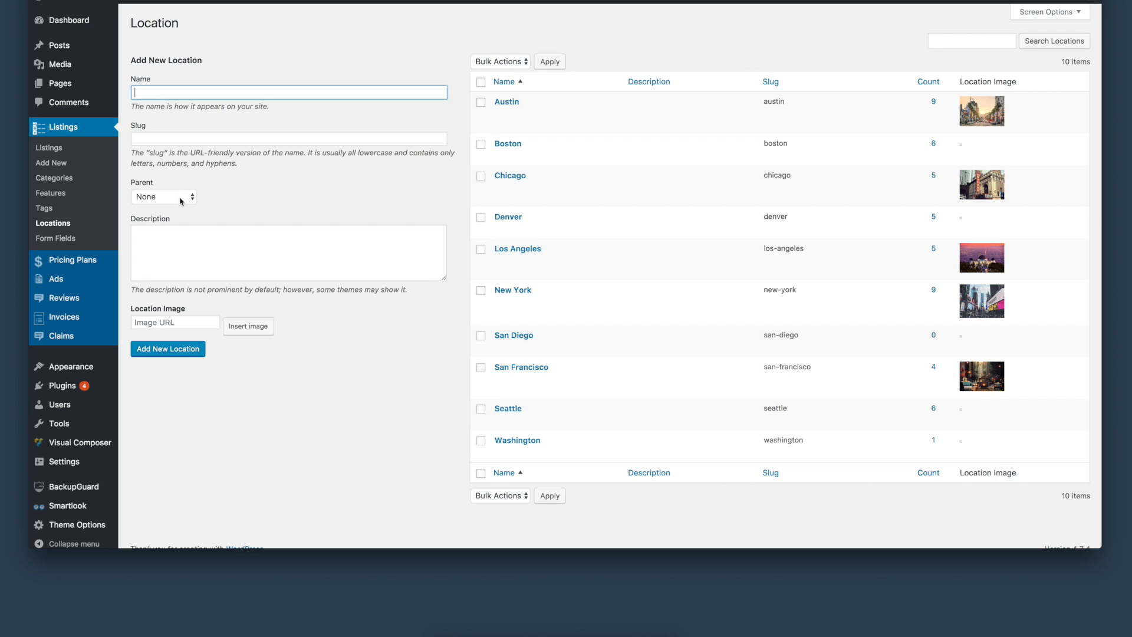
{"action": "mouse_move", "coordinate": [508, 217]}
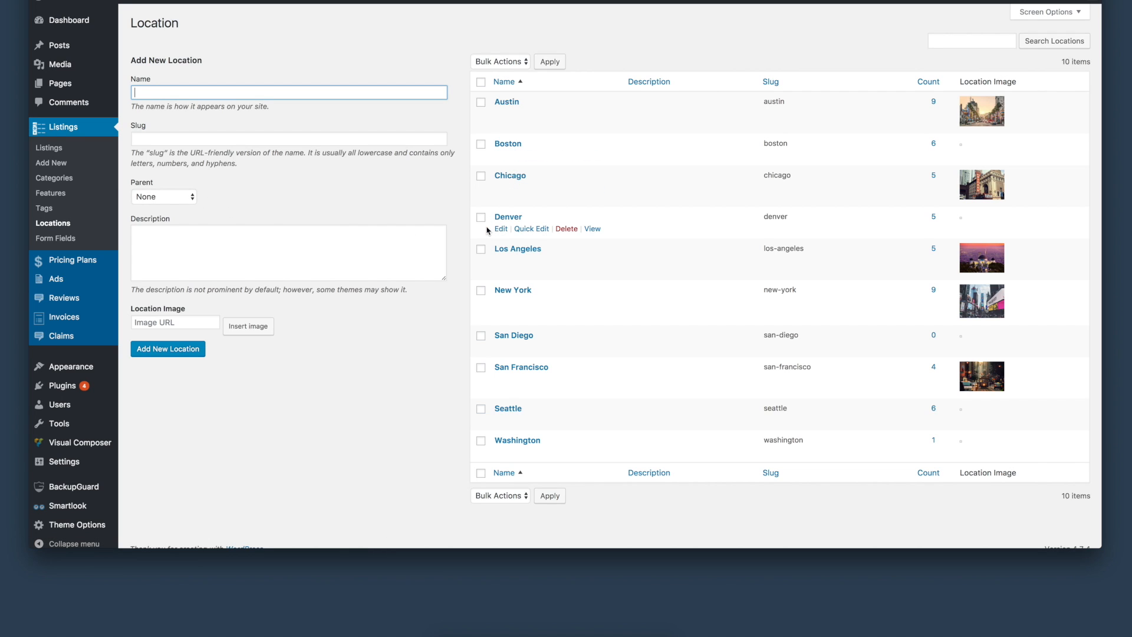
{"action": "mouse_move", "coordinate": [353, 195]}
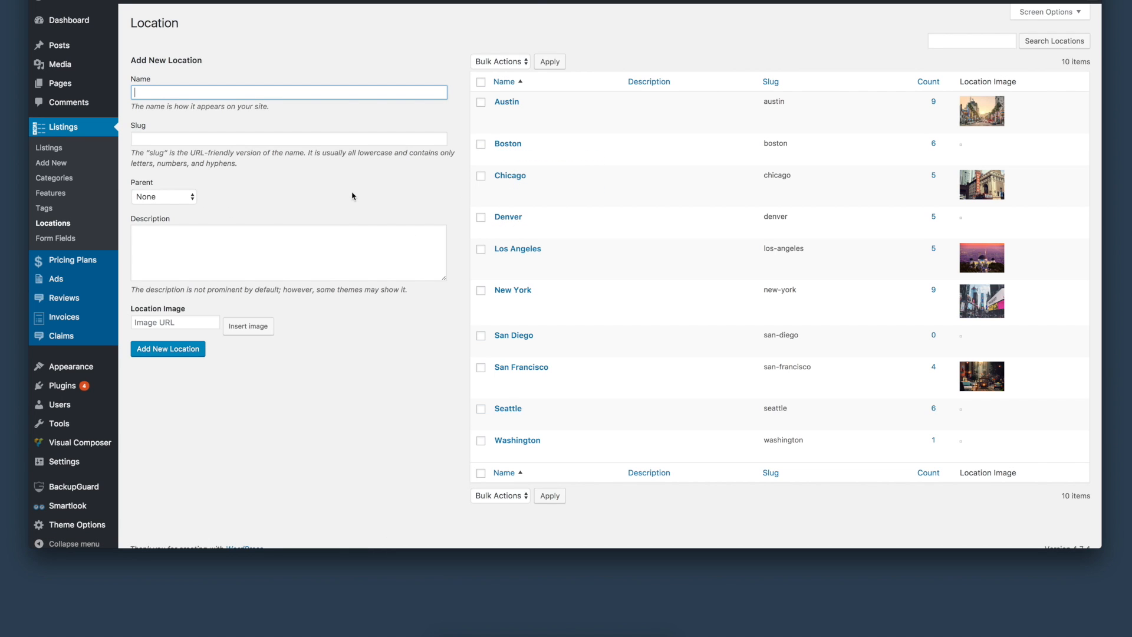
{"action": "mouse_move", "coordinate": [166, 202]}
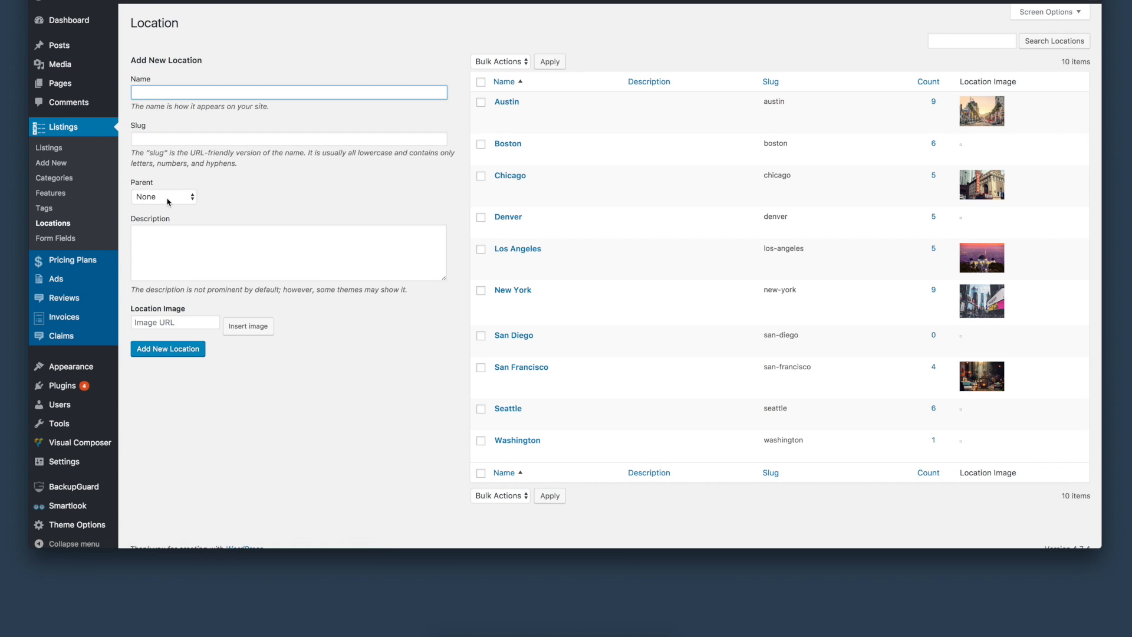
{"action": "mouse_move", "coordinate": [505, 100]}
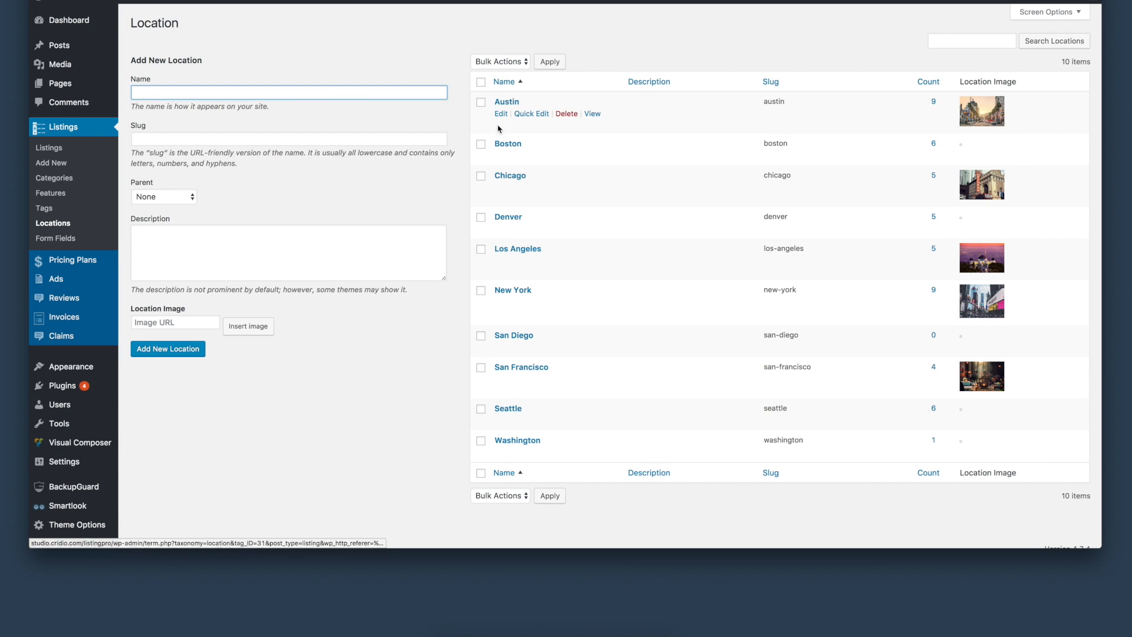
{"action": "left_click", "coordinate": [163, 196]}
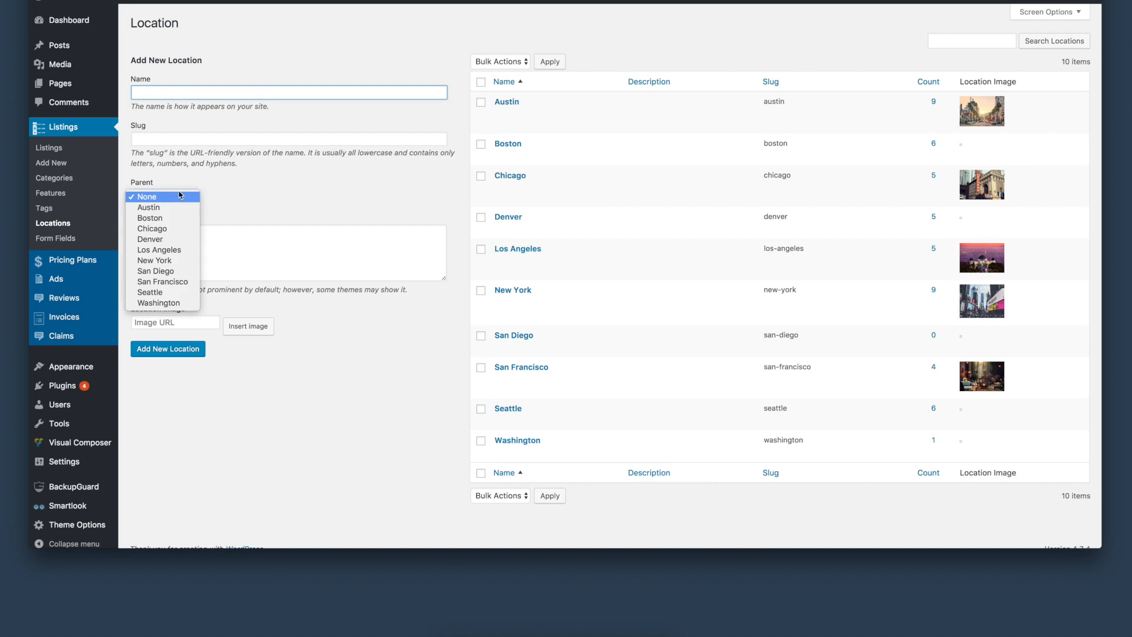
{"action": "left_click", "coordinate": [164, 196]}
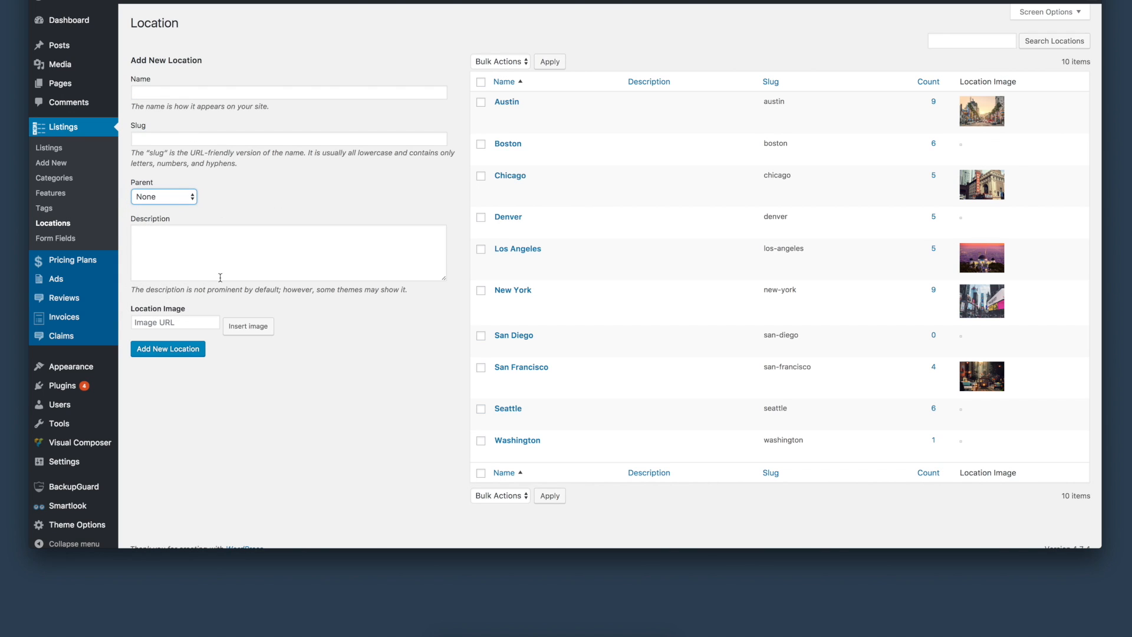
{"action": "mouse_move", "coordinate": [273, 212]}
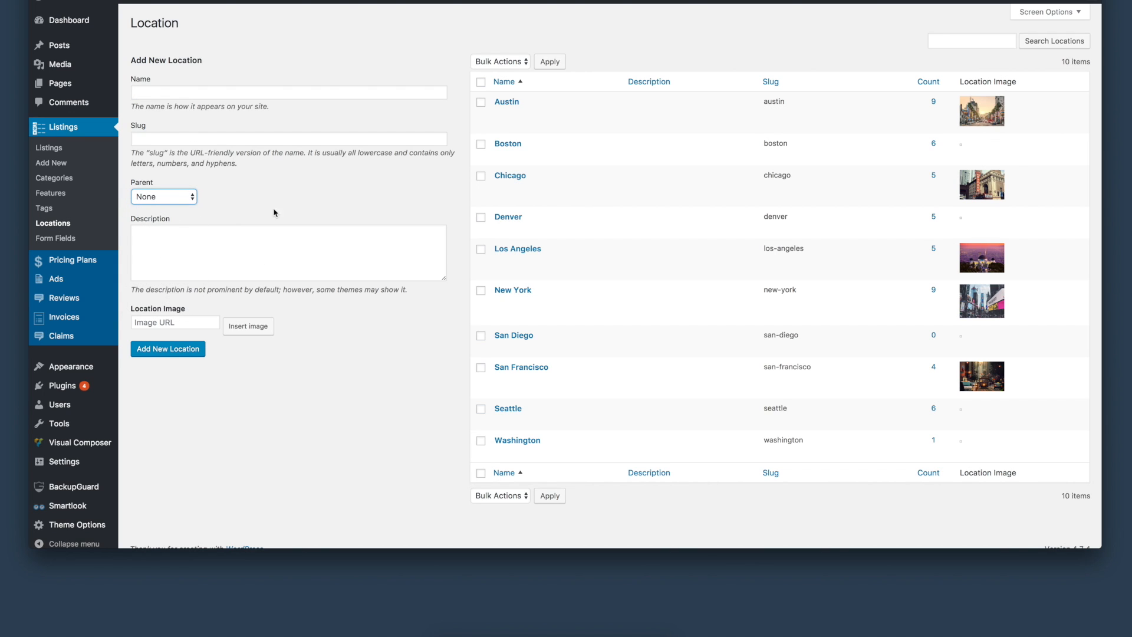
{"action": "mouse_move", "coordinate": [431, 194]}
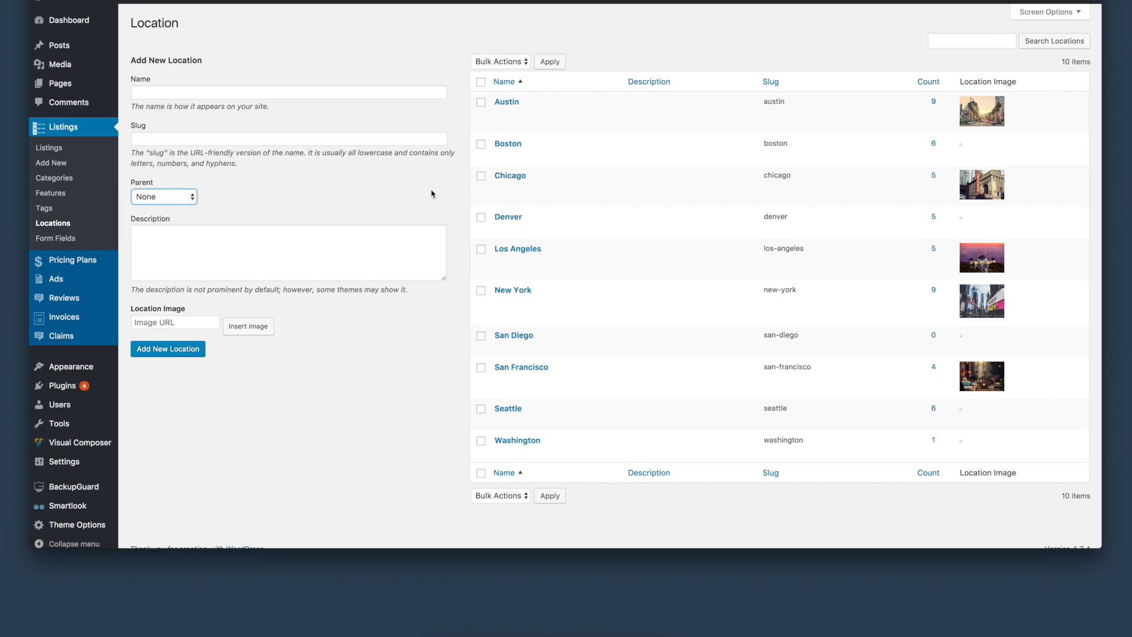
{"action": "mouse_move", "coordinate": [370, 206]}
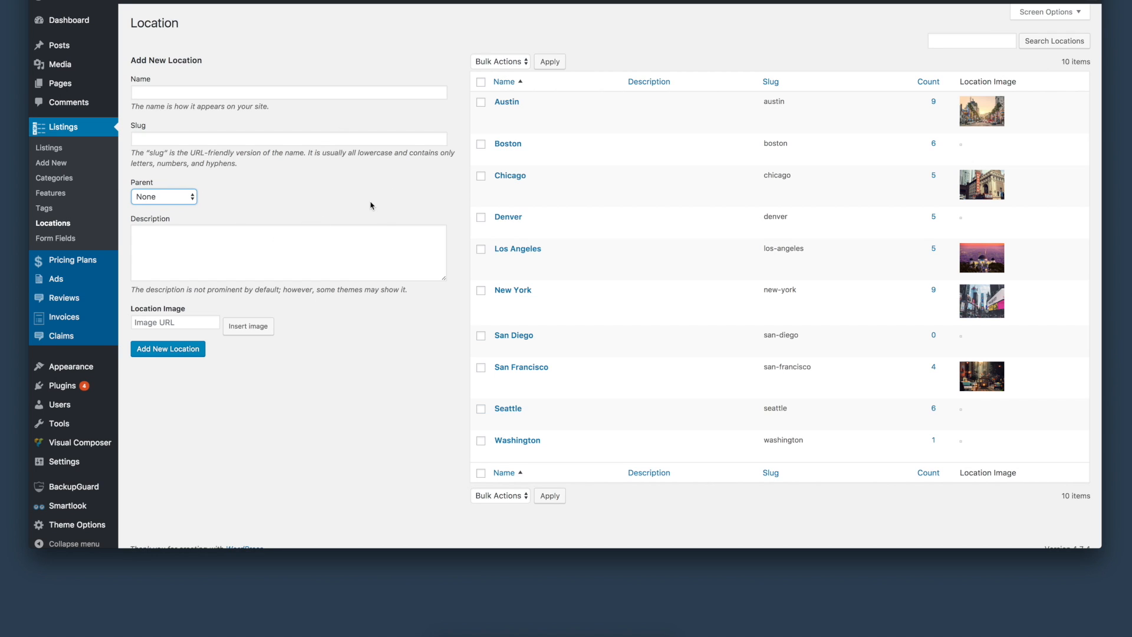
{"action": "mouse_move", "coordinate": [428, 47]}
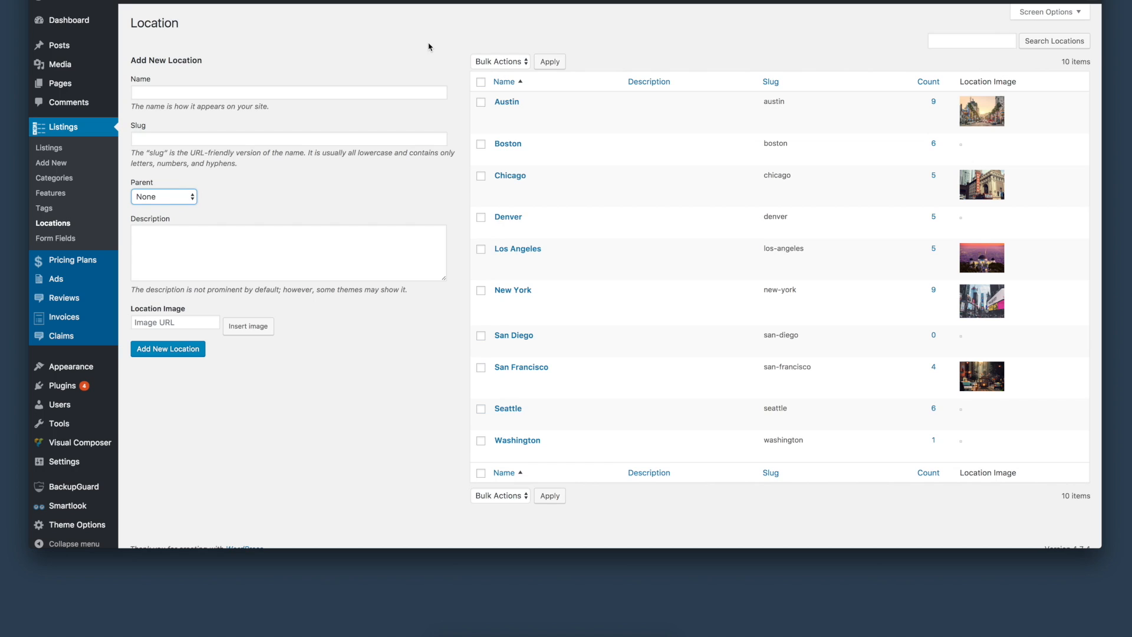
{"action": "mouse_move", "coordinate": [436, 190]}
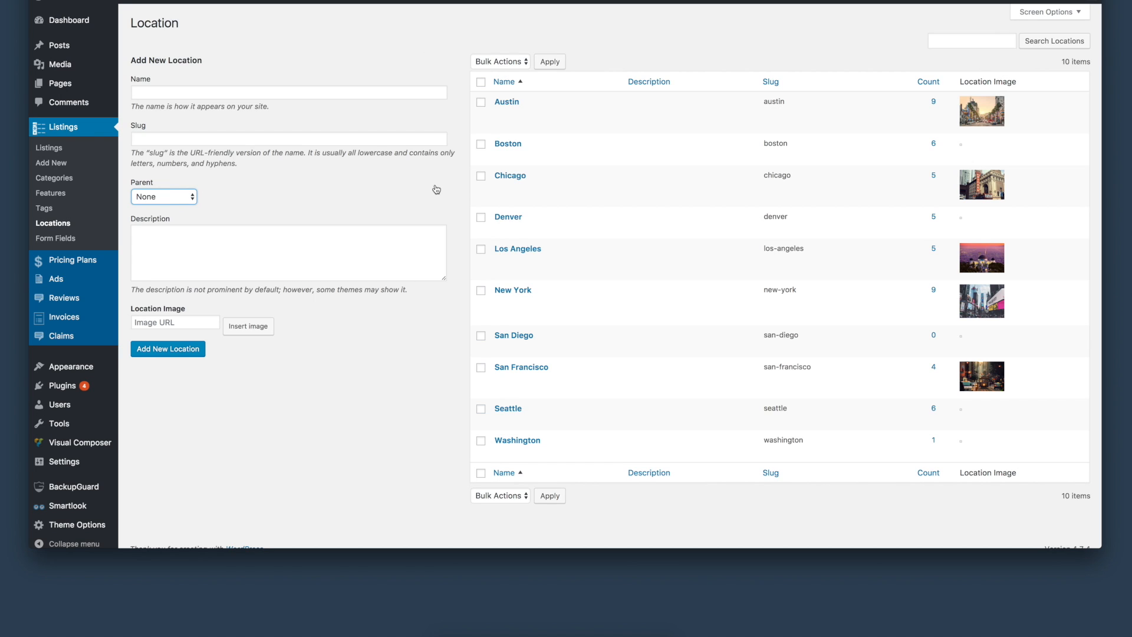
{"action": "mouse_move", "coordinate": [412, 193]}
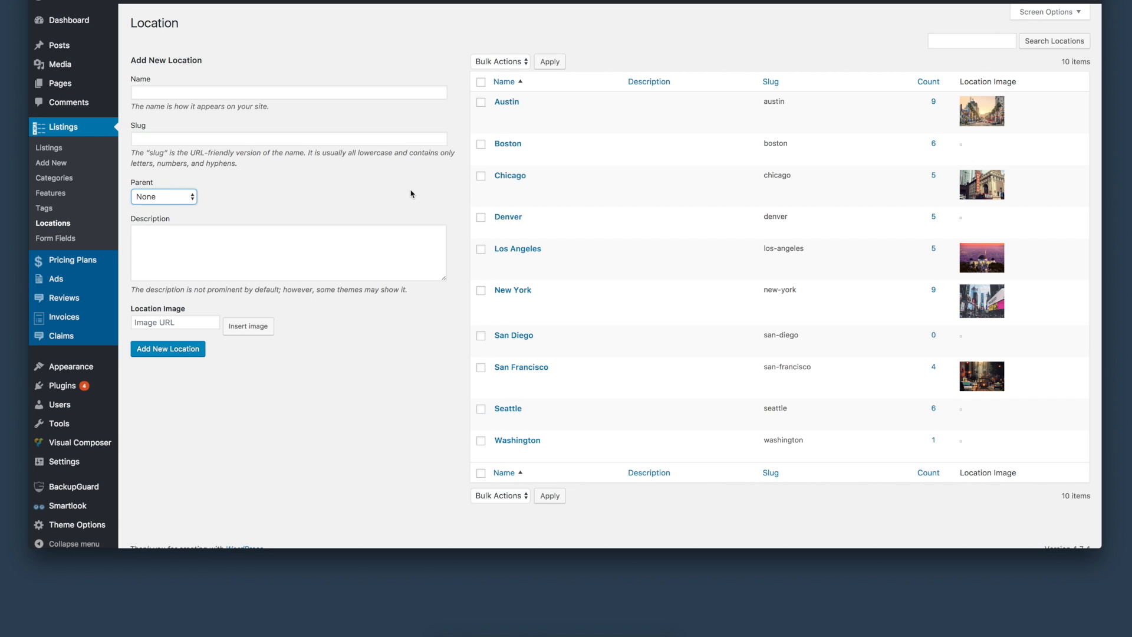
{"action": "mouse_move", "coordinate": [447, 38]}
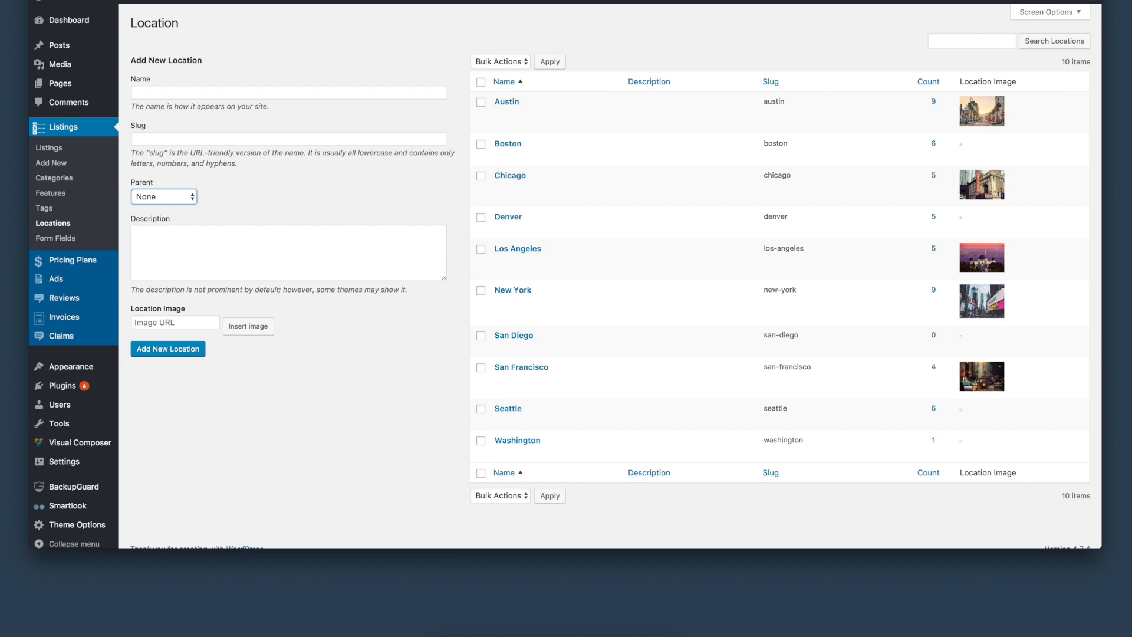
View the 38 published listing form fields, such as Wheelchair Accessible, Heating and Beds
{"action": "left_click", "coordinate": [55, 238]}
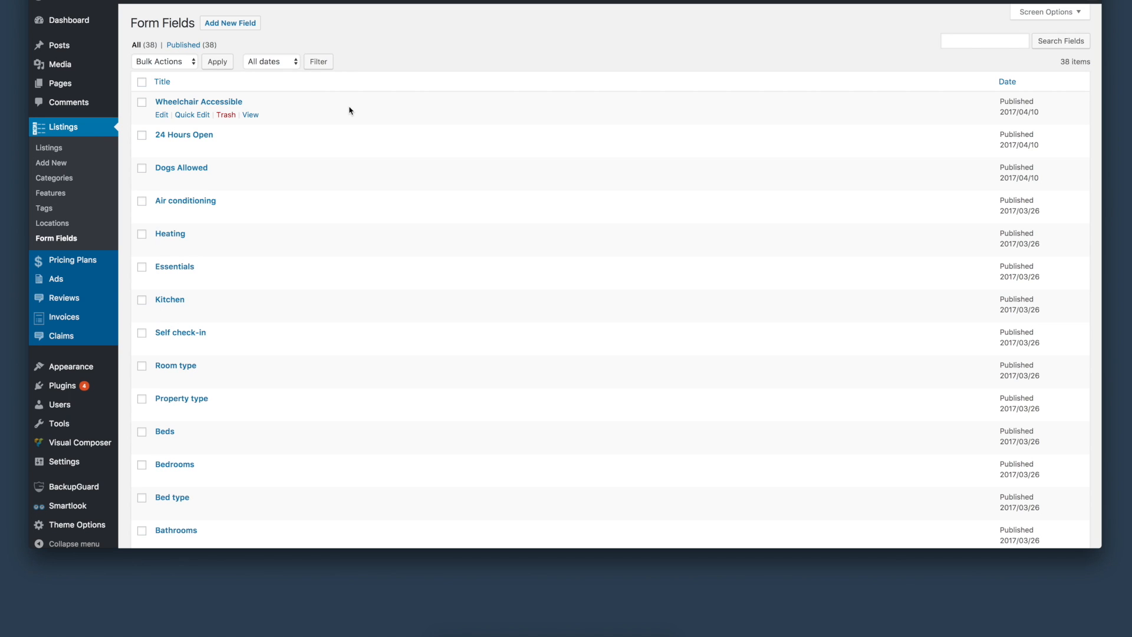
{"action": "scroll", "scroll_direction": "down", "scroll_amount": 3}
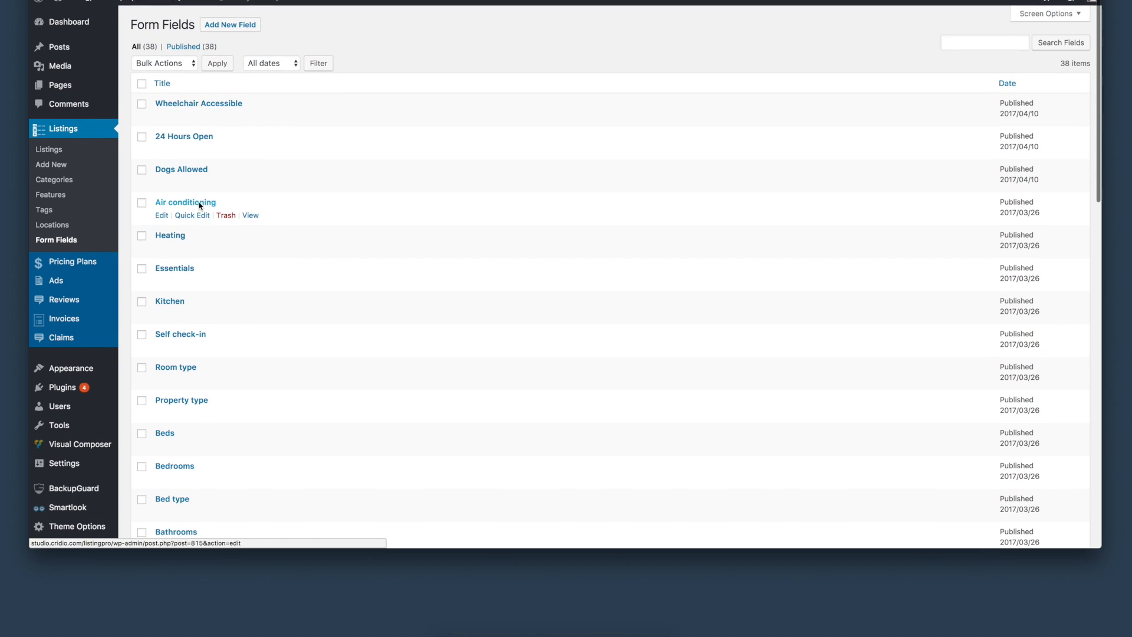
{"action": "left_click", "coordinate": [229, 23]}
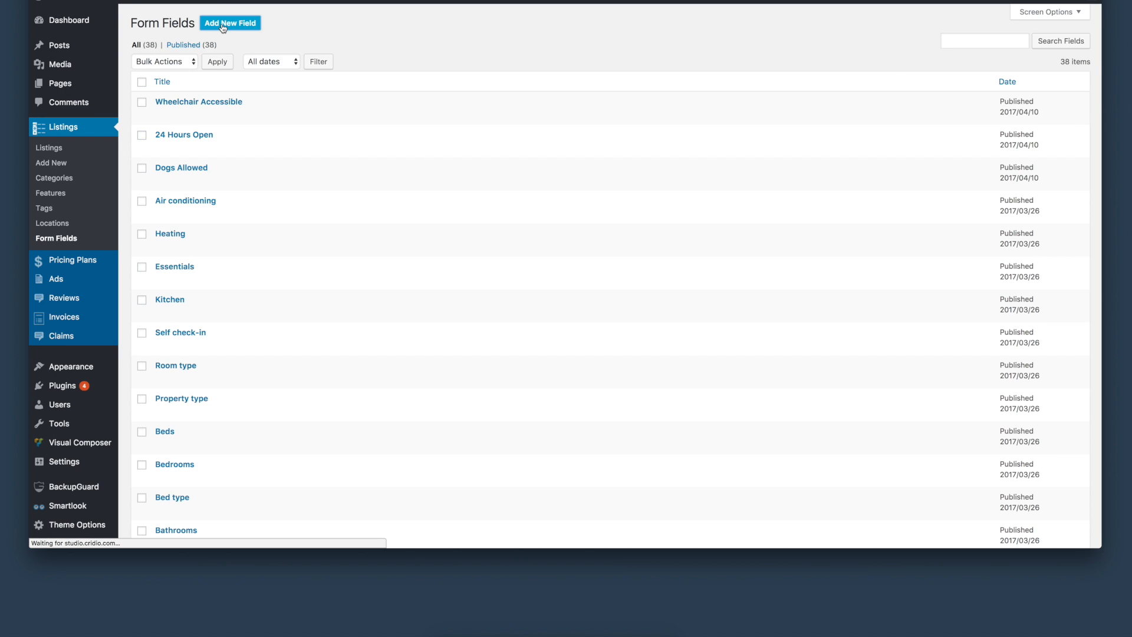
Preview the Checkbox and Multicheck types in a new form field
{"action": "left_click", "coordinate": [229, 23]}
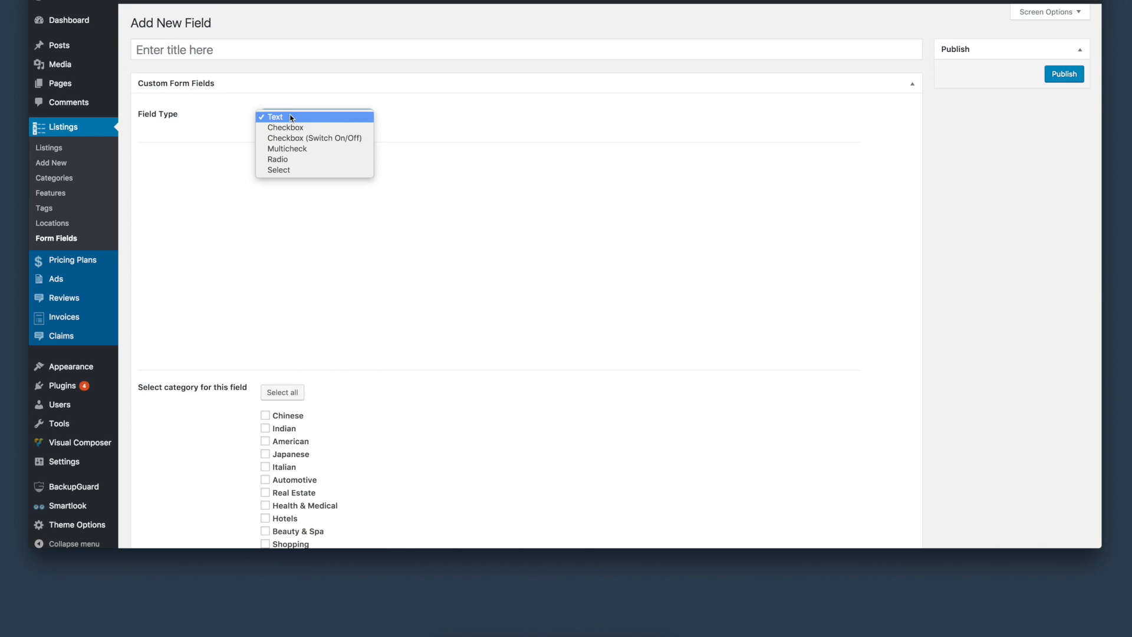
{"action": "left_click", "coordinate": [285, 128]}
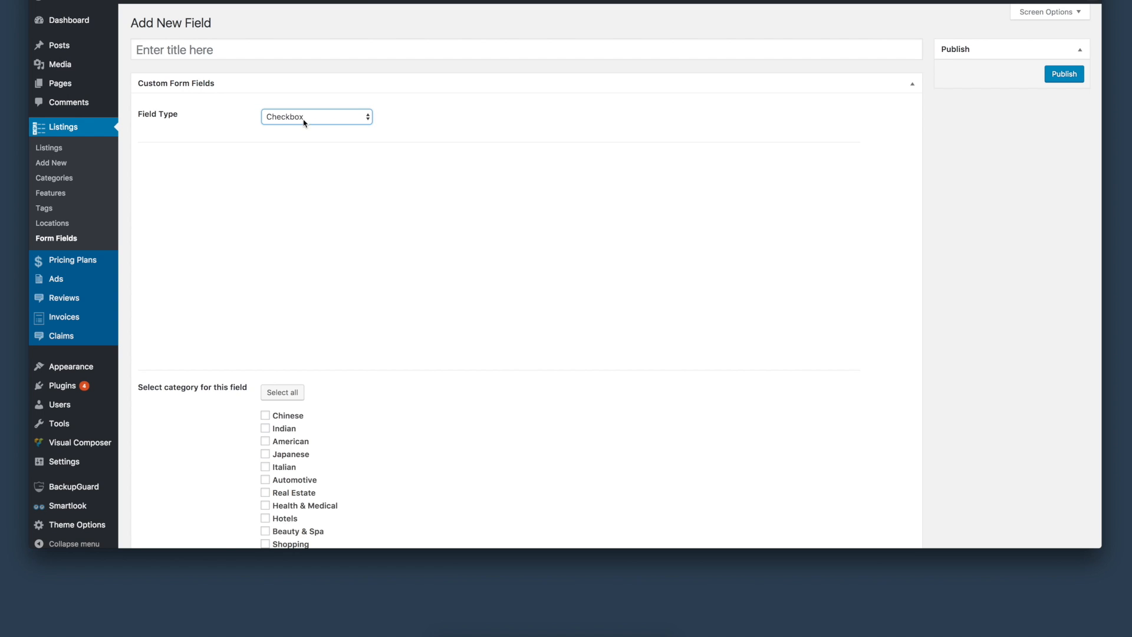
{"action": "left_click", "coordinate": [315, 116]}
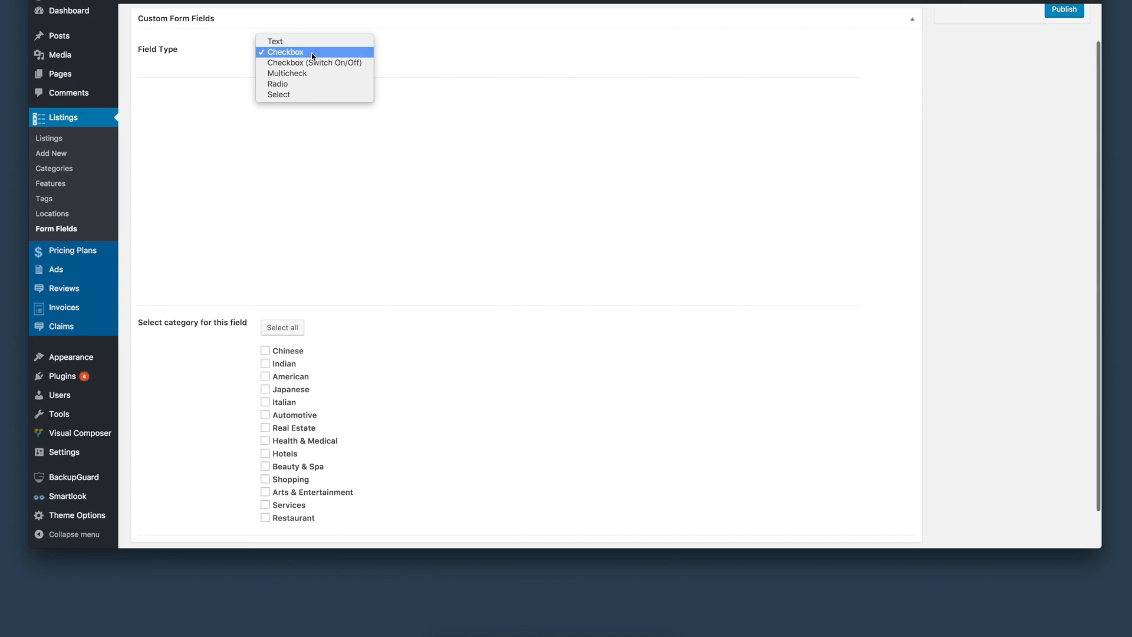
{"action": "mouse_move", "coordinate": [301, 74]}
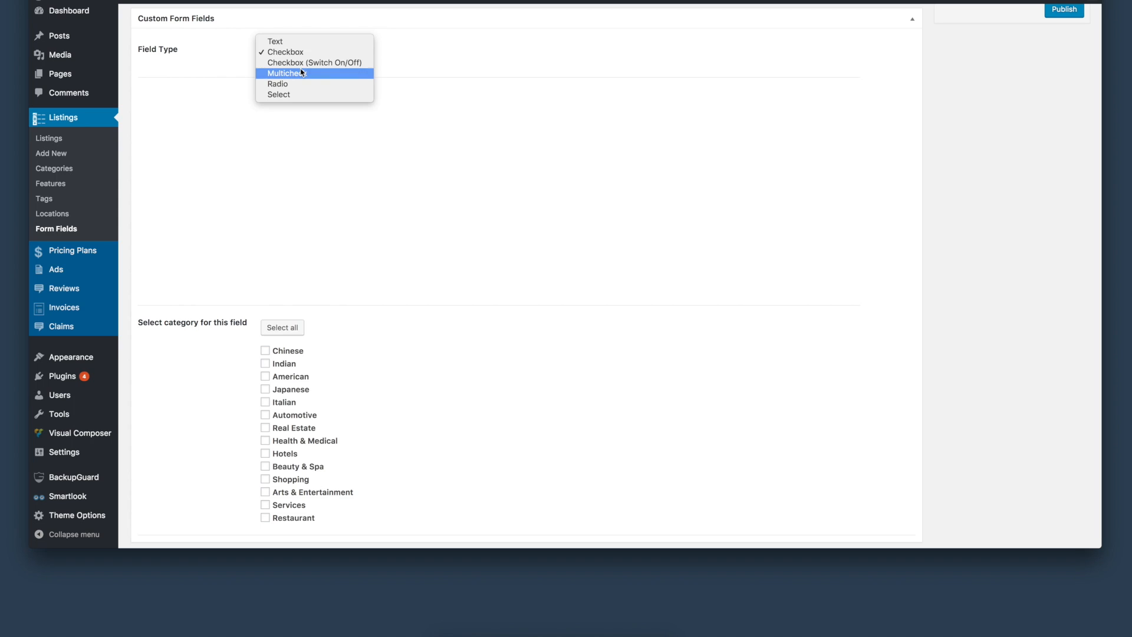
{"action": "left_click", "coordinate": [289, 73]}
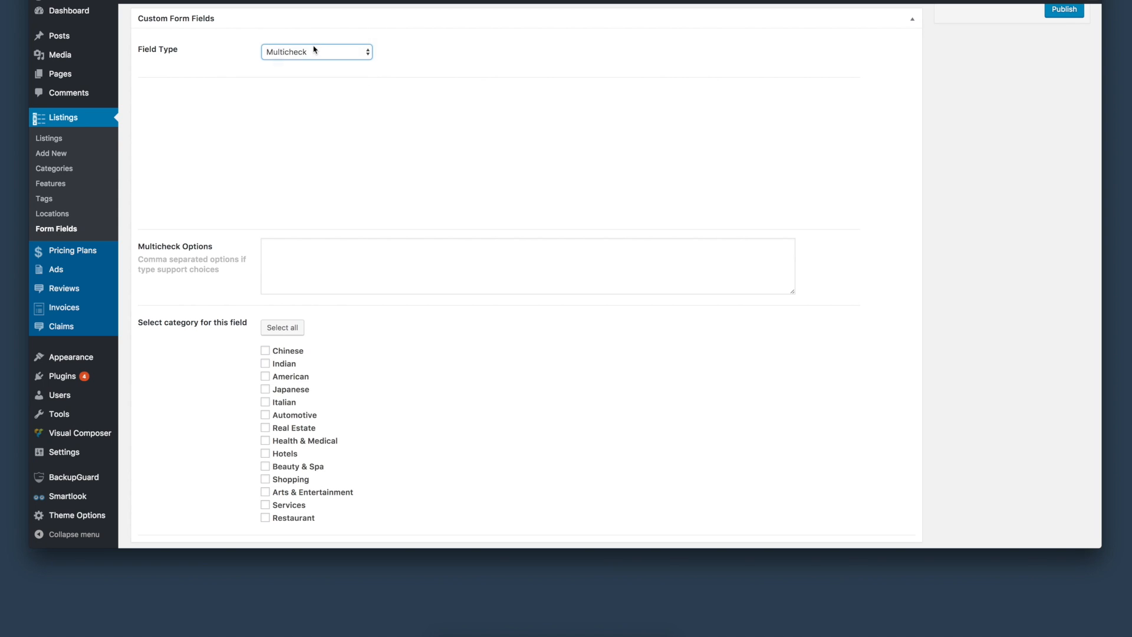
{"action": "left_click", "coordinate": [316, 52]}
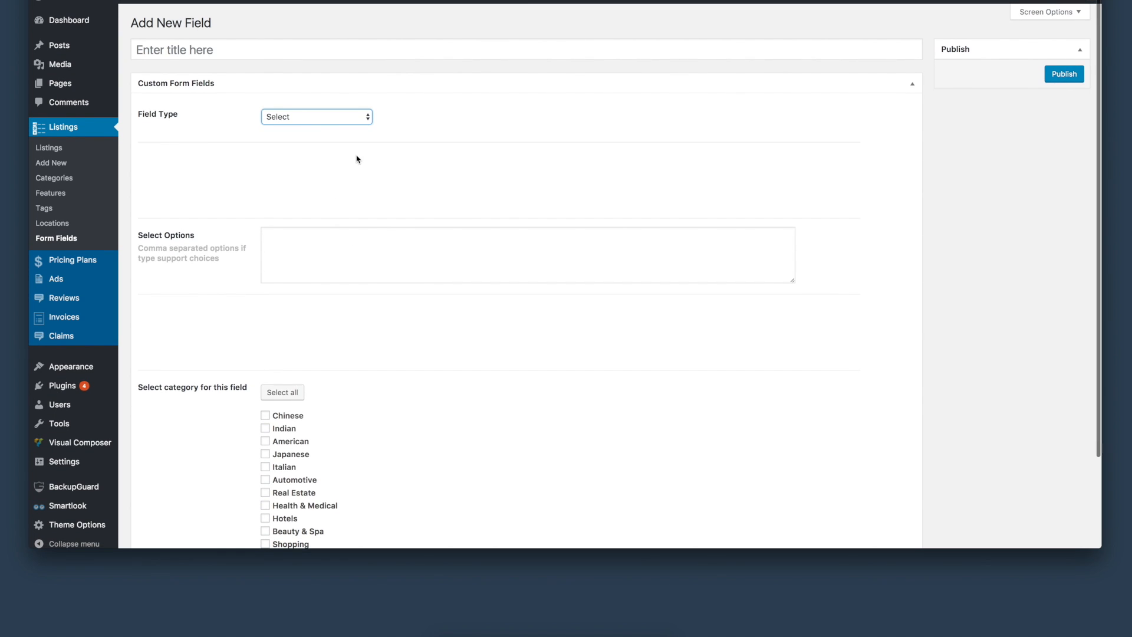
{"action": "mouse_move", "coordinate": [230, 176]}
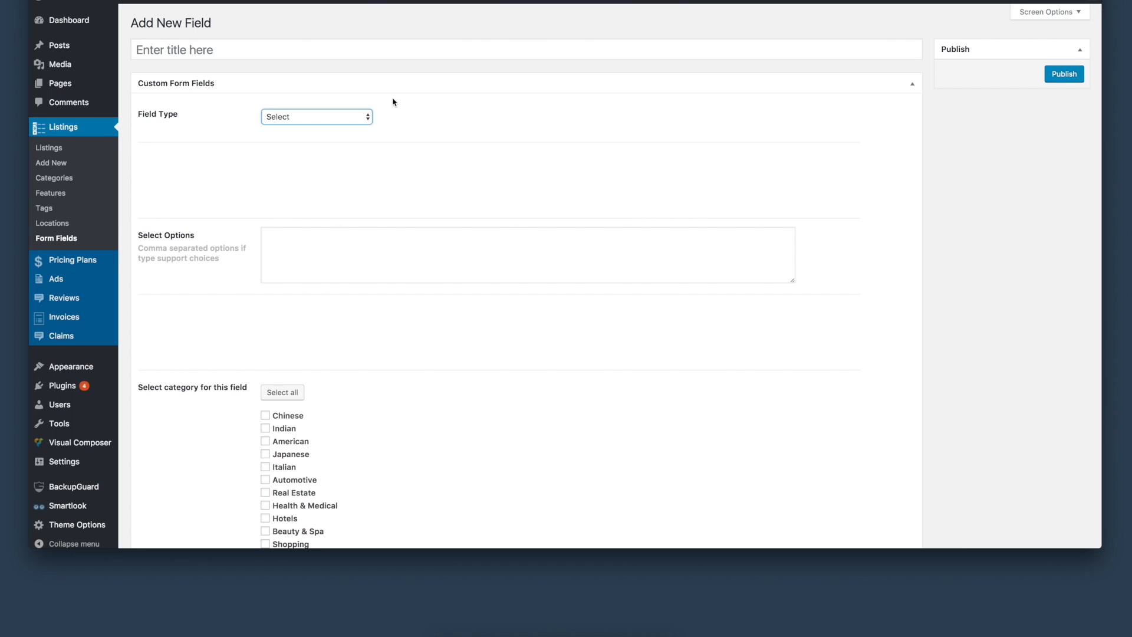
{"action": "mouse_move", "coordinate": [396, 99]}
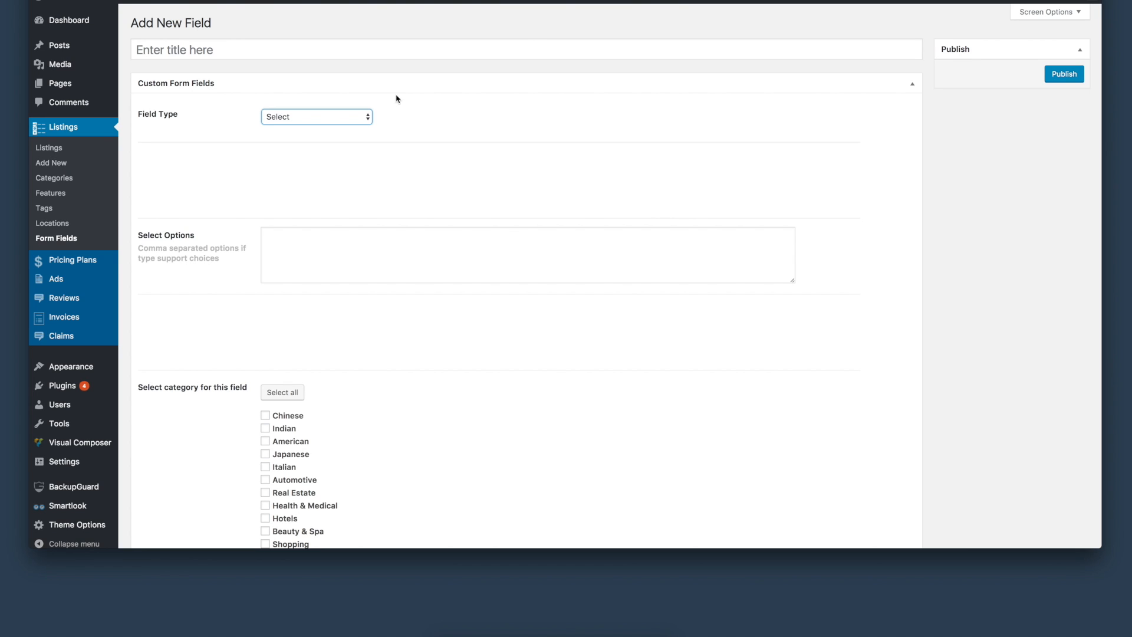
{"action": "mouse_move", "coordinate": [251, 257]}
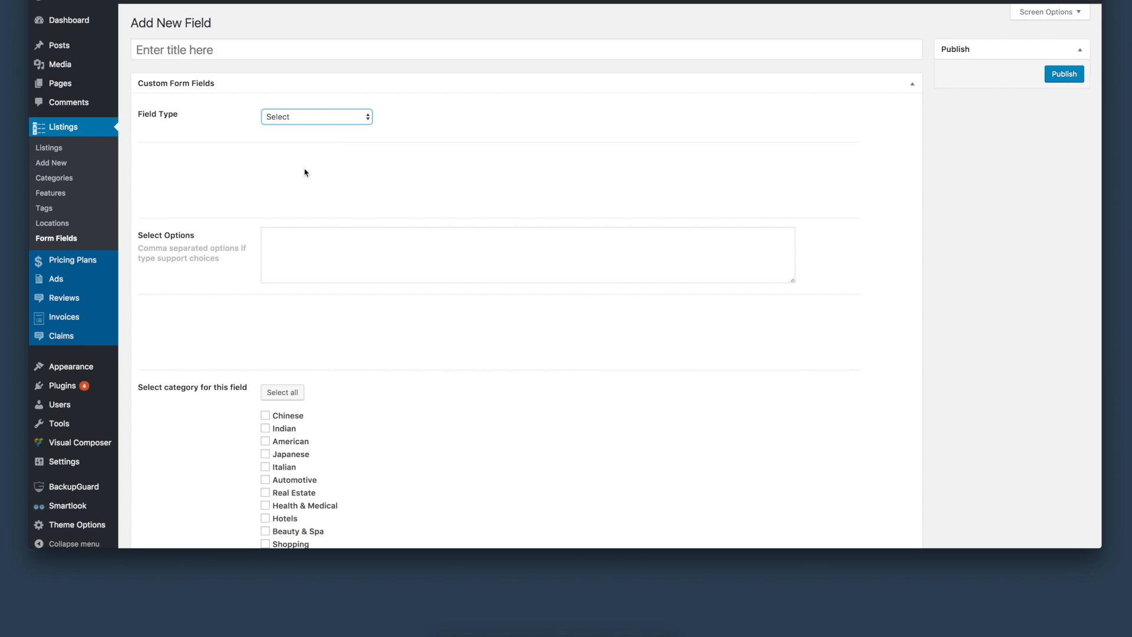
{"action": "mouse_move", "coordinate": [498, 48]}
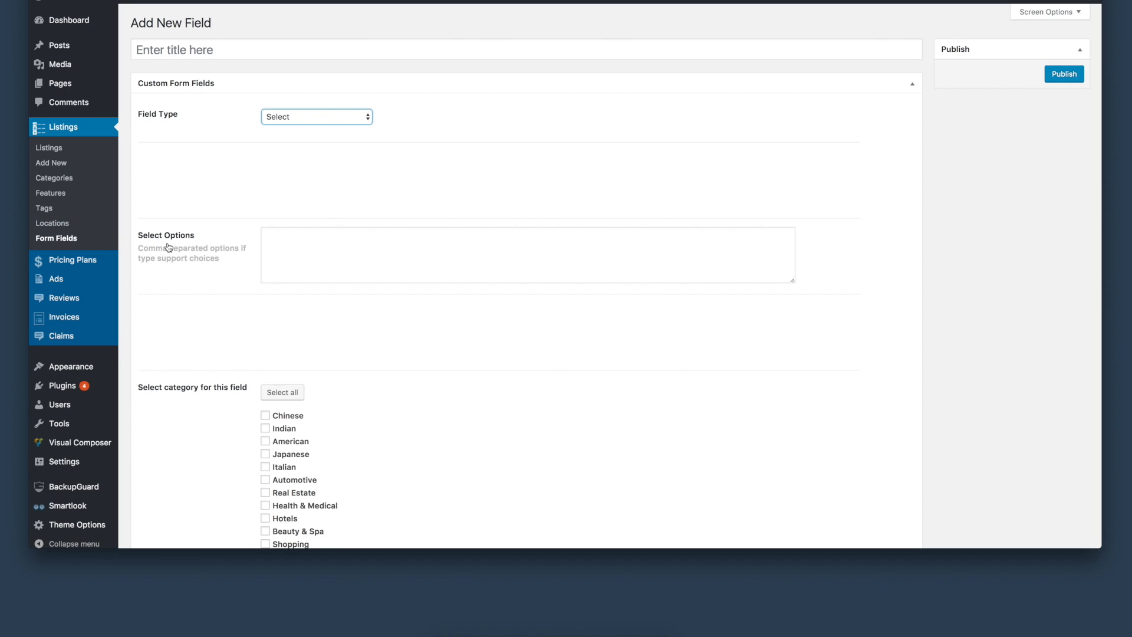
{"action": "mouse_move", "coordinate": [71, 260]}
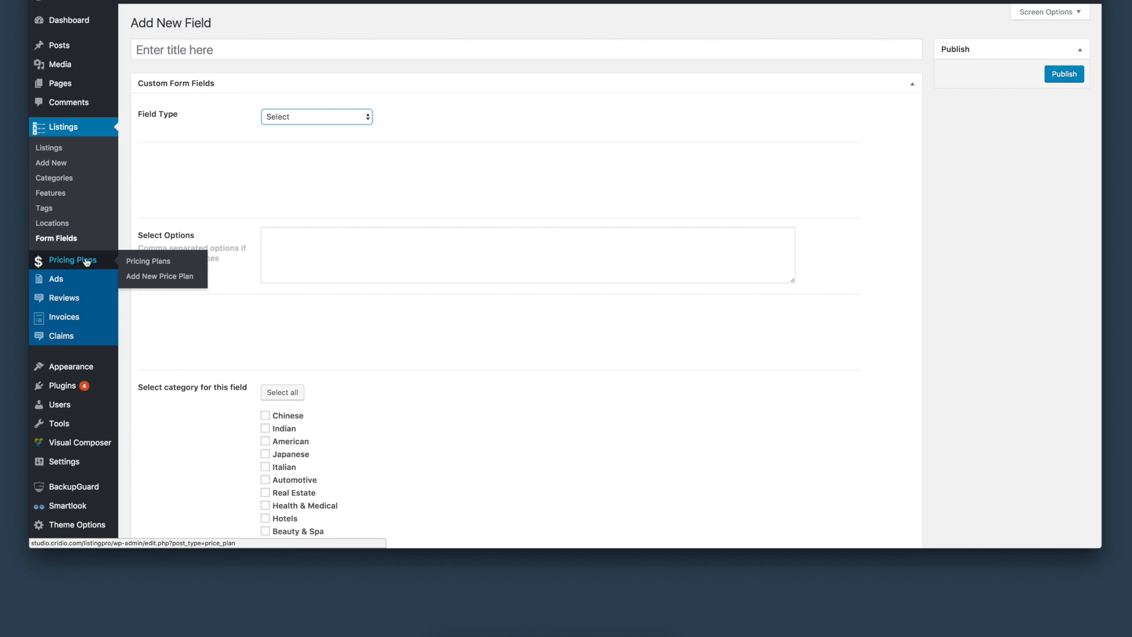
{"action": "mouse_move", "coordinate": [148, 261]}
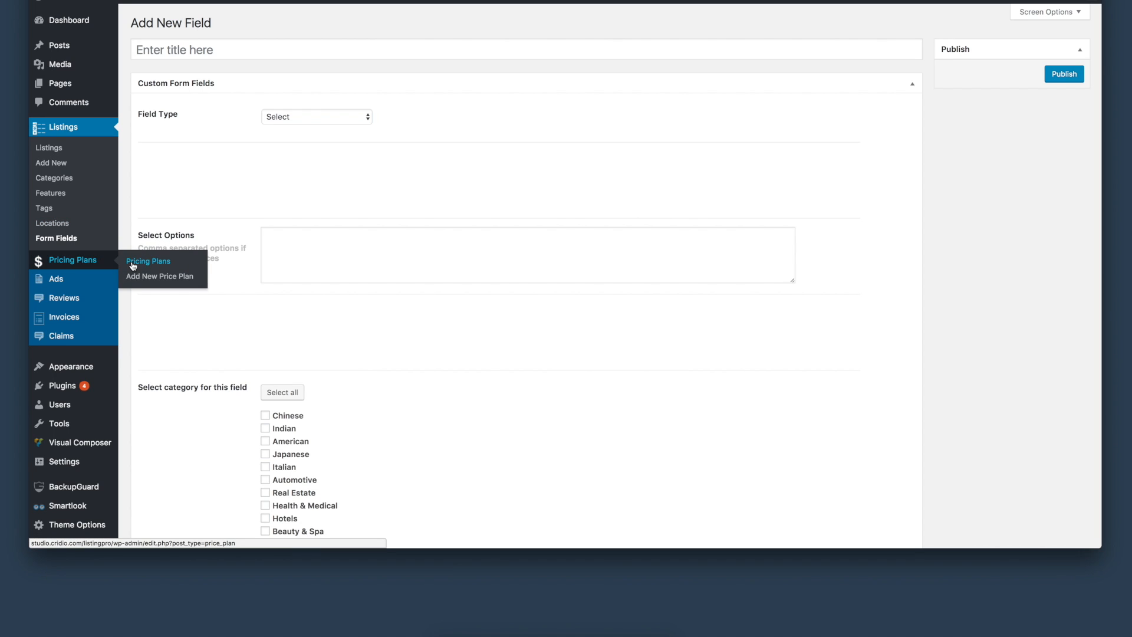
{"action": "left_click", "coordinate": [148, 261]}
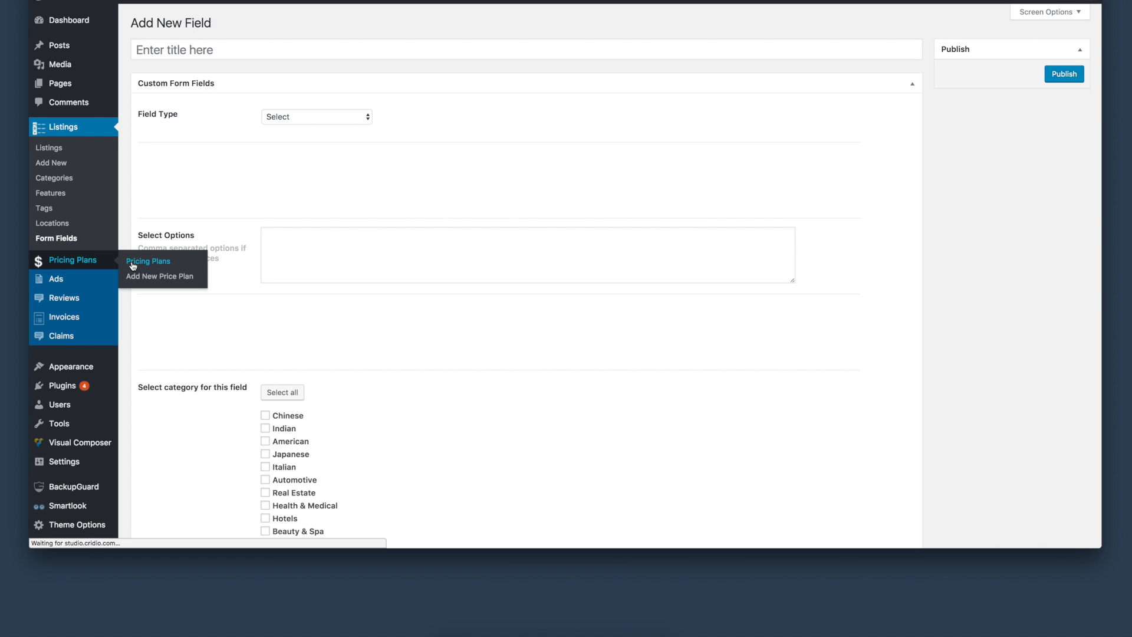
Go to the Pricing Plans list with the Free, Basic and Professional plans
{"action": "left_click", "coordinate": [148, 261]}
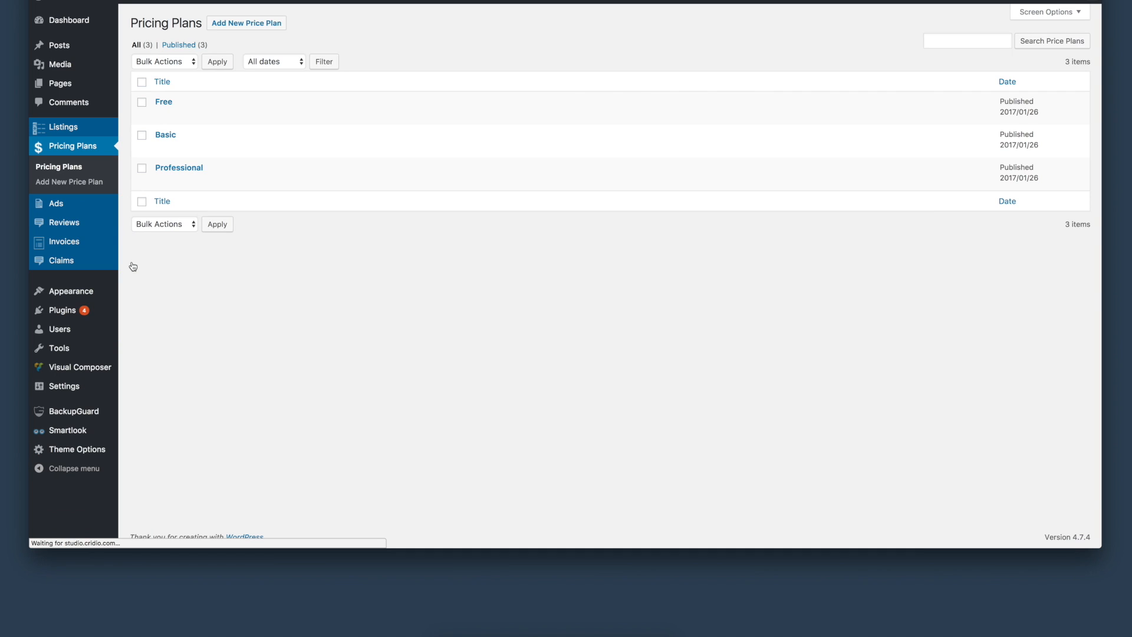
{"action": "mouse_move", "coordinate": [163, 102]}
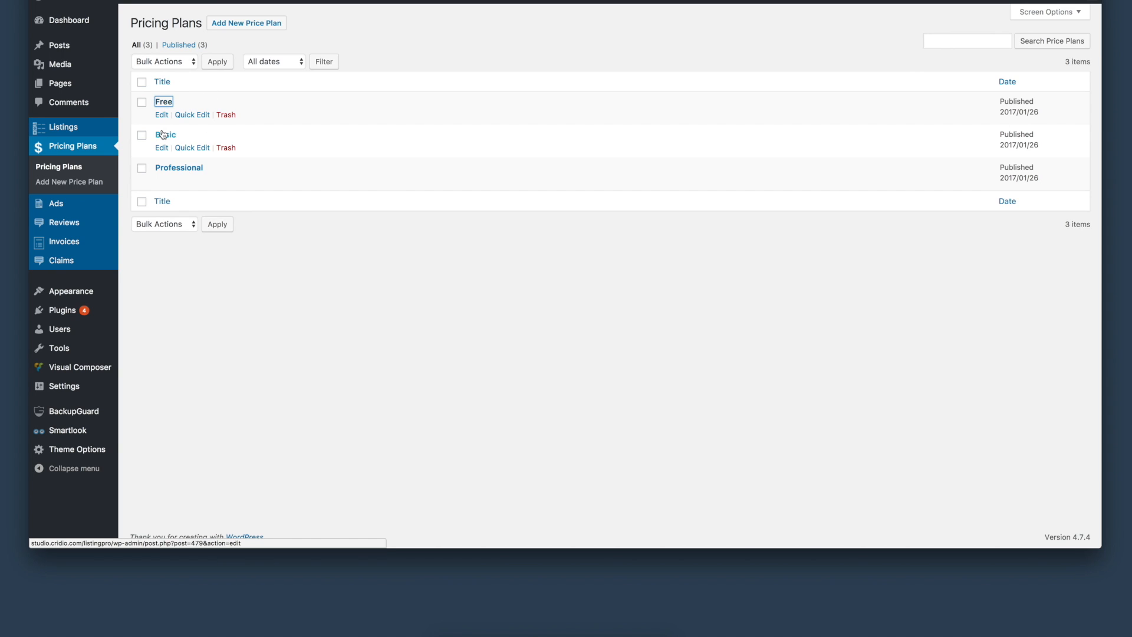
{"action": "mouse_move", "coordinate": [179, 167]}
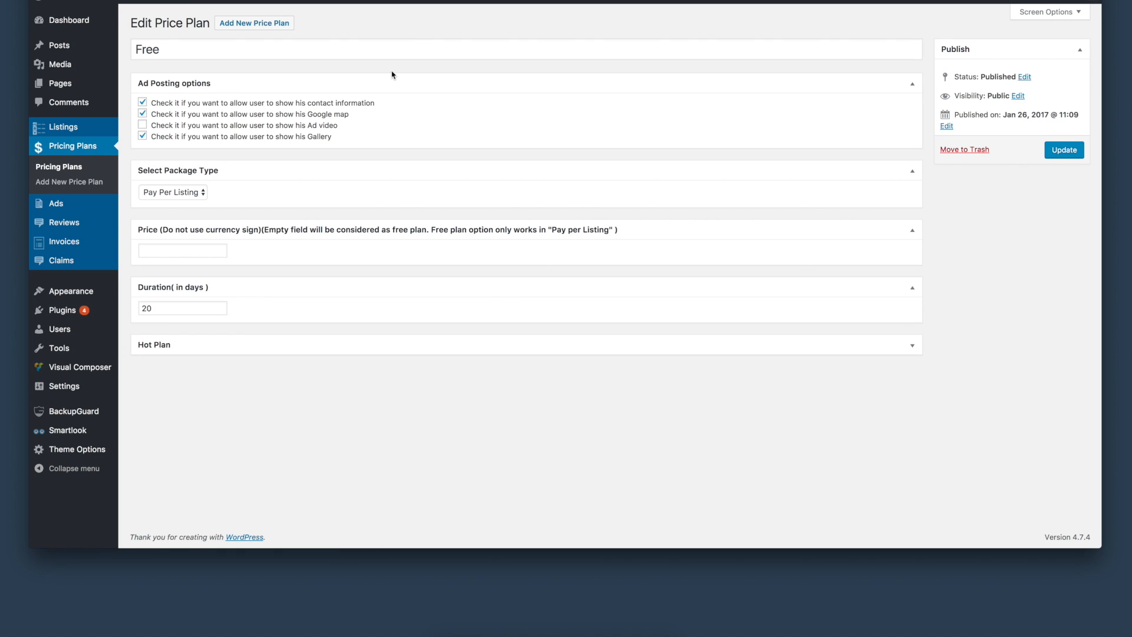
{"action": "mouse_move", "coordinate": [189, 178]}
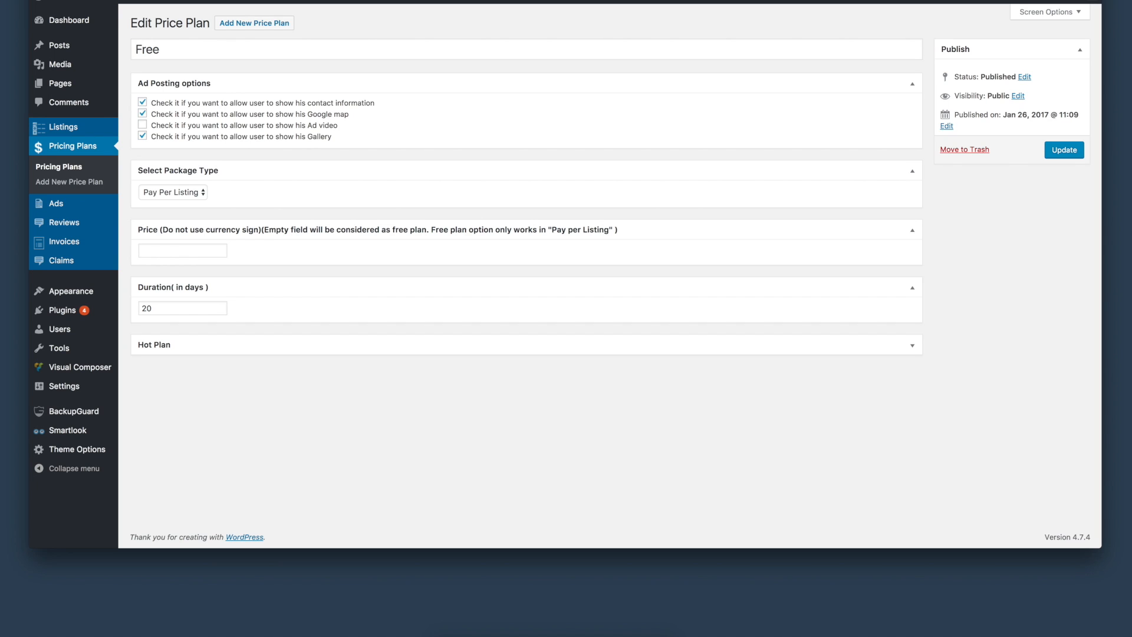
{"action": "mouse_move", "coordinate": [70, 181]}
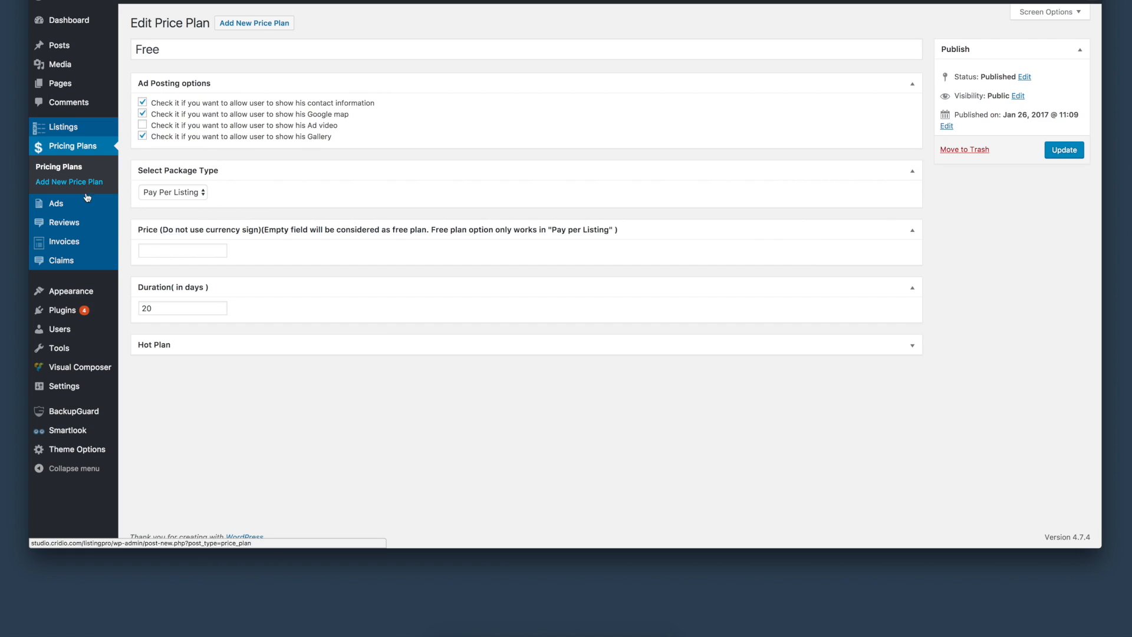
{"action": "mouse_move", "coordinate": [56, 202]}
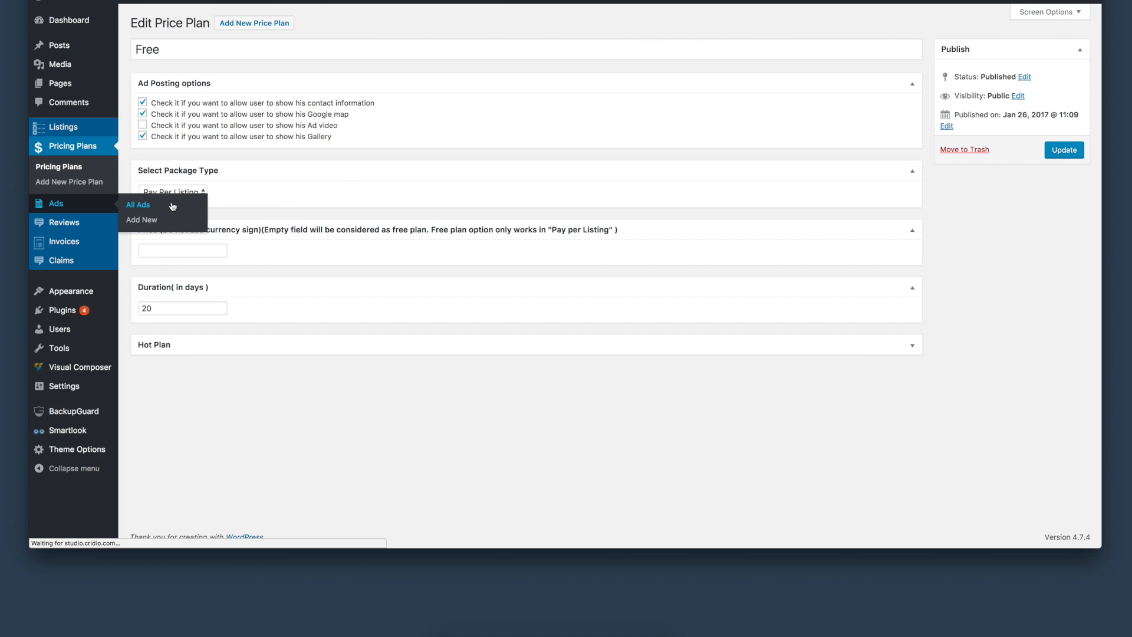
View the Ads list with ad 1513, preview a blank Add New Ad form, then return
{"action": "left_click", "coordinate": [138, 205]}
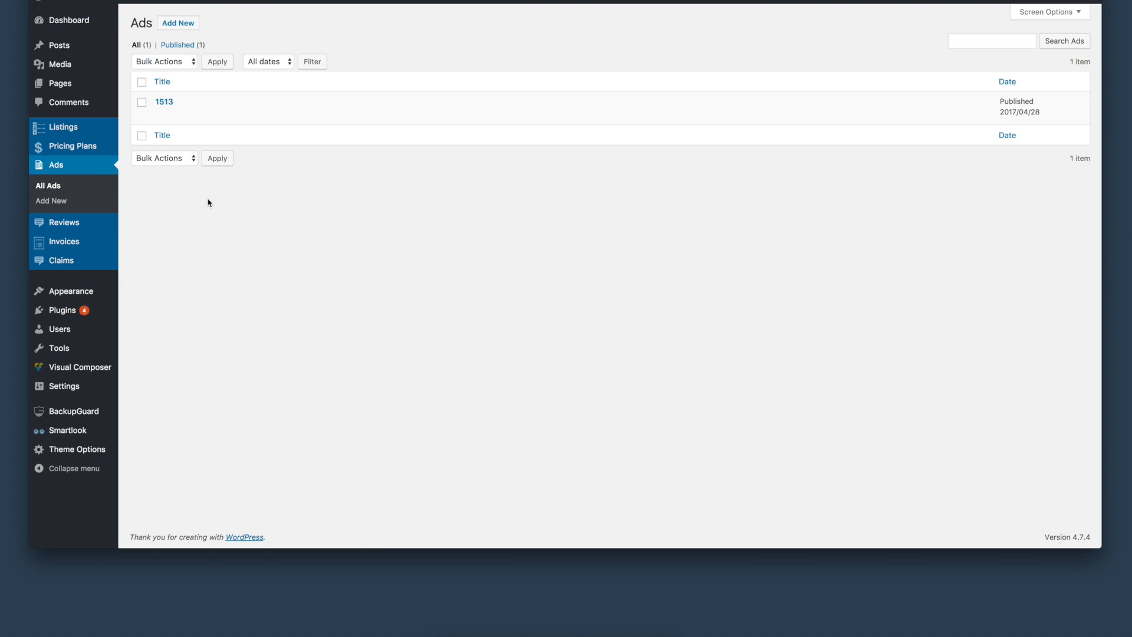
{"action": "mouse_move", "coordinate": [164, 100]}
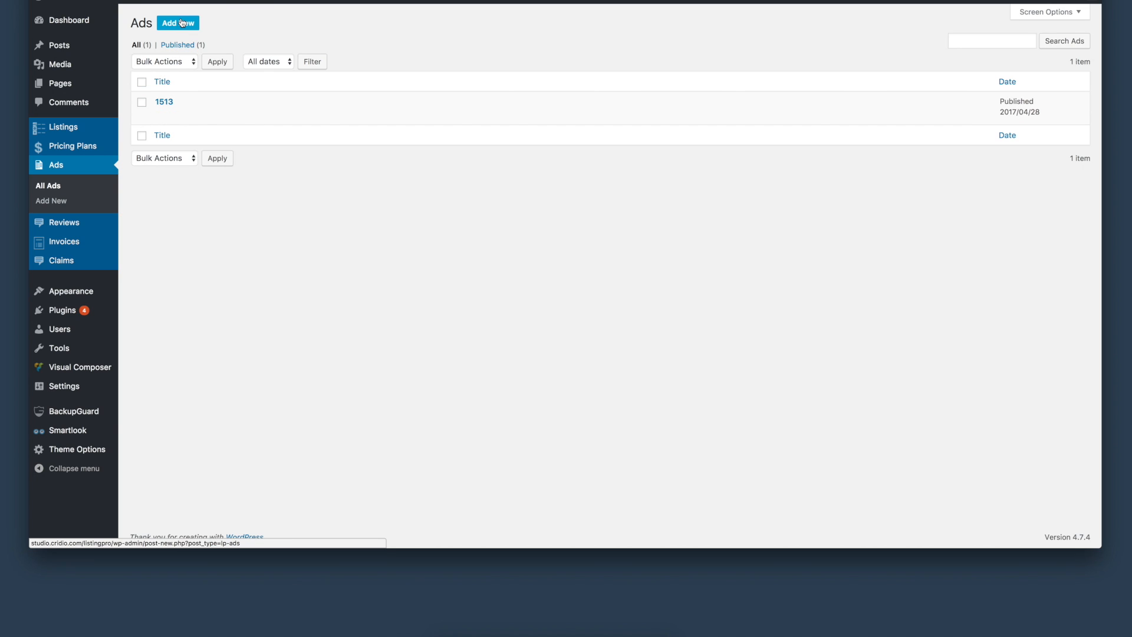
{"action": "left_click", "coordinate": [176, 22]}
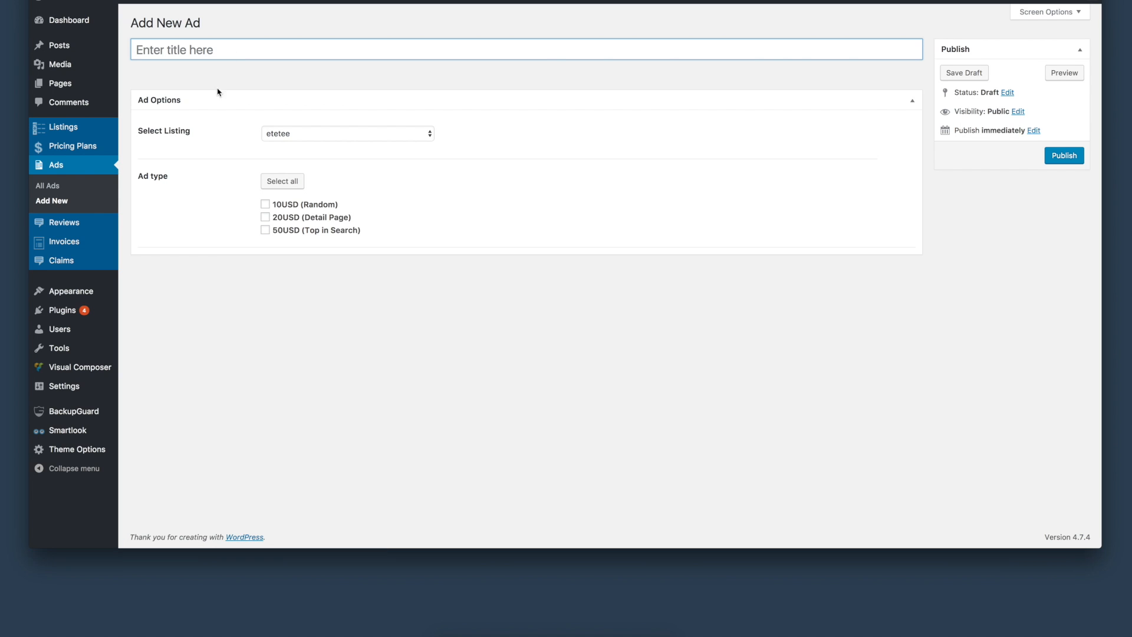
{"action": "mouse_move", "coordinate": [280, 167]}
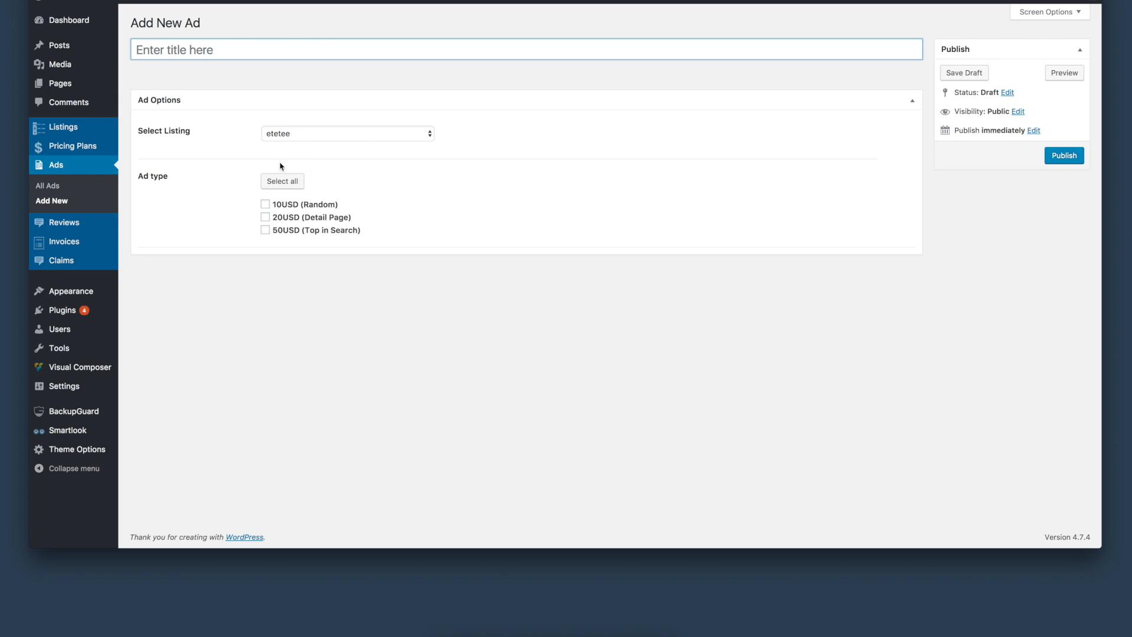
{"action": "mouse_move", "coordinate": [240, 192]}
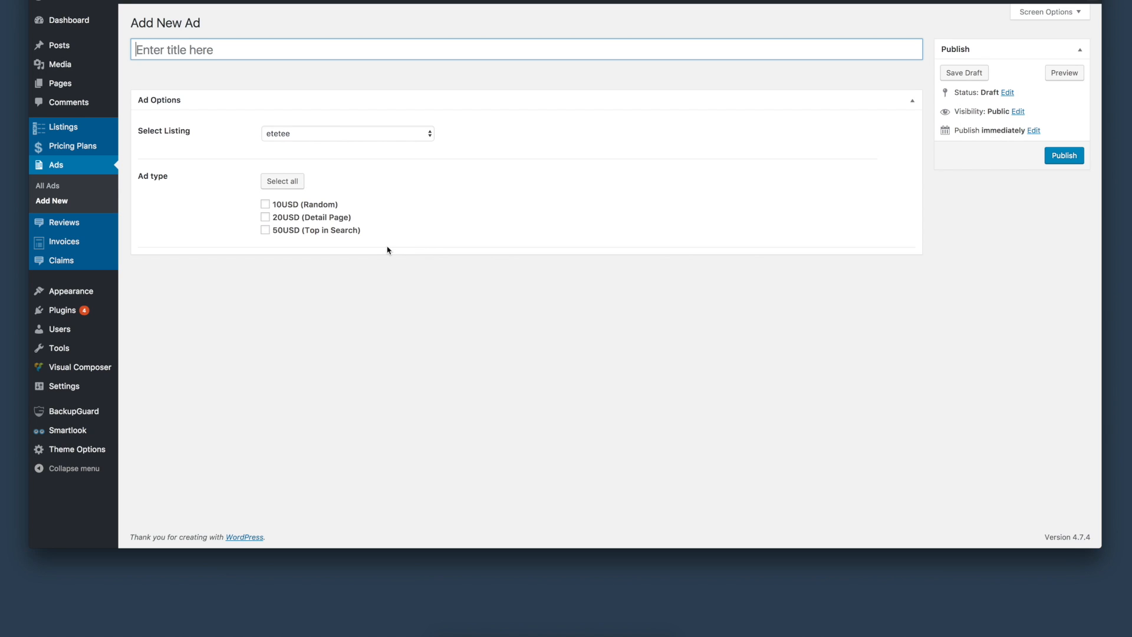
{"action": "mouse_move", "coordinate": [253, 219]}
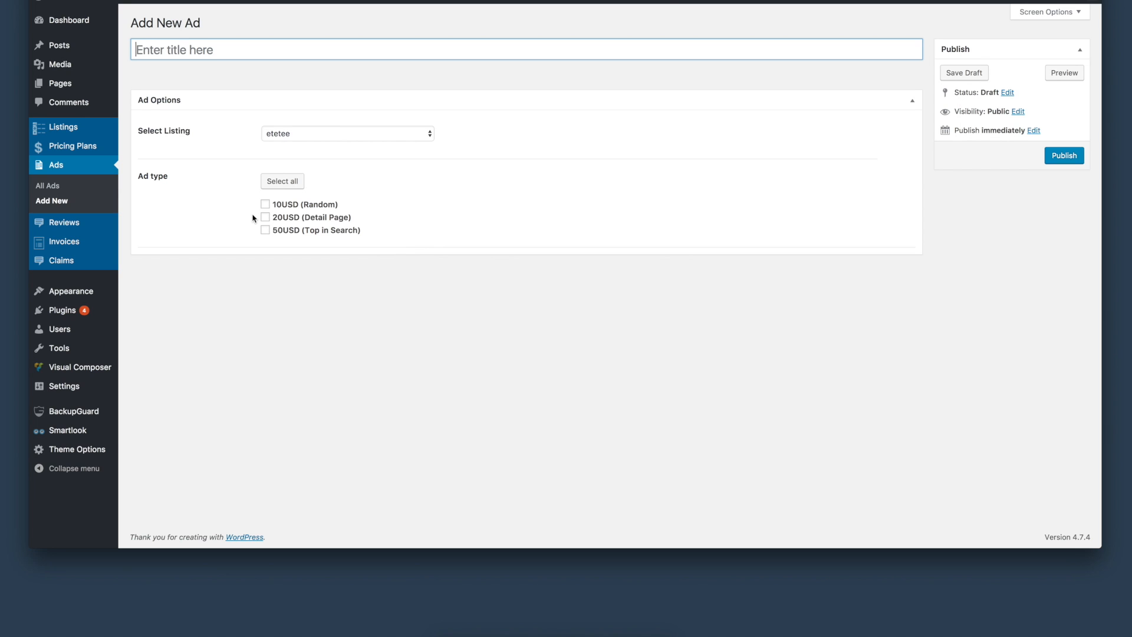
{"action": "left_click", "coordinate": [347, 133]}
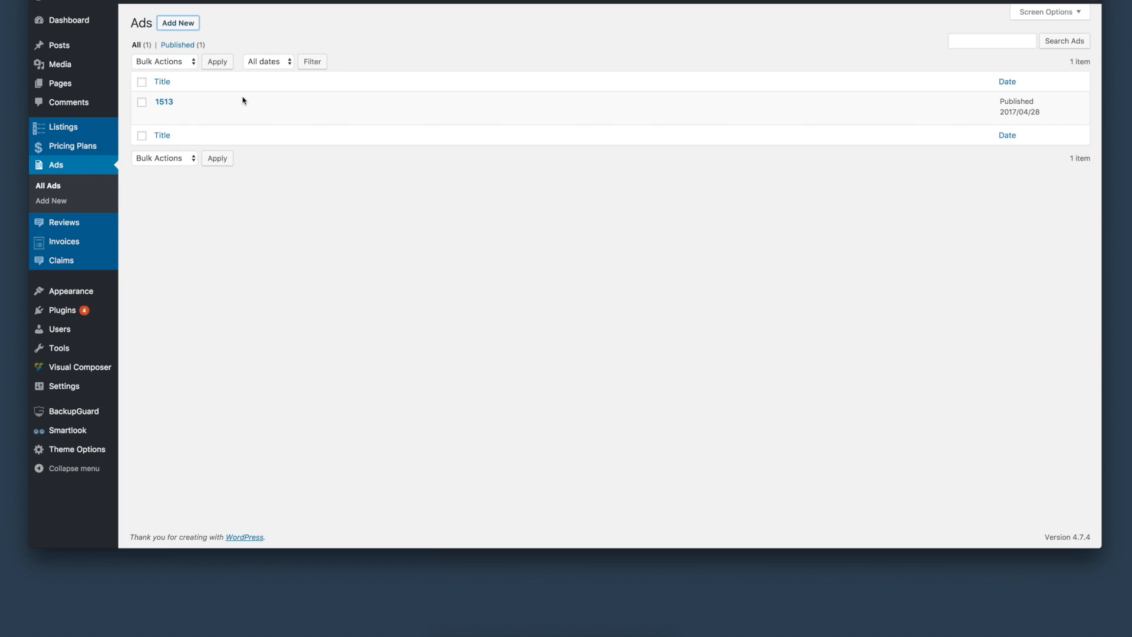
Open ad 1513 and review its Grey Mat Technical Services link and 10USD (Random) type
{"action": "left_click", "coordinate": [161, 115]}
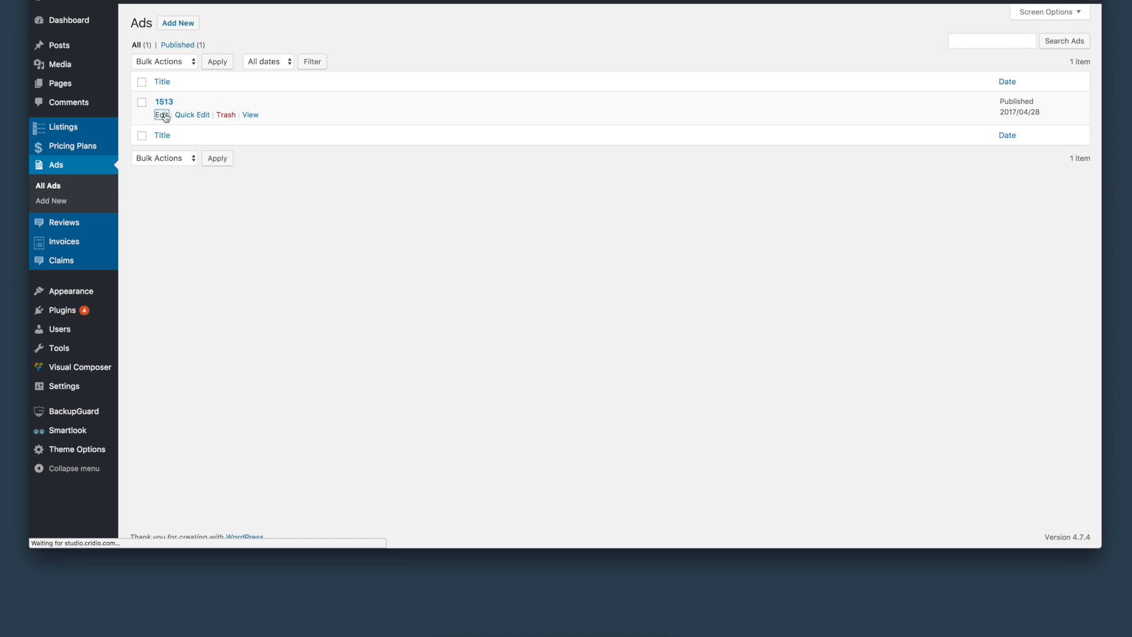
{"action": "left_click", "coordinate": [161, 115]}
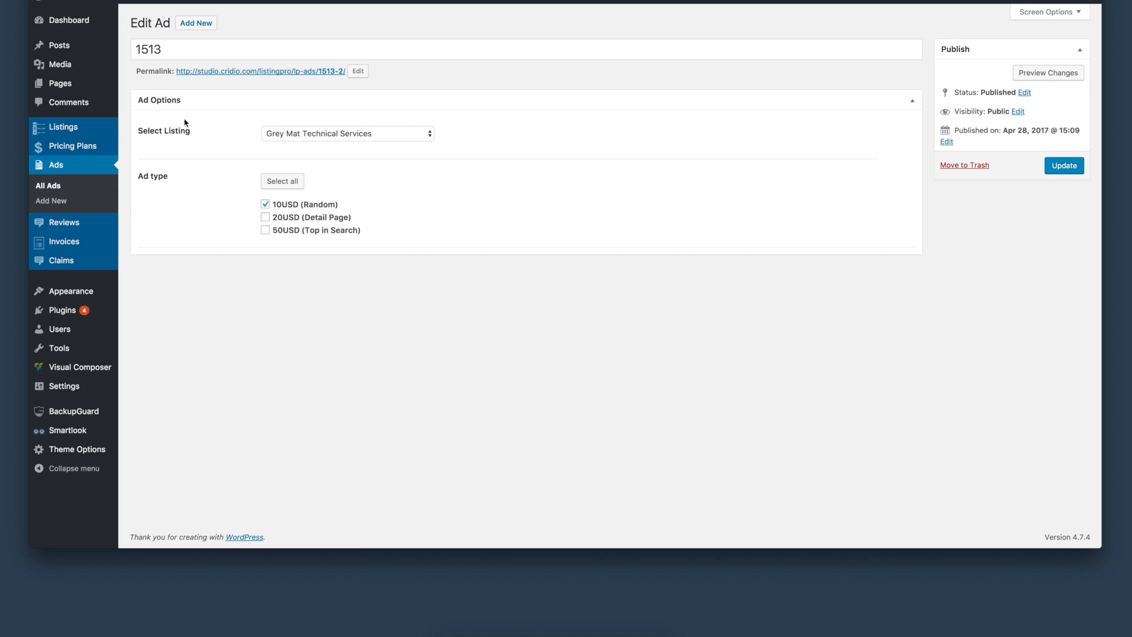
{"action": "mouse_move", "coordinate": [272, 139]}
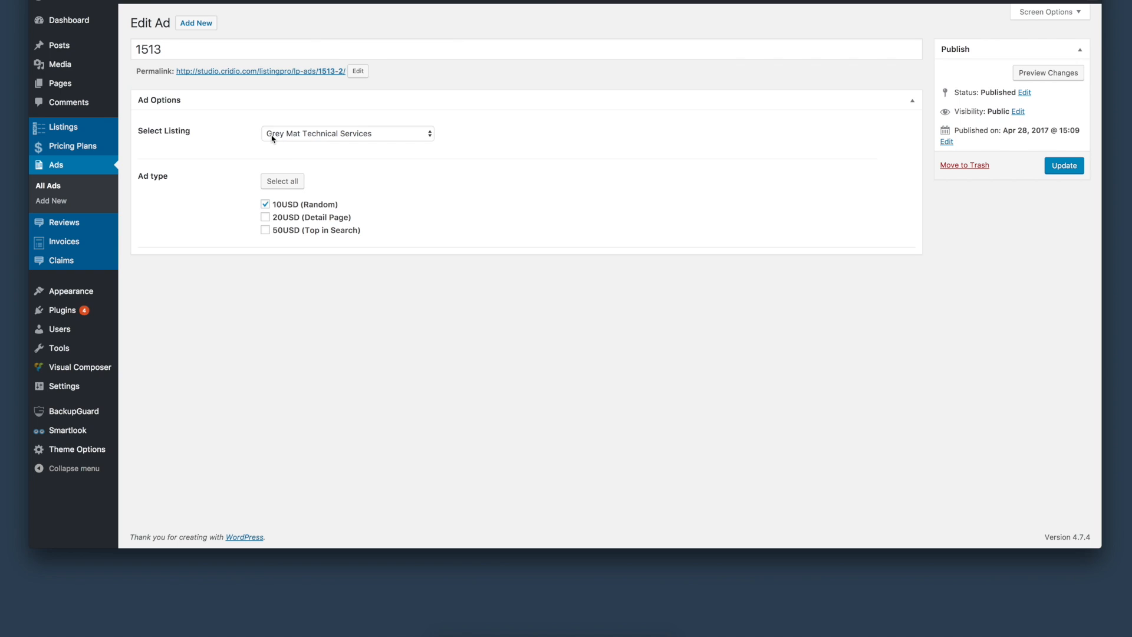
{"action": "mouse_move", "coordinate": [355, 141]}
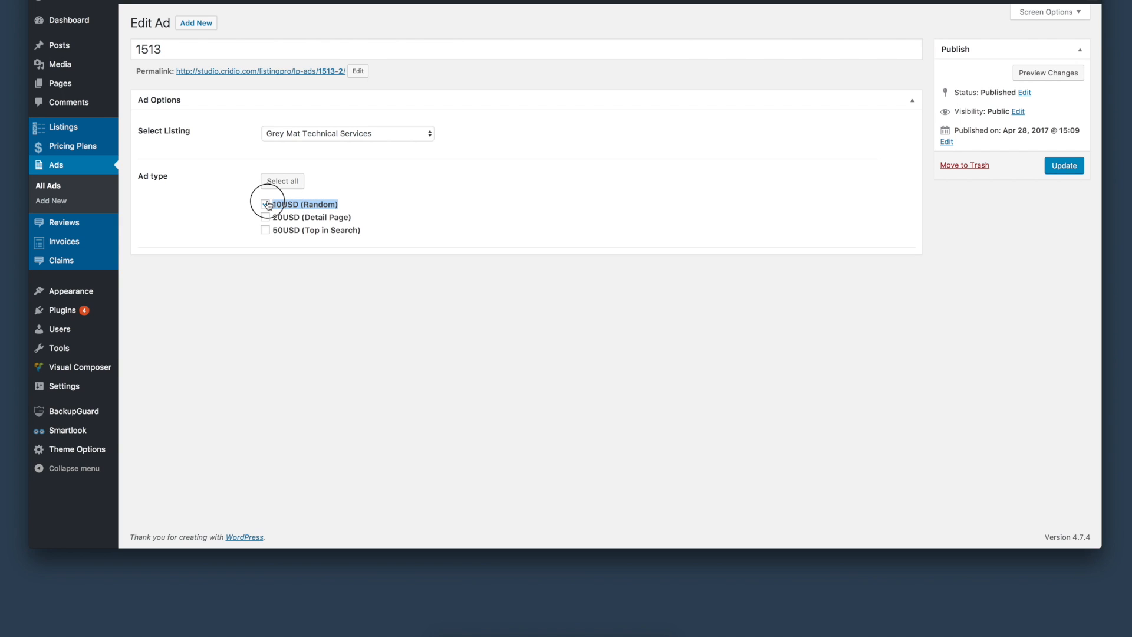
{"action": "left_click", "coordinate": [265, 204]}
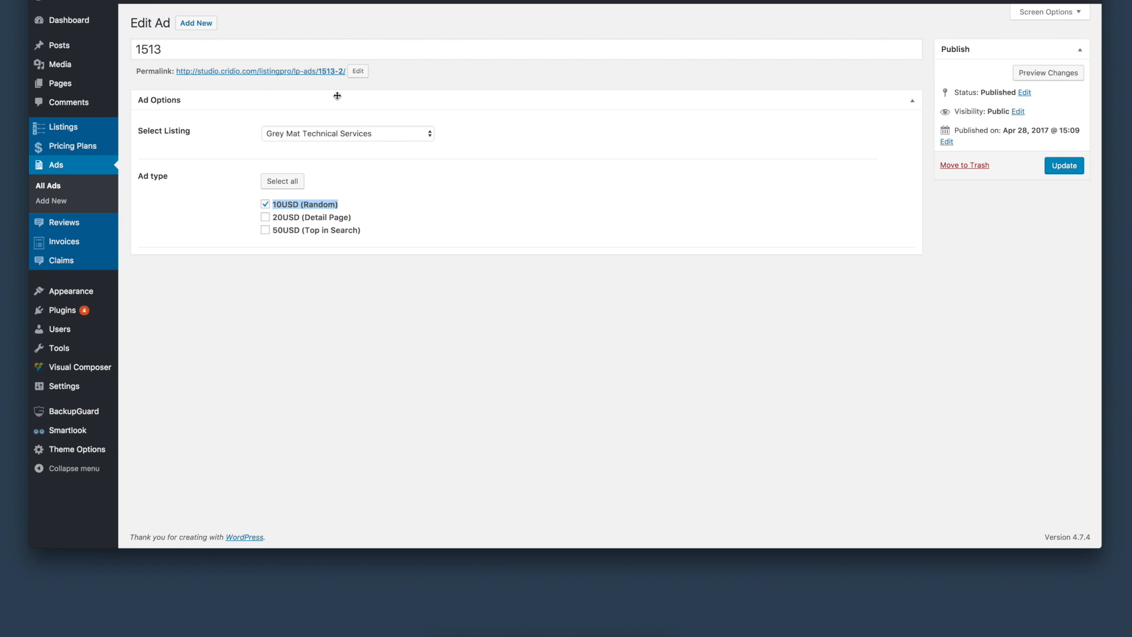
{"action": "mouse_move", "coordinate": [346, 97]}
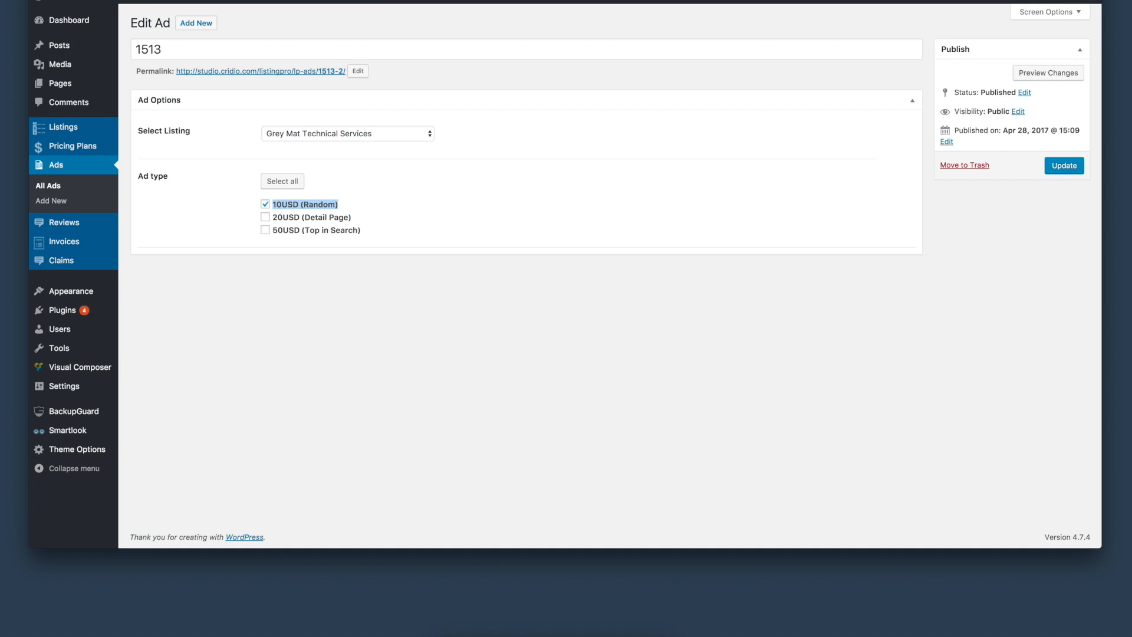
{"action": "mouse_move", "coordinate": [52, 200]}
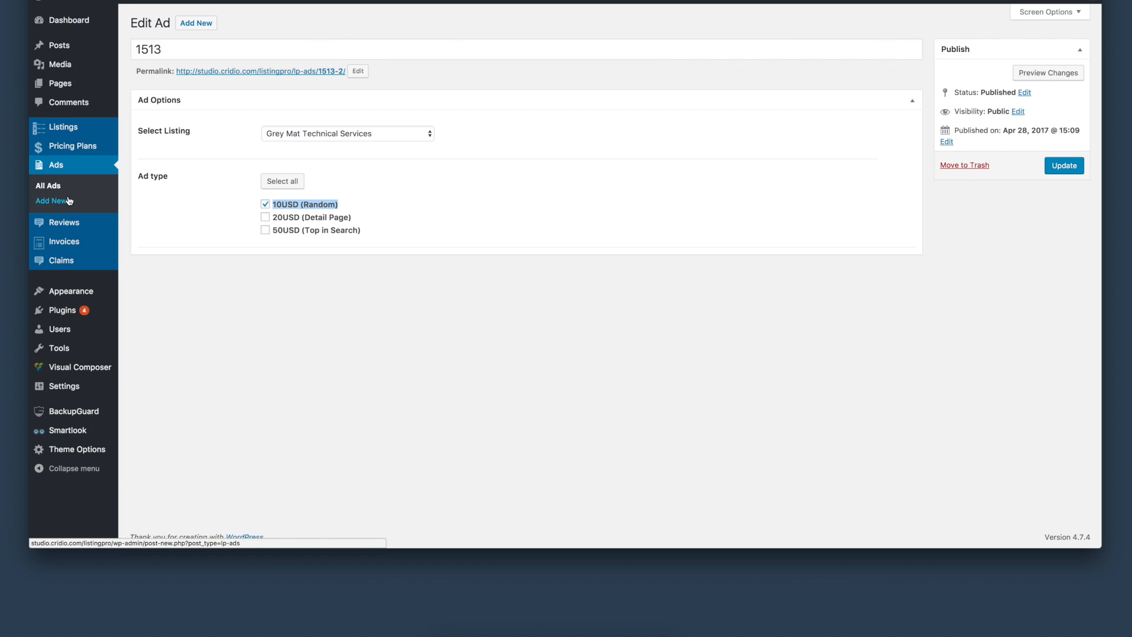
{"action": "left_click", "coordinate": [53, 202]}
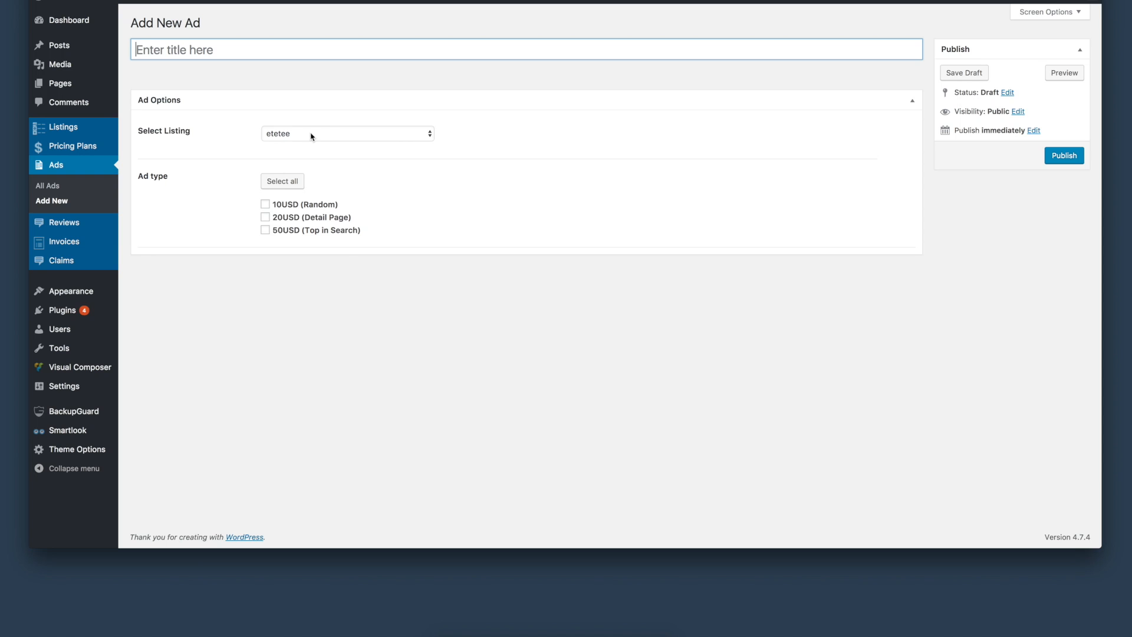
{"action": "left_click", "coordinate": [346, 134]}
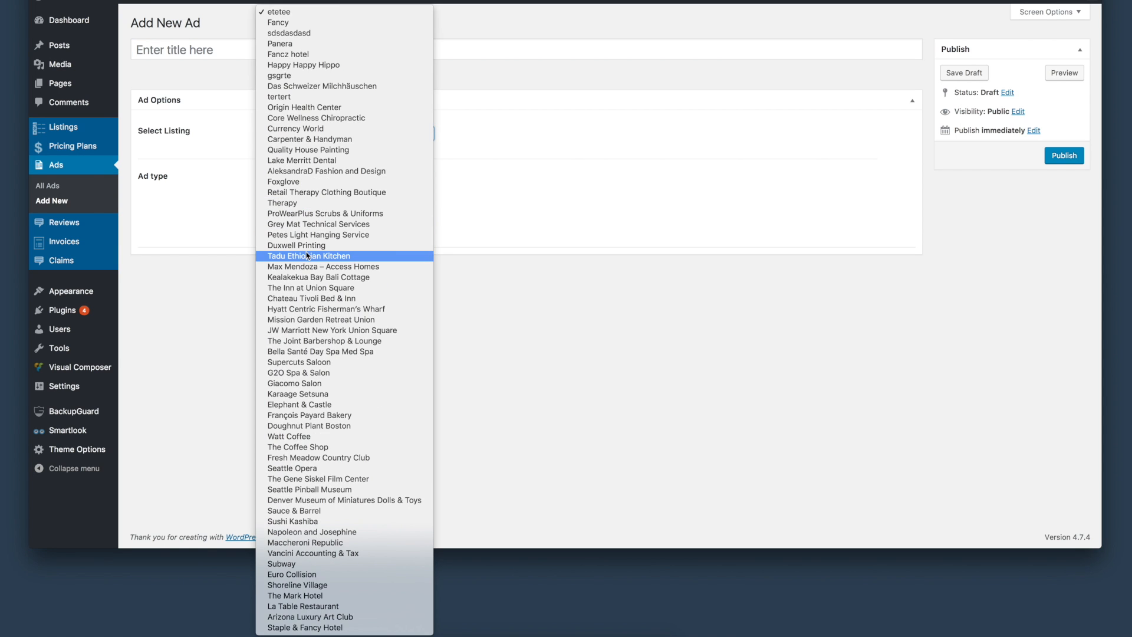
{"action": "left_click", "coordinate": [308, 255]}
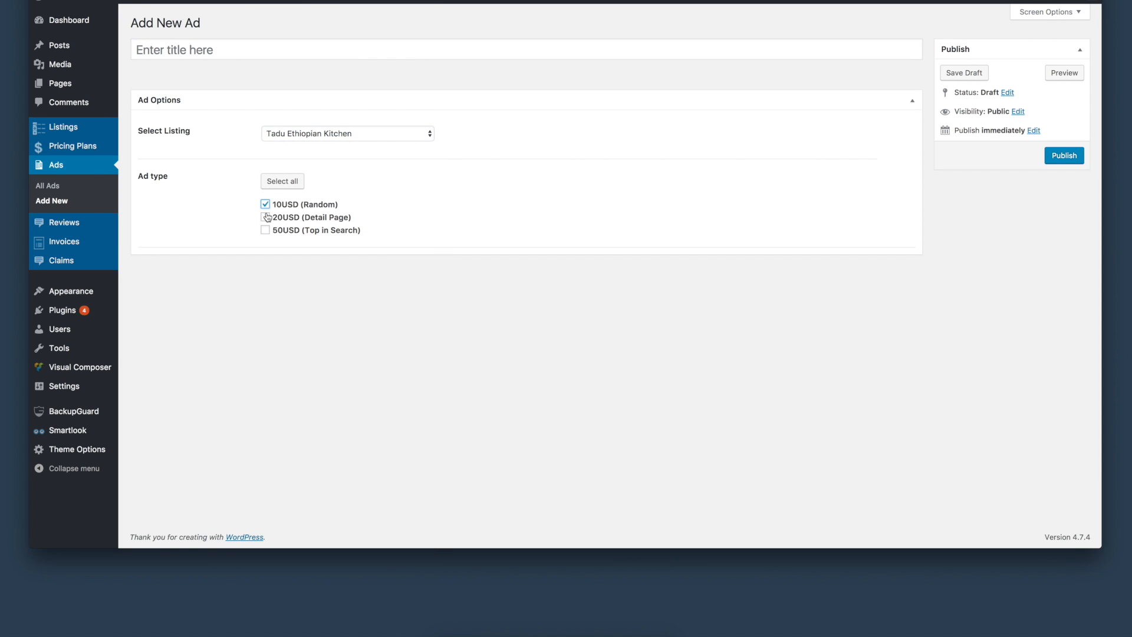
{"action": "left_click", "coordinate": [265, 230]}
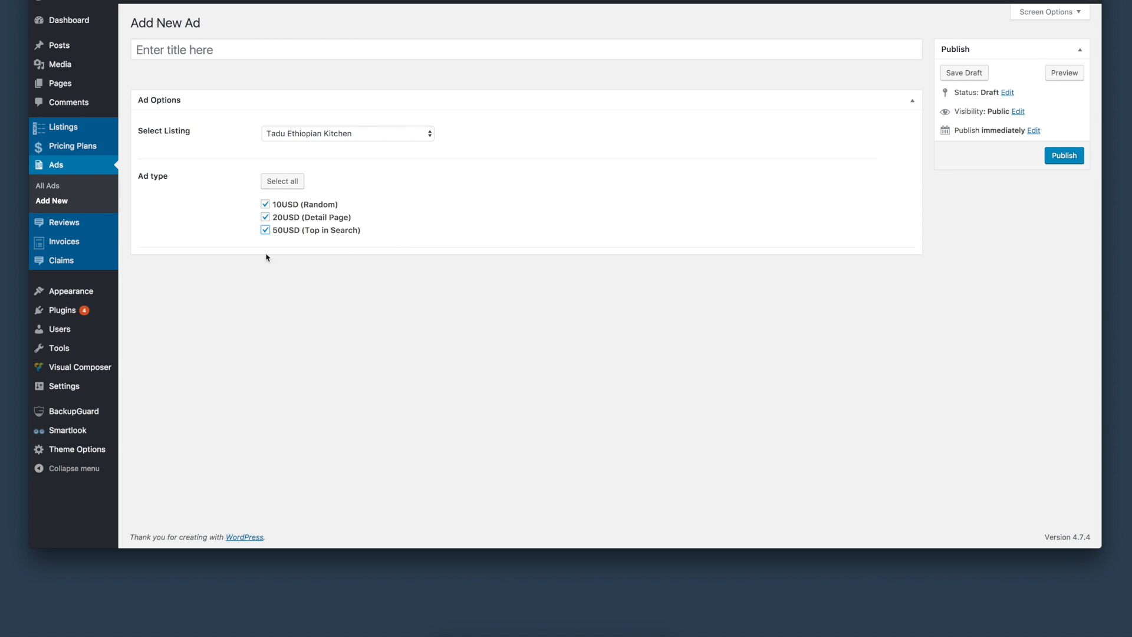
{"action": "mouse_move", "coordinate": [284, 276]}
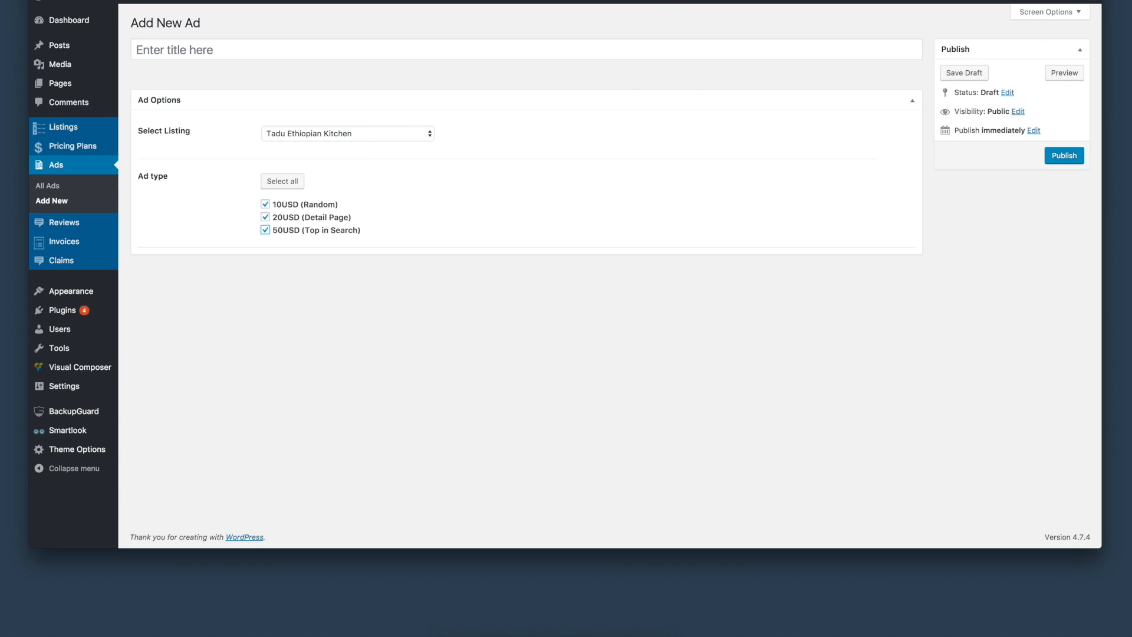
{"action": "mouse_move", "coordinate": [263, 253]}
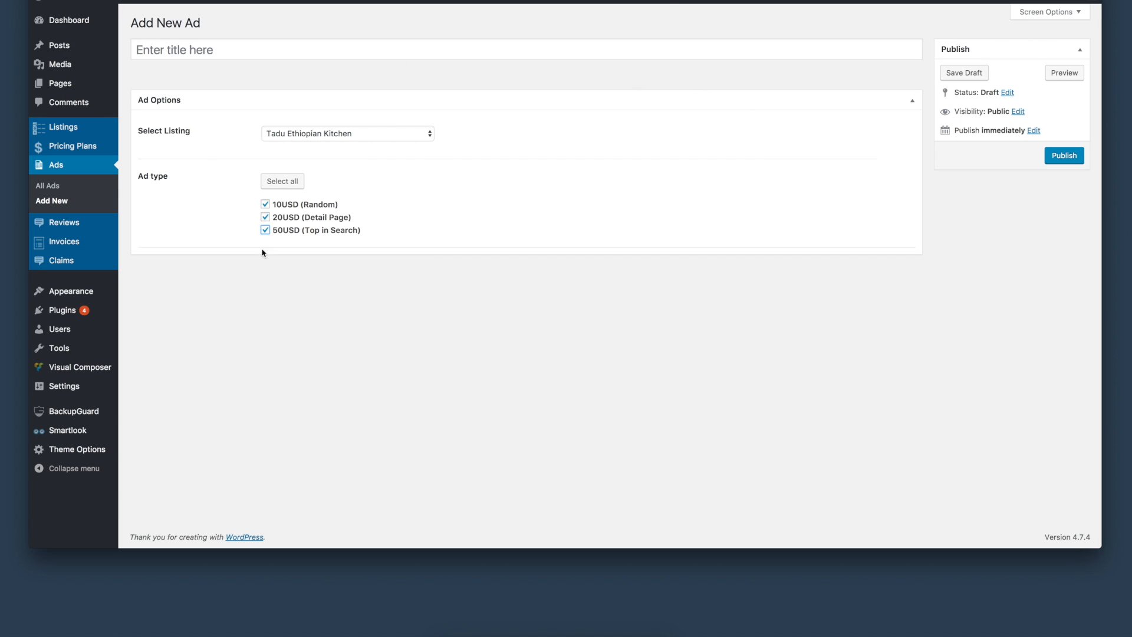
{"action": "mouse_move", "coordinate": [530, 209]}
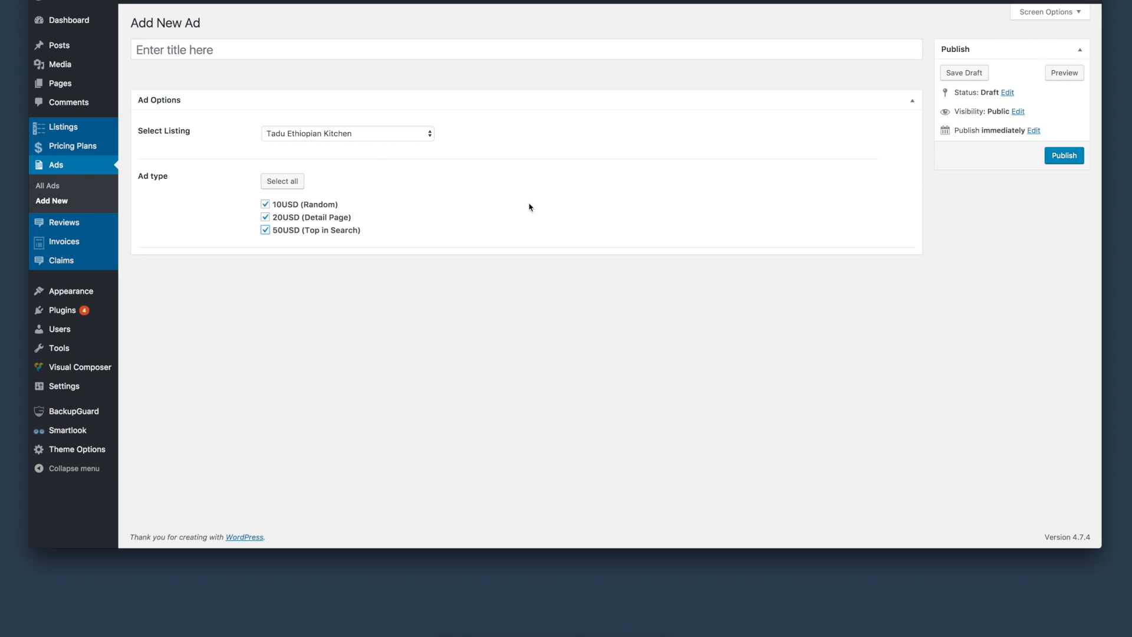
{"action": "mouse_move", "coordinate": [522, 211]}
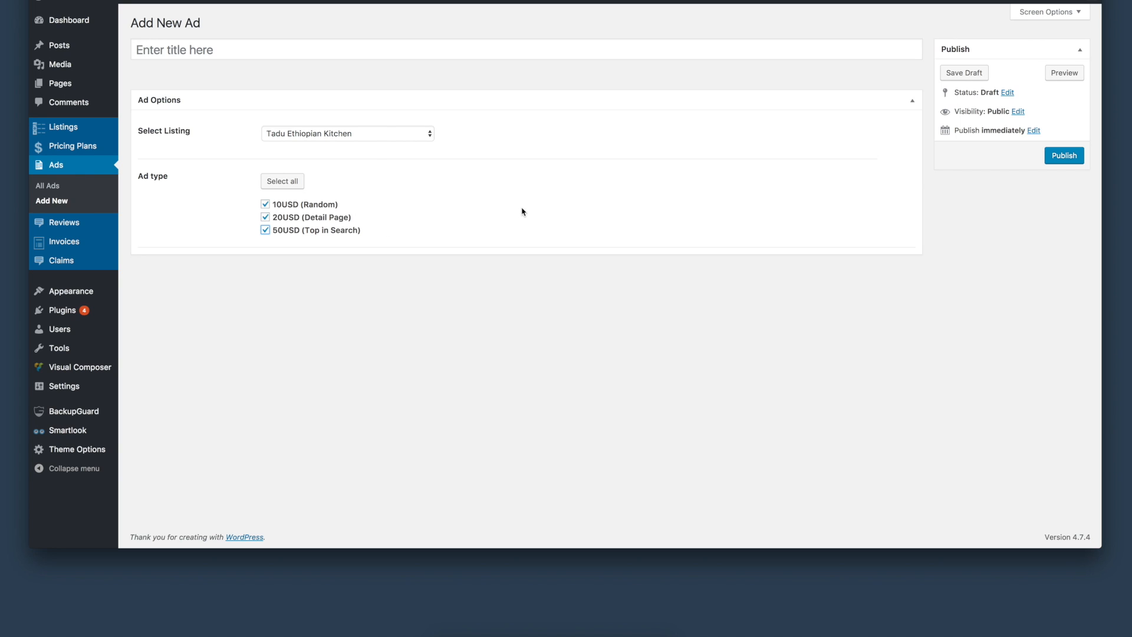
{"action": "mouse_move", "coordinate": [501, 222]}
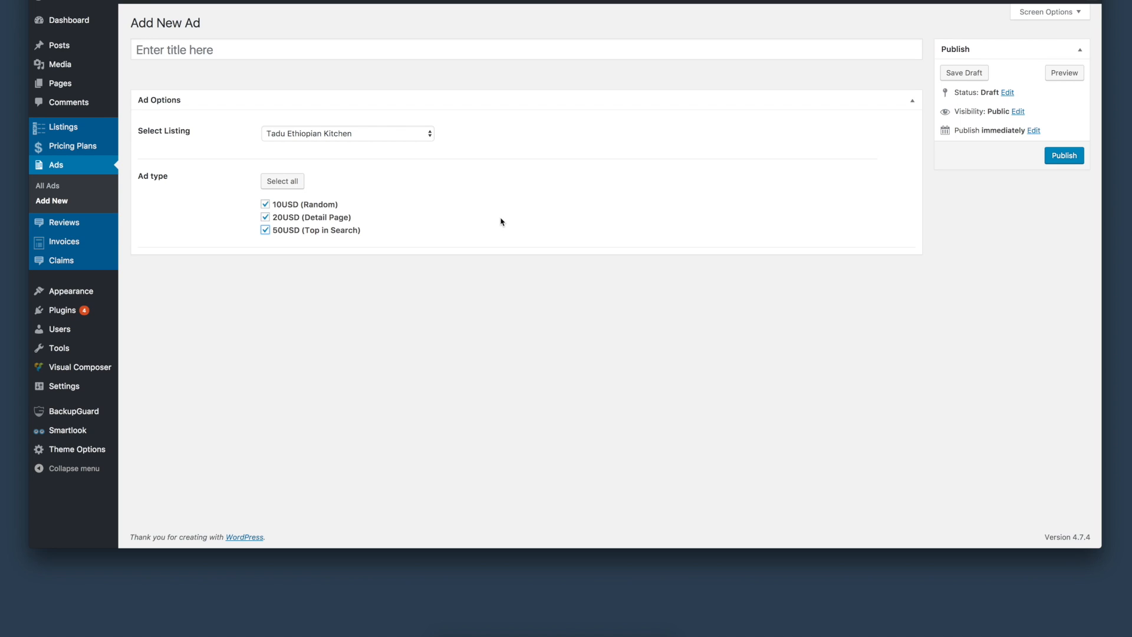
{"action": "mouse_move", "coordinate": [365, 247]}
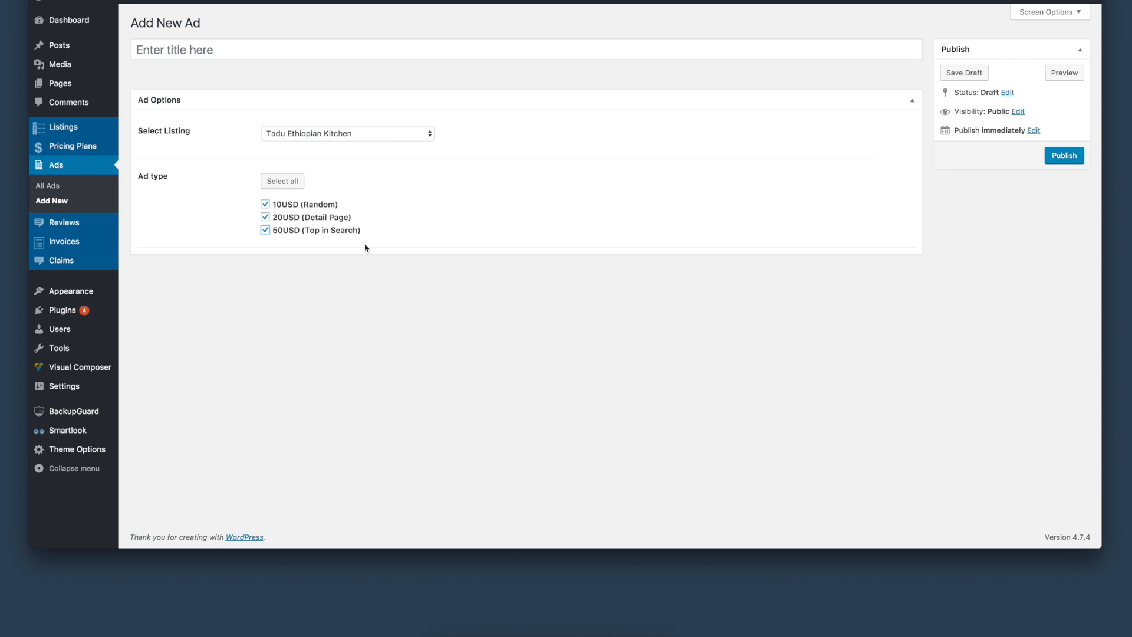
{"action": "mouse_move", "coordinate": [65, 222]}
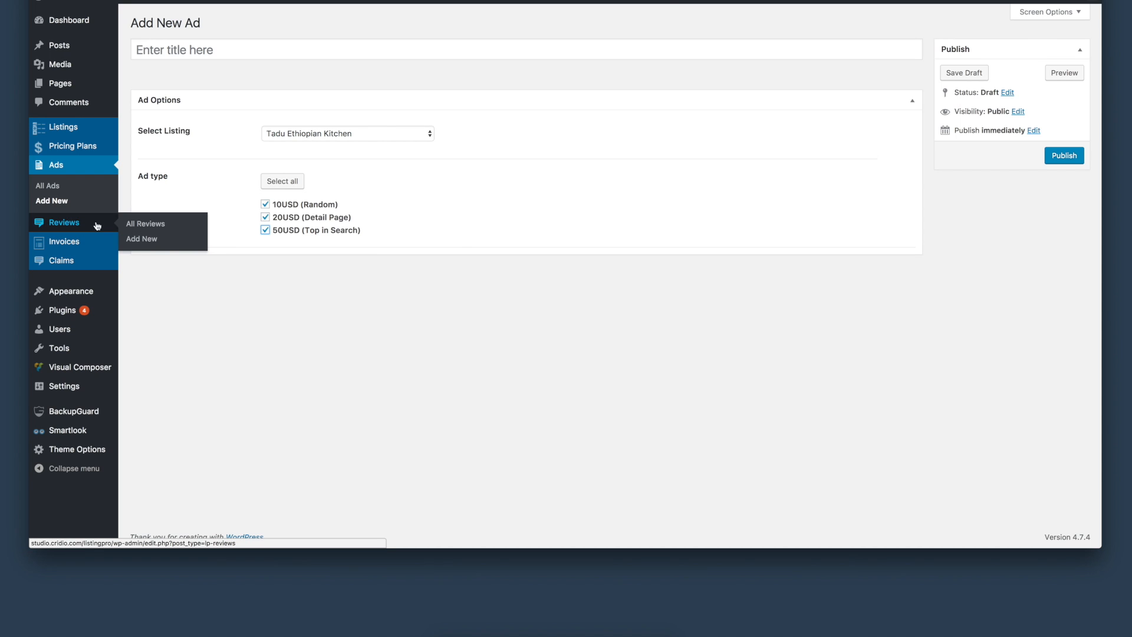
{"action": "left_click", "coordinate": [145, 223]}
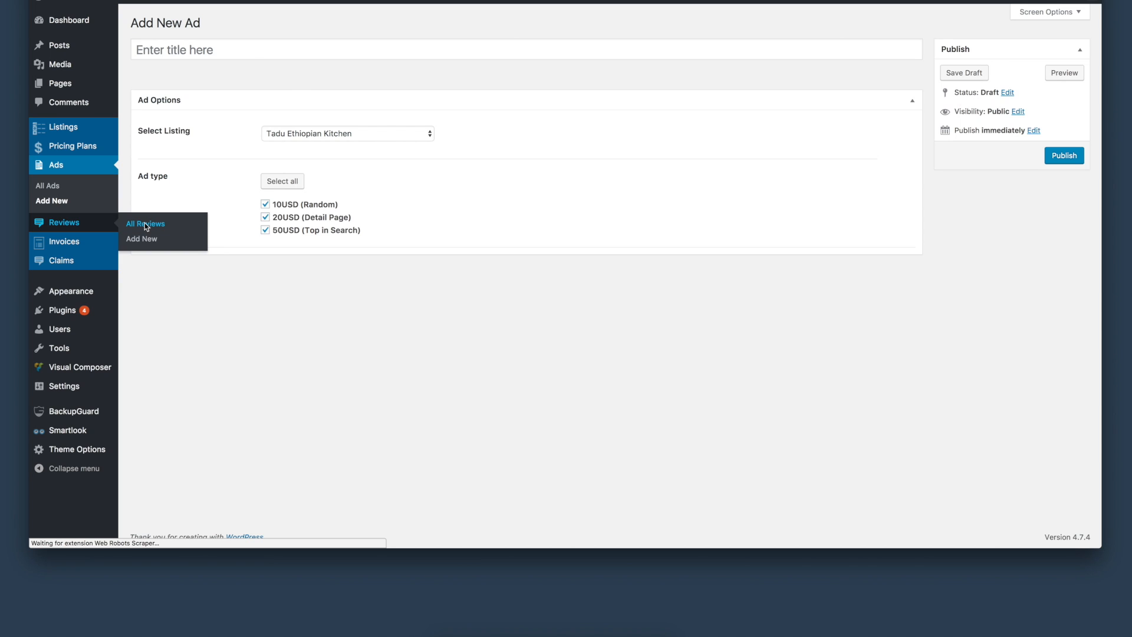
Show all 92 reviews and scroll through their titles, ratings, authors and dates
{"action": "left_click", "coordinate": [145, 224]}
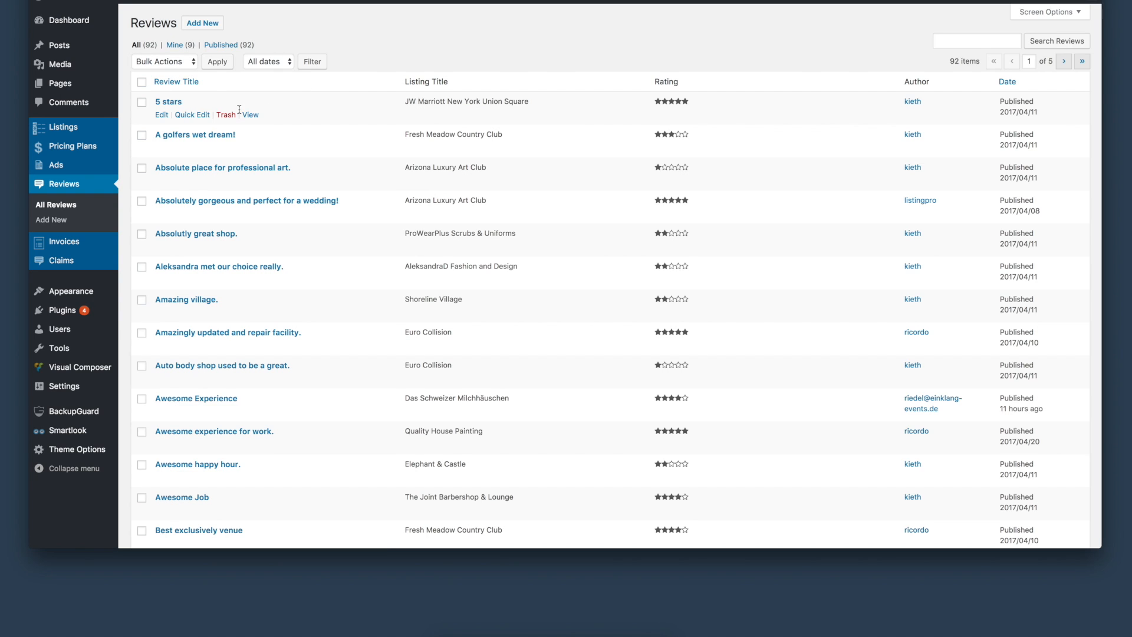
{"action": "scroll", "scroll_direction": "down", "scroll_amount": 3}
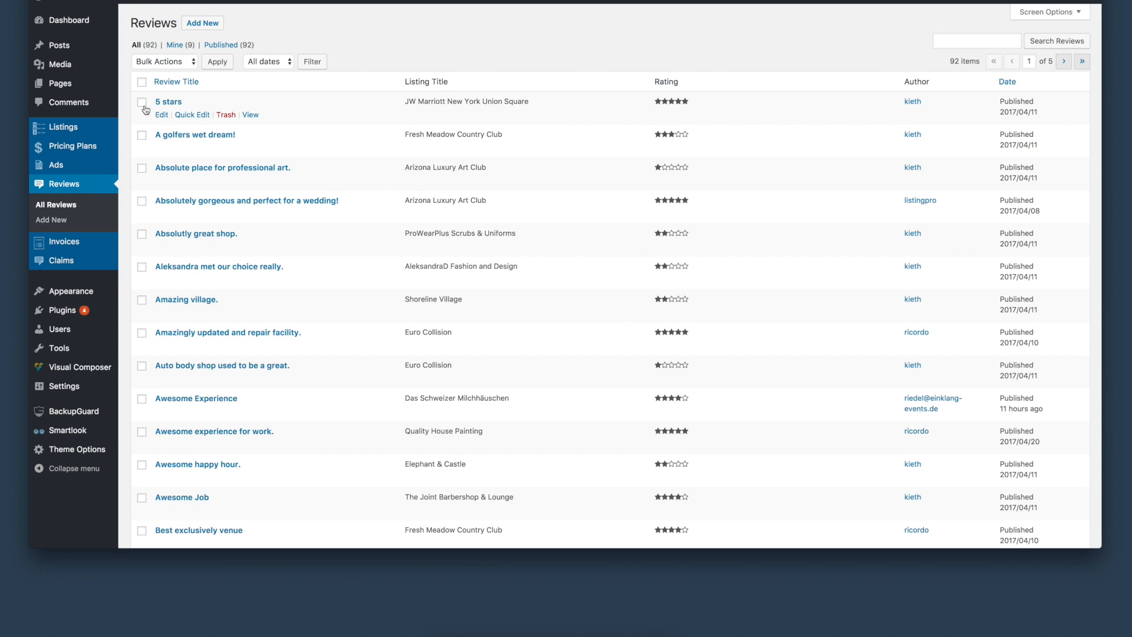
{"action": "mouse_move", "coordinate": [219, 93]}
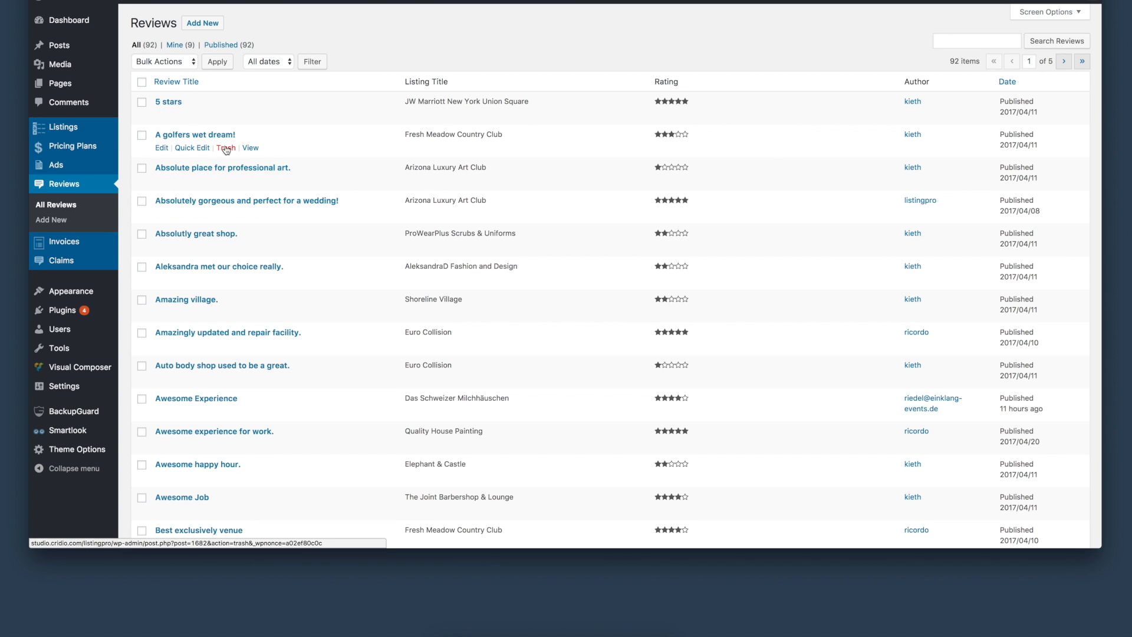
{"action": "mouse_move", "coordinate": [209, 171]}
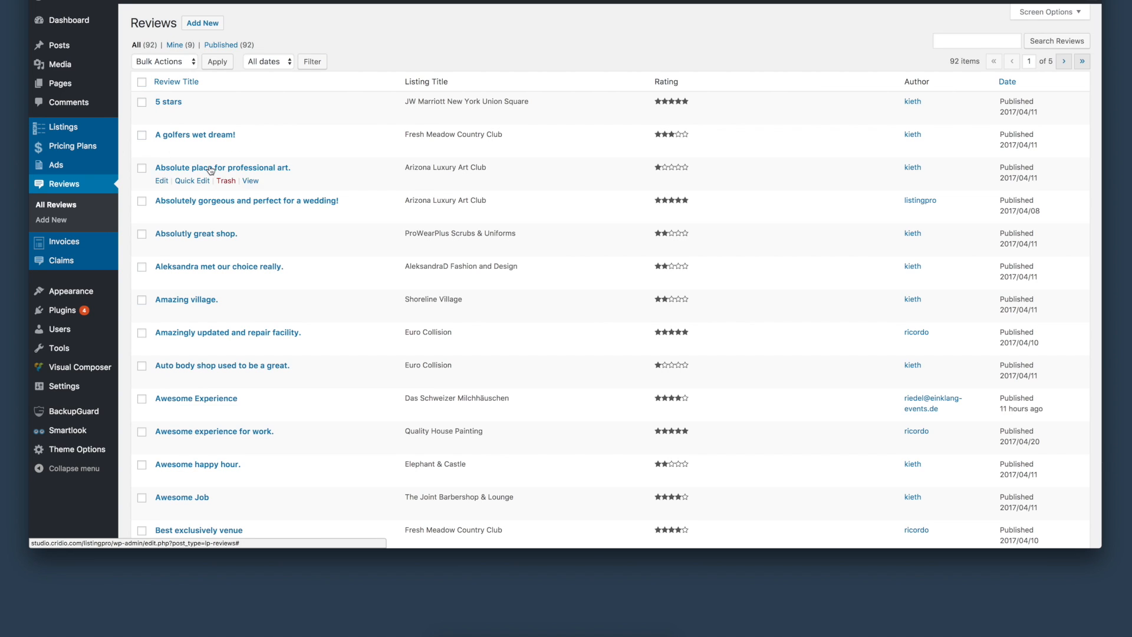
{"action": "mouse_move", "coordinate": [119, 258]}
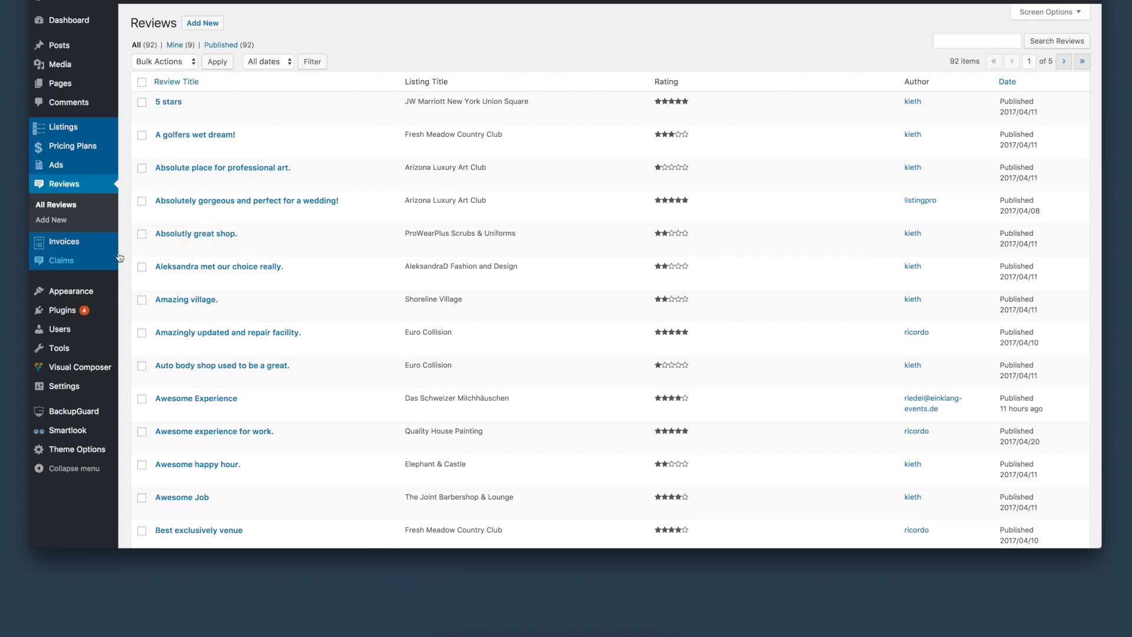
{"action": "mouse_move", "coordinate": [51, 220]}
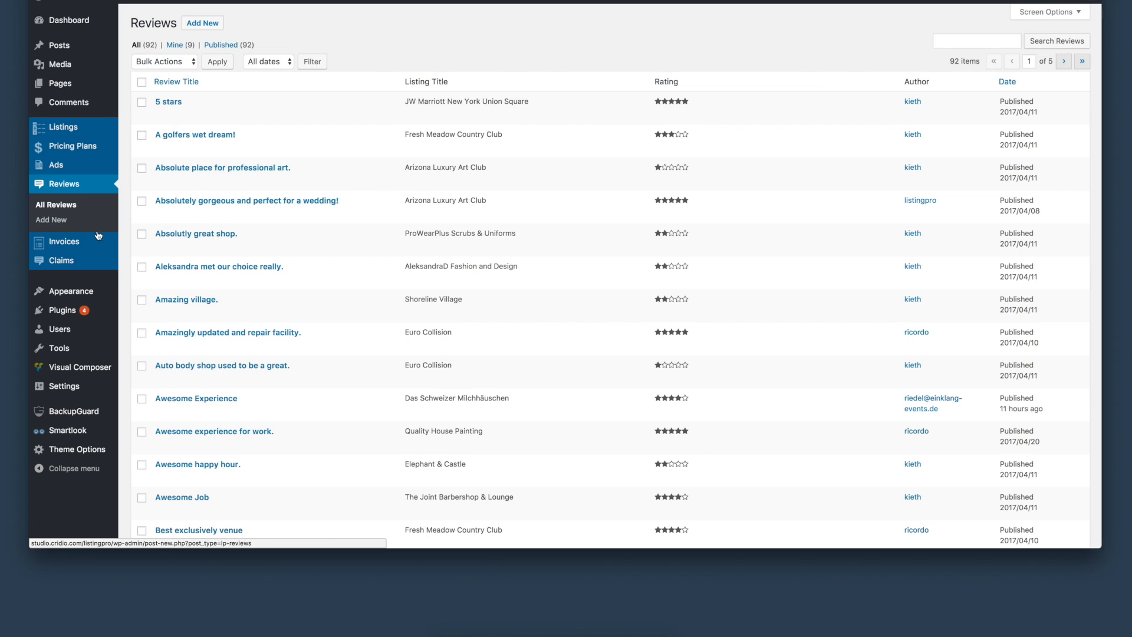
{"action": "mouse_move", "coordinate": [64, 241]}
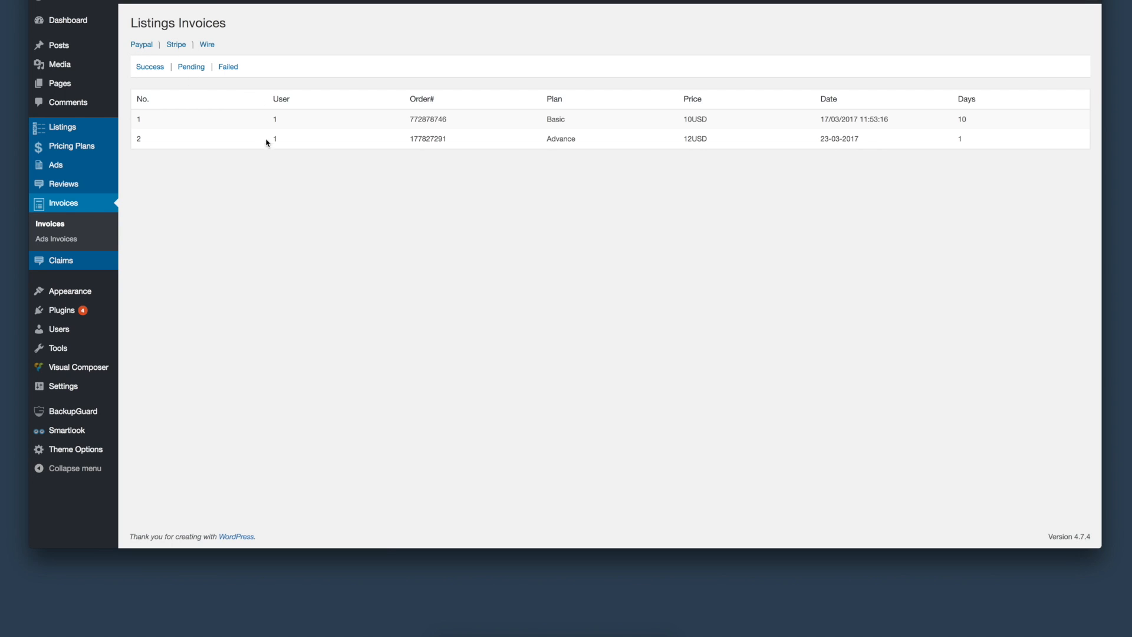
{"action": "mouse_move", "coordinate": [56, 239]}
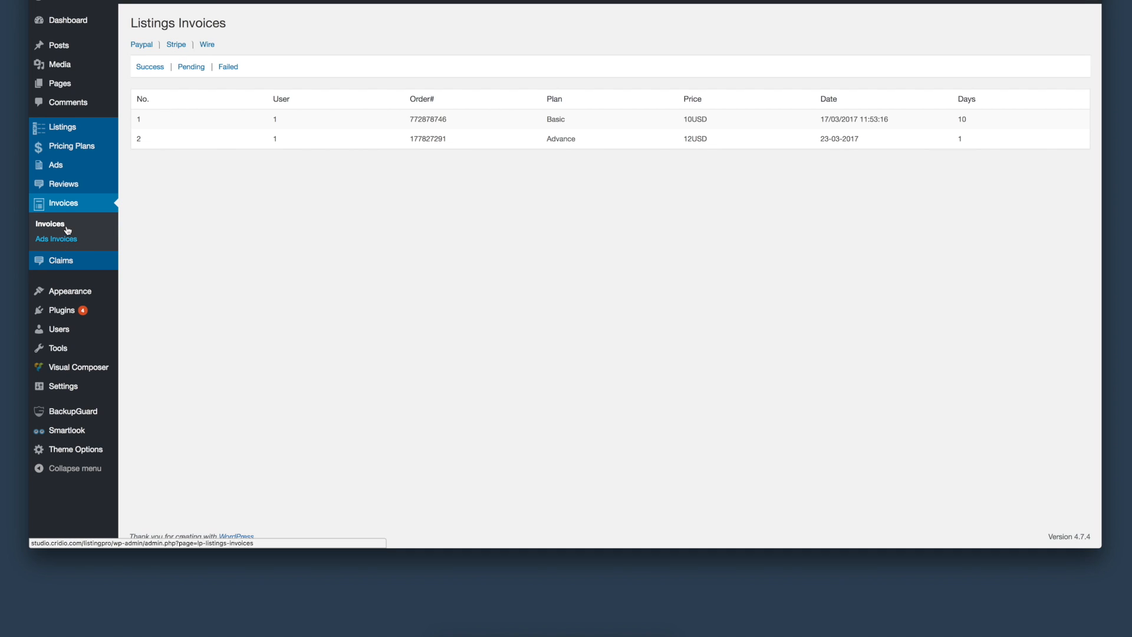
{"action": "left_click", "coordinate": [57, 239]}
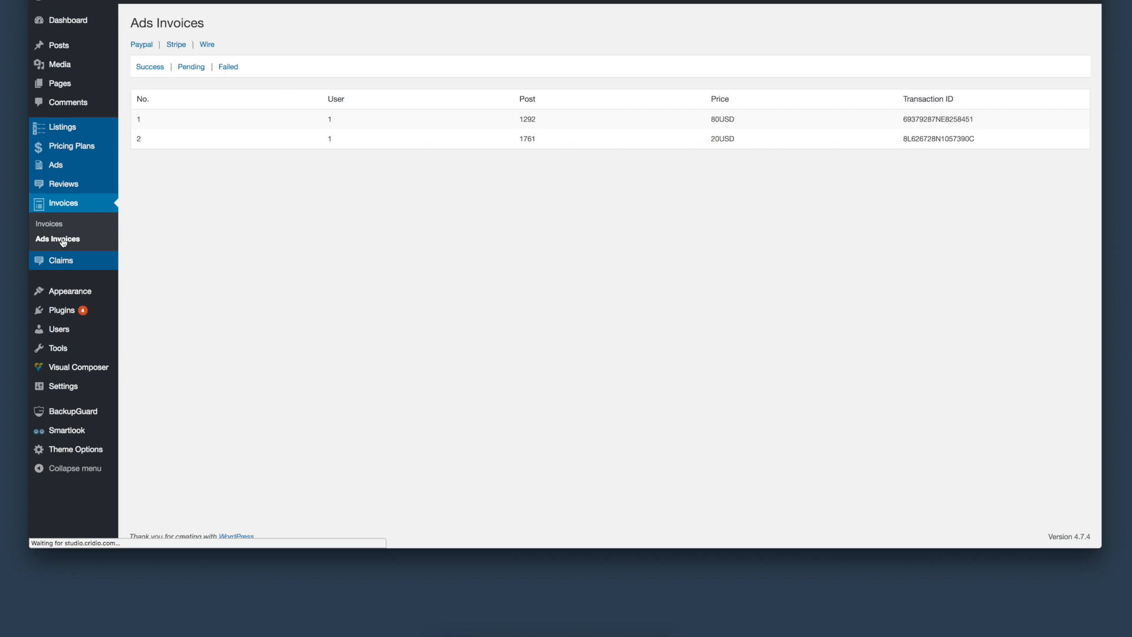
{"action": "mouse_move", "coordinate": [48, 223]}
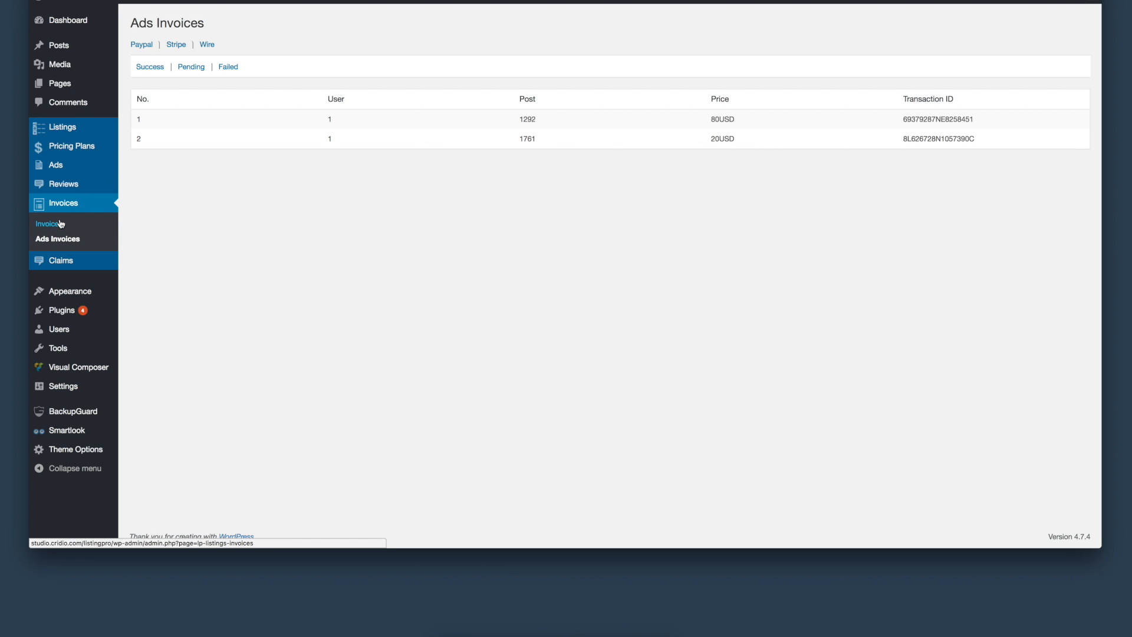
{"action": "left_click", "coordinate": [49, 223]}
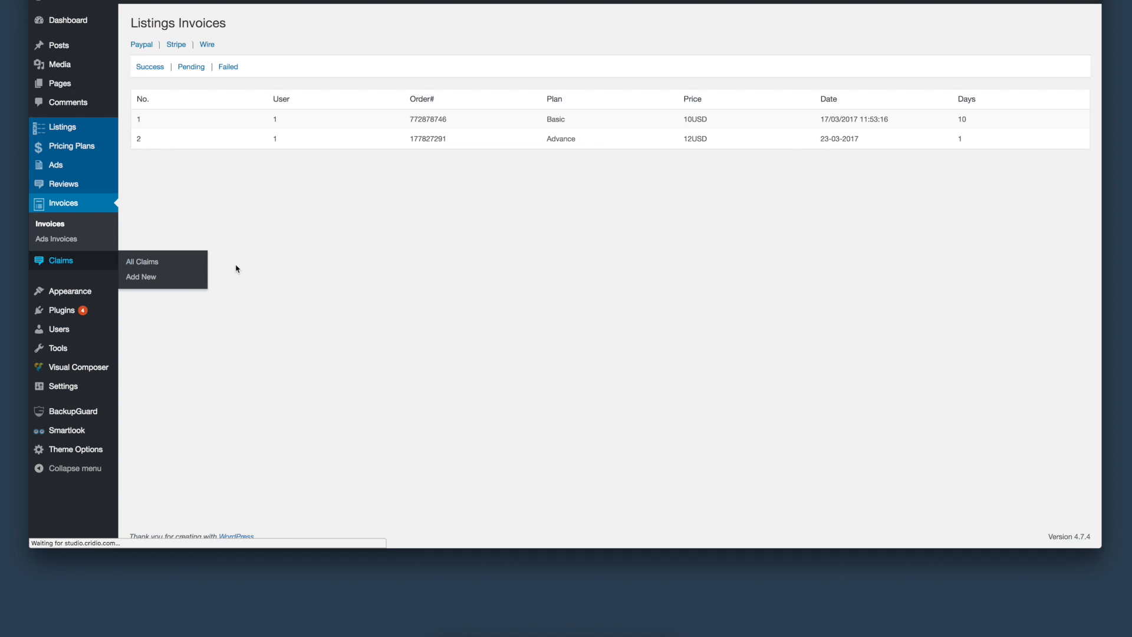
{"action": "mouse_move", "coordinate": [142, 261]}
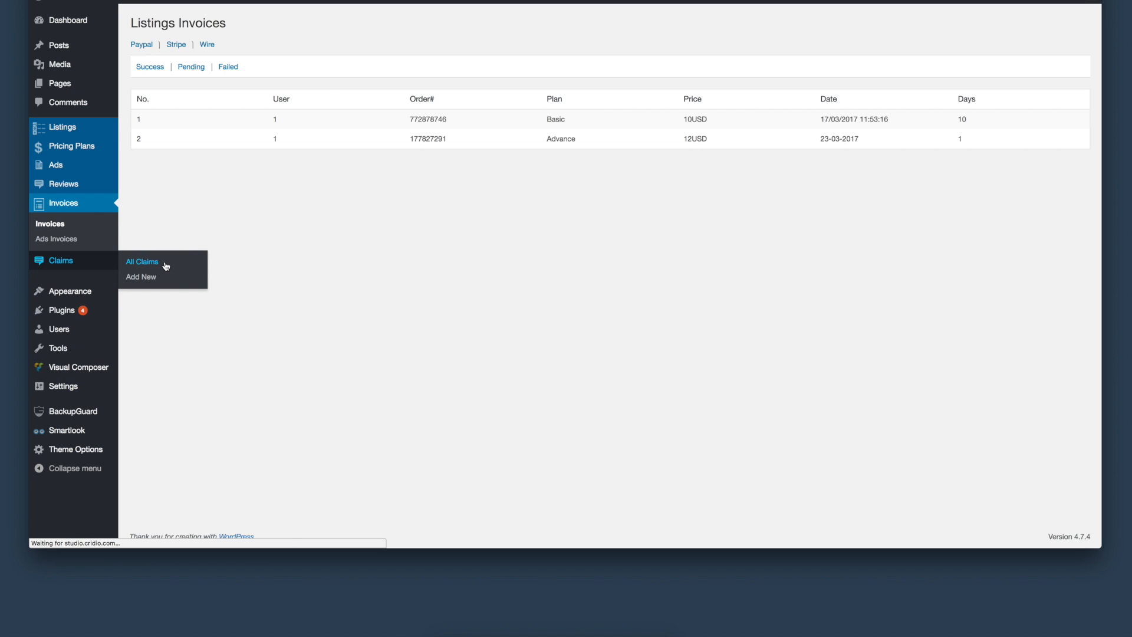
Show the 23 listing claims and check their pending or approved statuses
{"action": "left_click", "coordinate": [142, 262]}
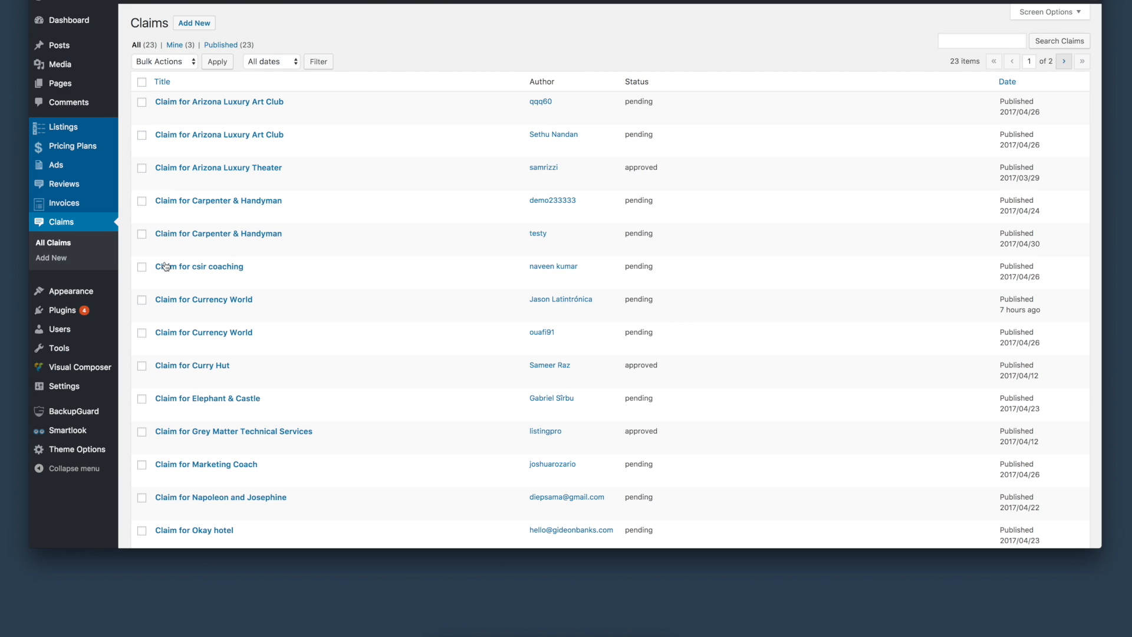
{"action": "mouse_move", "coordinate": [218, 233]}
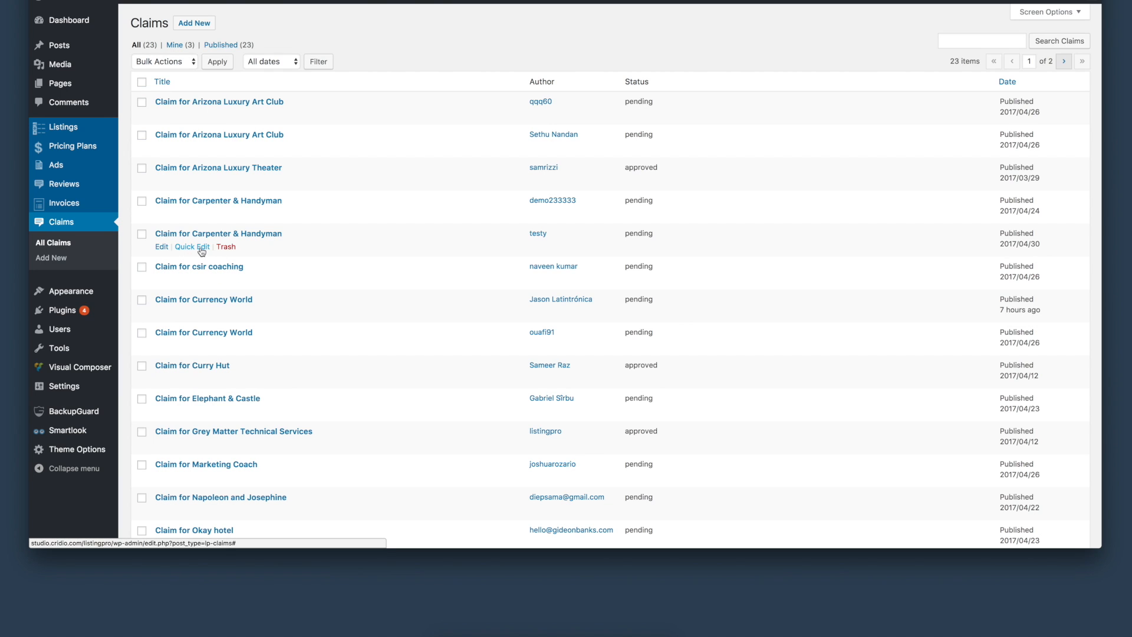
{"action": "mouse_move", "coordinate": [209, 248]}
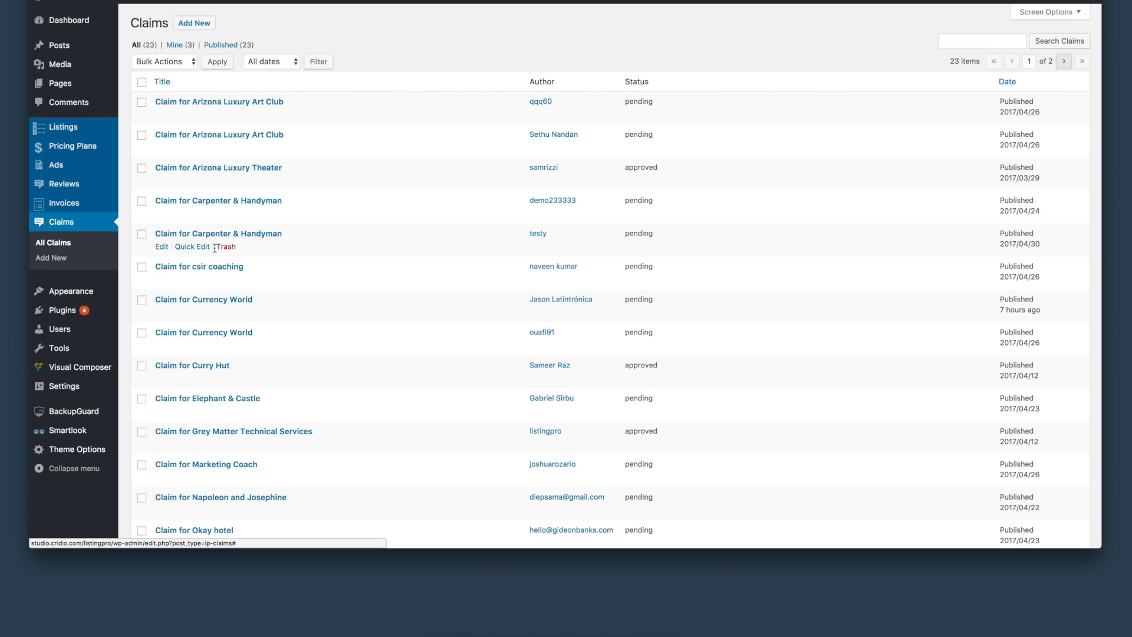
{"action": "mouse_move", "coordinate": [180, 116]}
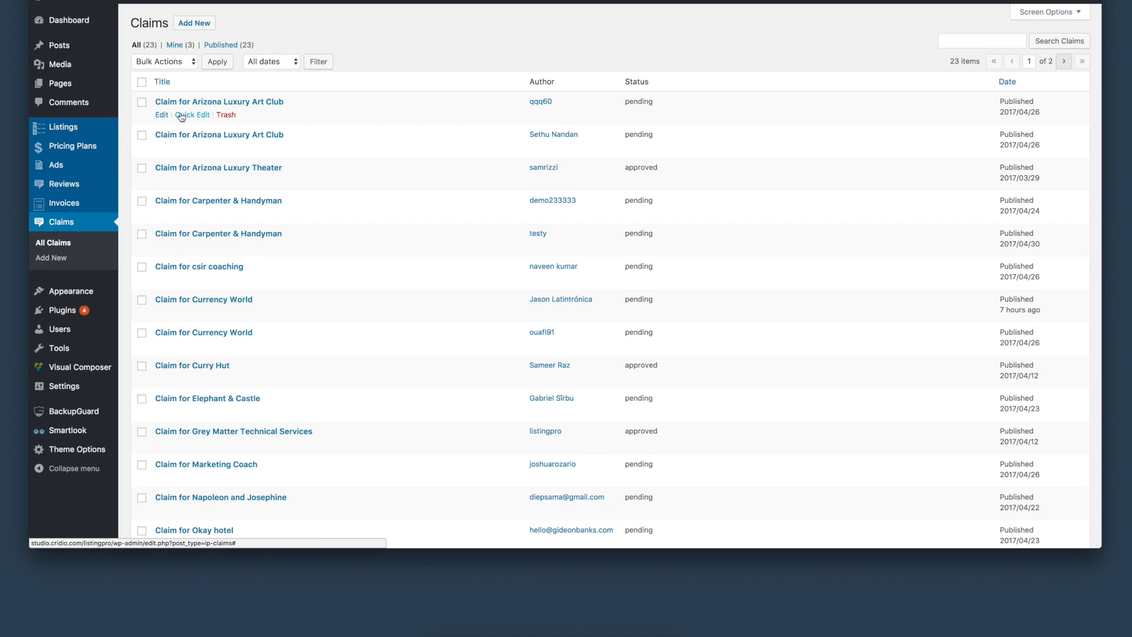
{"action": "left_click", "coordinate": [162, 114]}
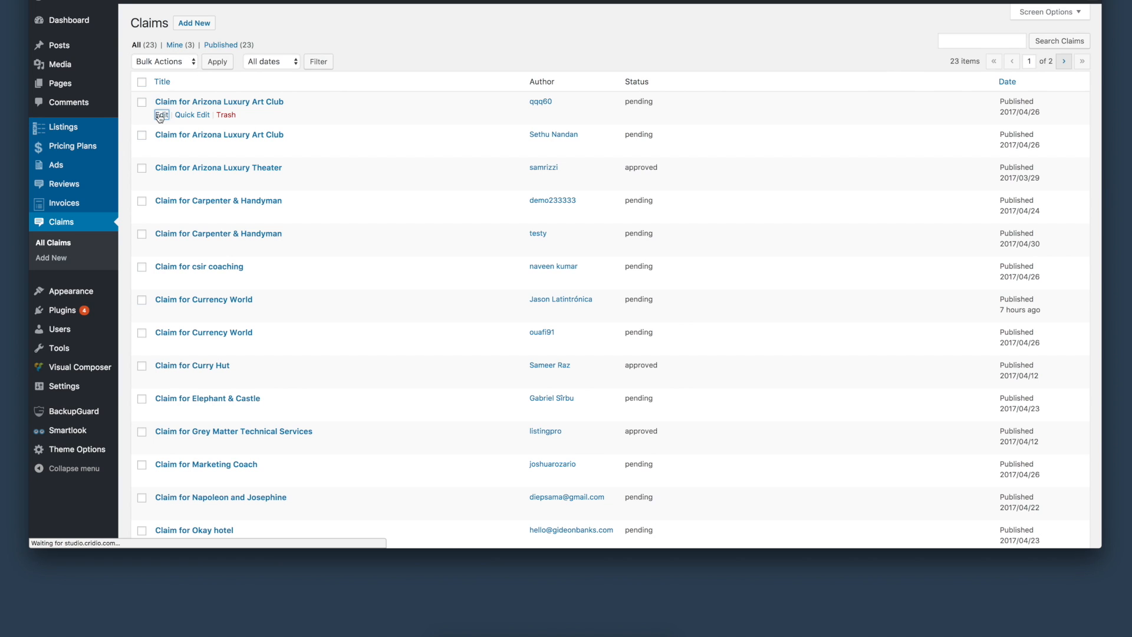
Open the Arizona Luxury Art Club claim and change its status to Approved
{"action": "left_click", "coordinate": [161, 115]}
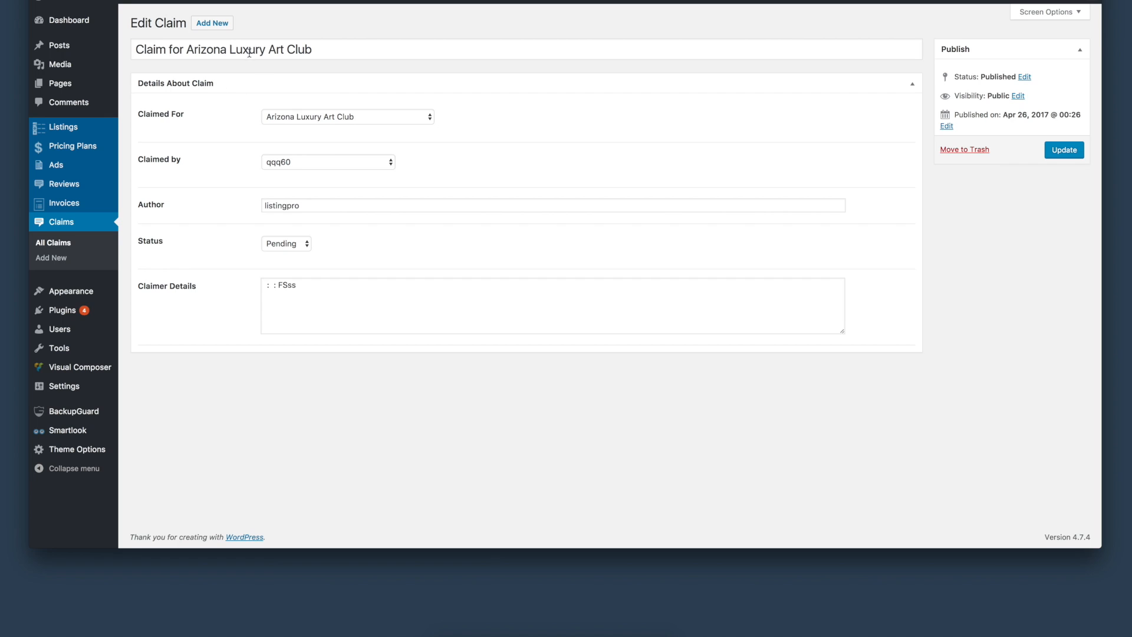
{"action": "mouse_move", "coordinate": [279, 248]}
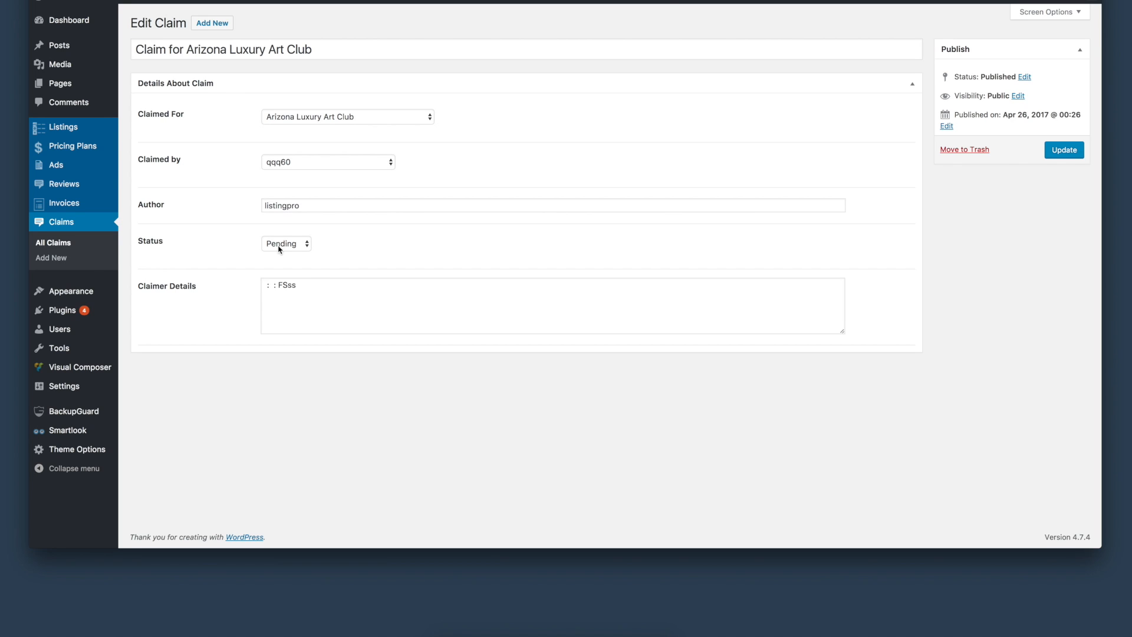
{"action": "left_click", "coordinate": [286, 243]}
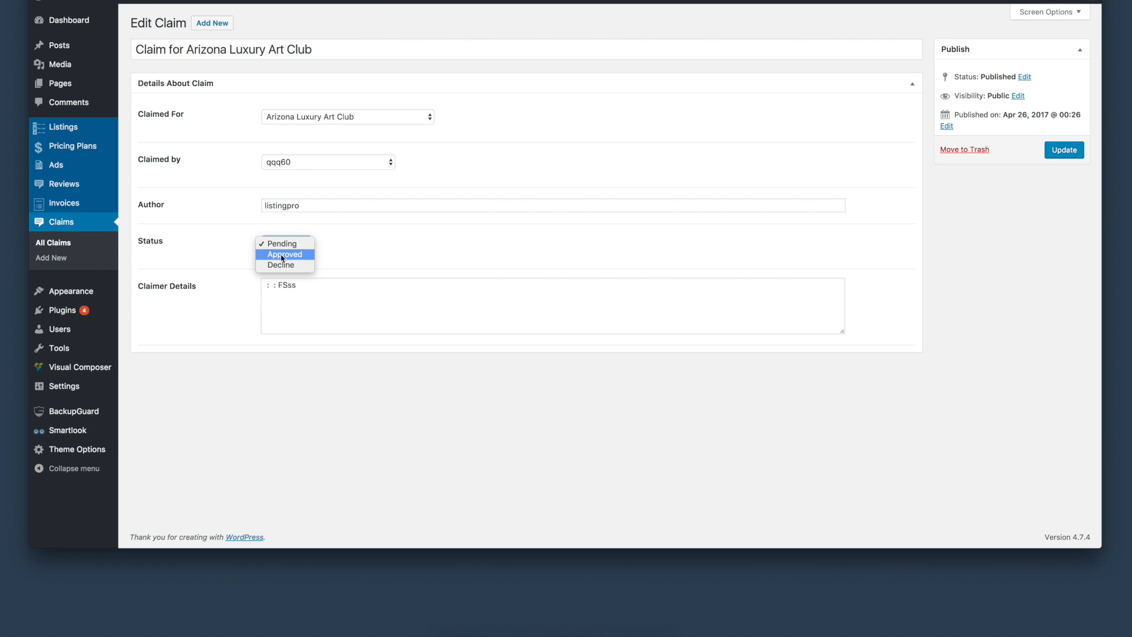
{"action": "left_click", "coordinate": [285, 254]}
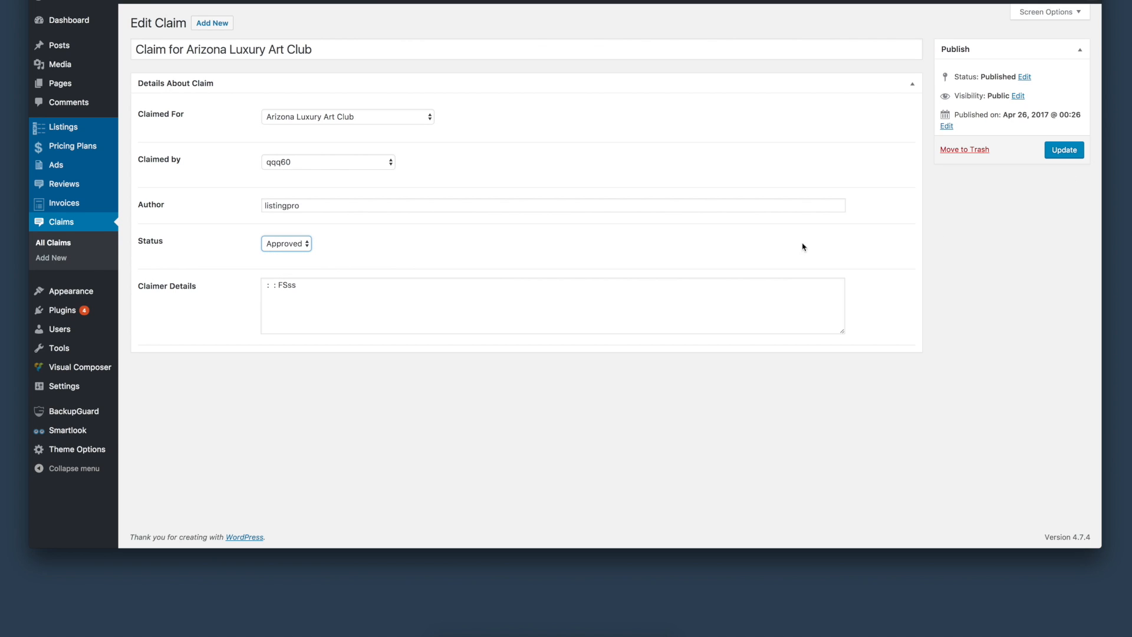
{"action": "mouse_move", "coordinate": [52, 242]}
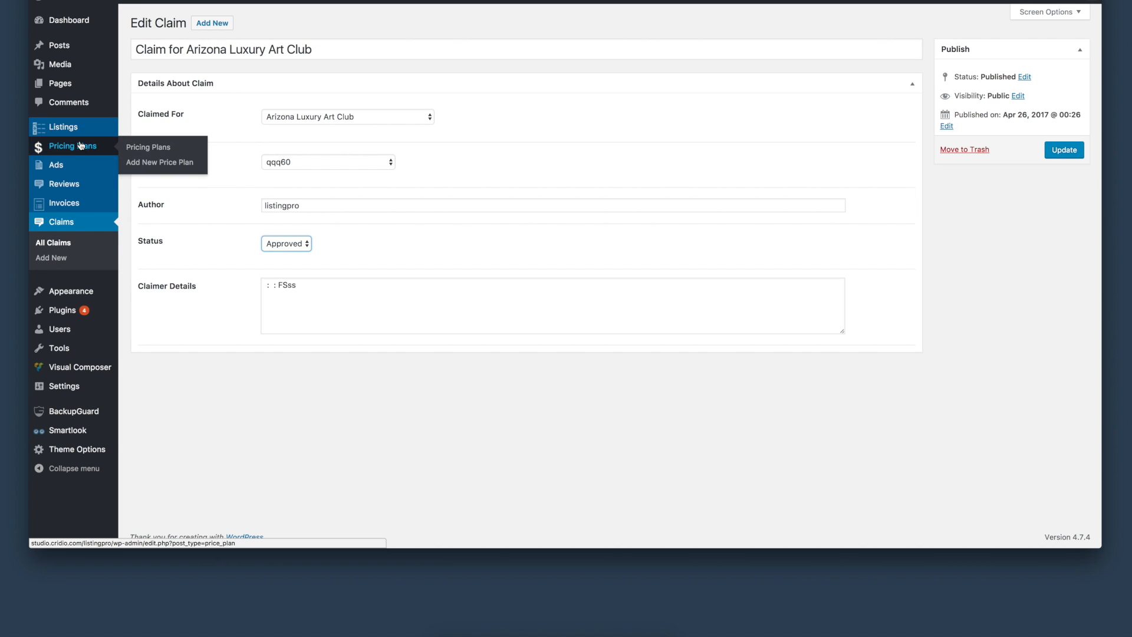
{"action": "mouse_move", "coordinate": [64, 203]}
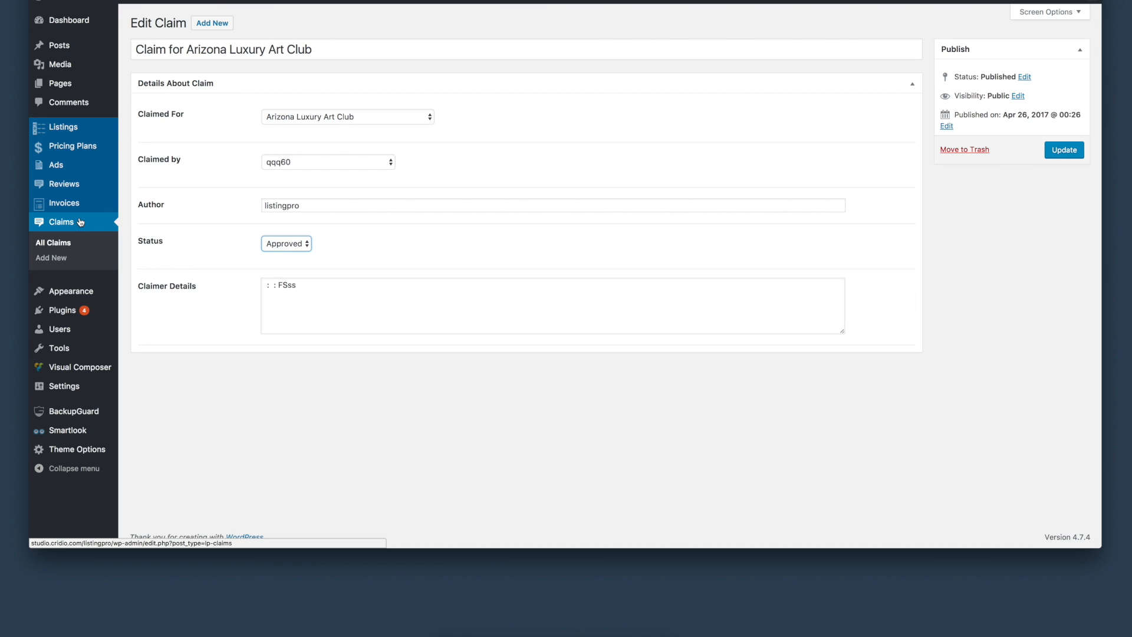
{"action": "mouse_move", "coordinate": [64, 126]}
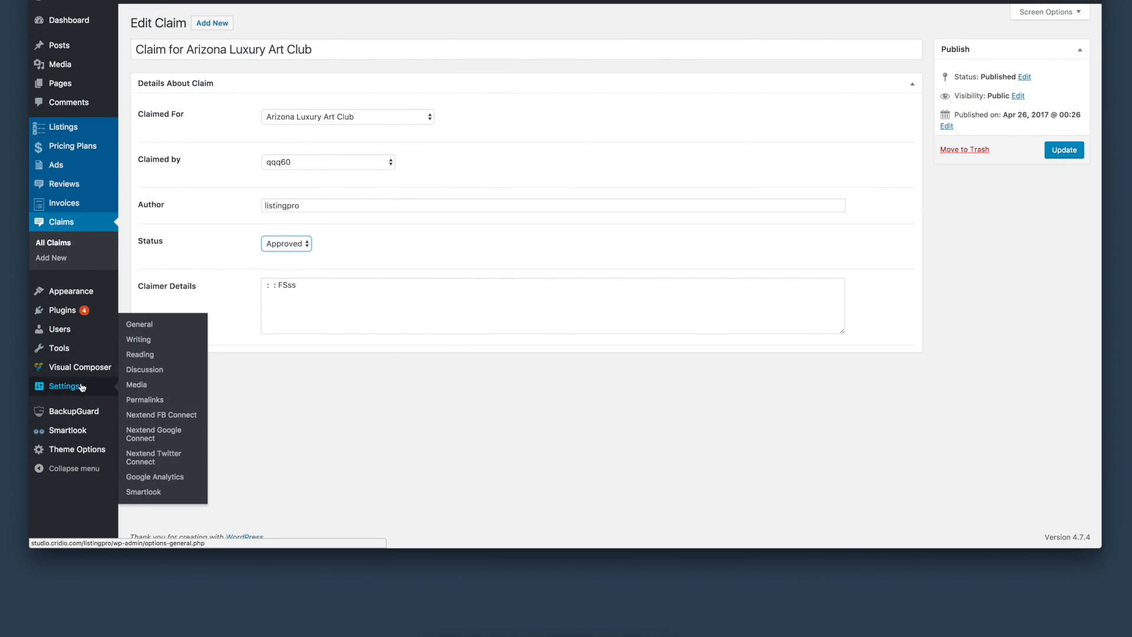
{"action": "mouse_move", "coordinate": [59, 348]}
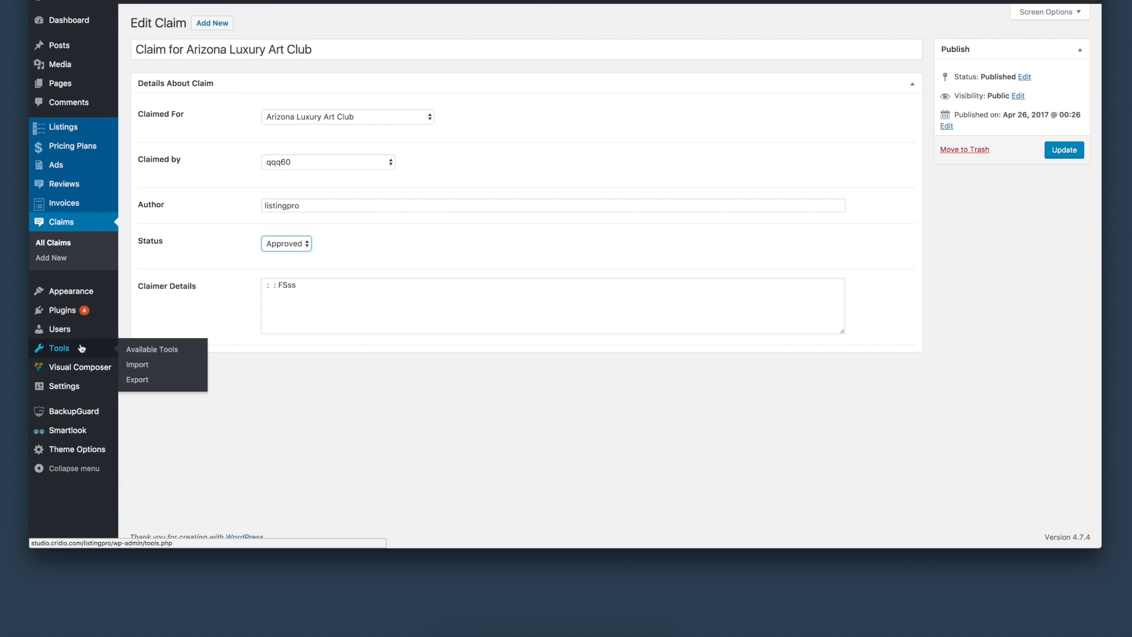
{"action": "mouse_move", "coordinate": [71, 290]}
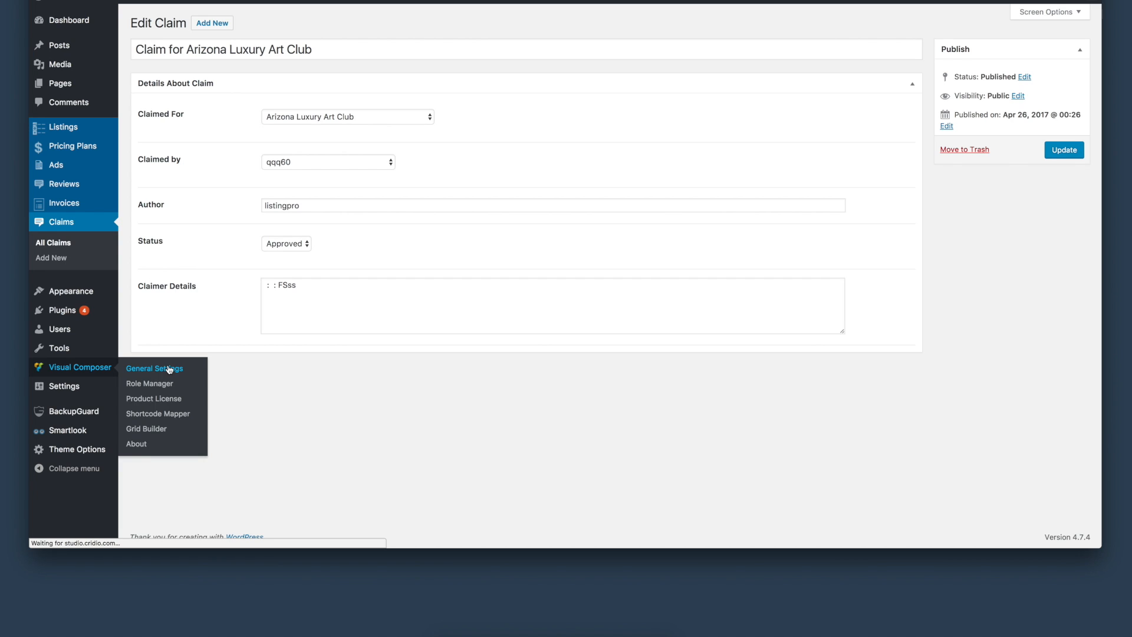
View Visual Composer General Settings, where only the latin Google font subset is enabled
{"action": "left_click", "coordinate": [154, 368]}
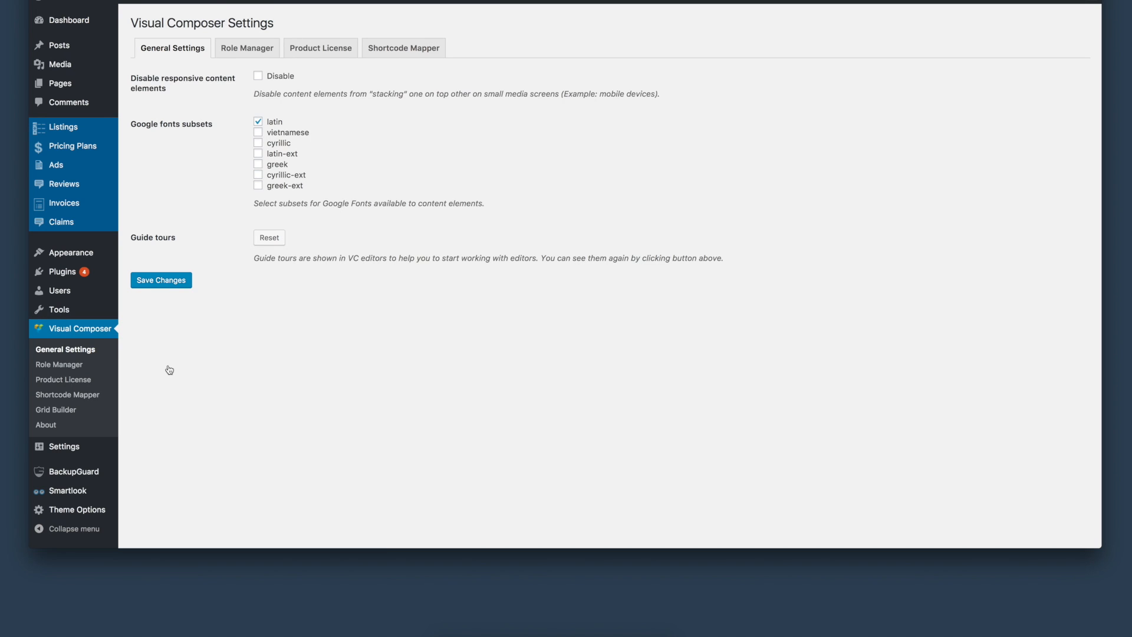
{"action": "mouse_move", "coordinate": [55, 308]}
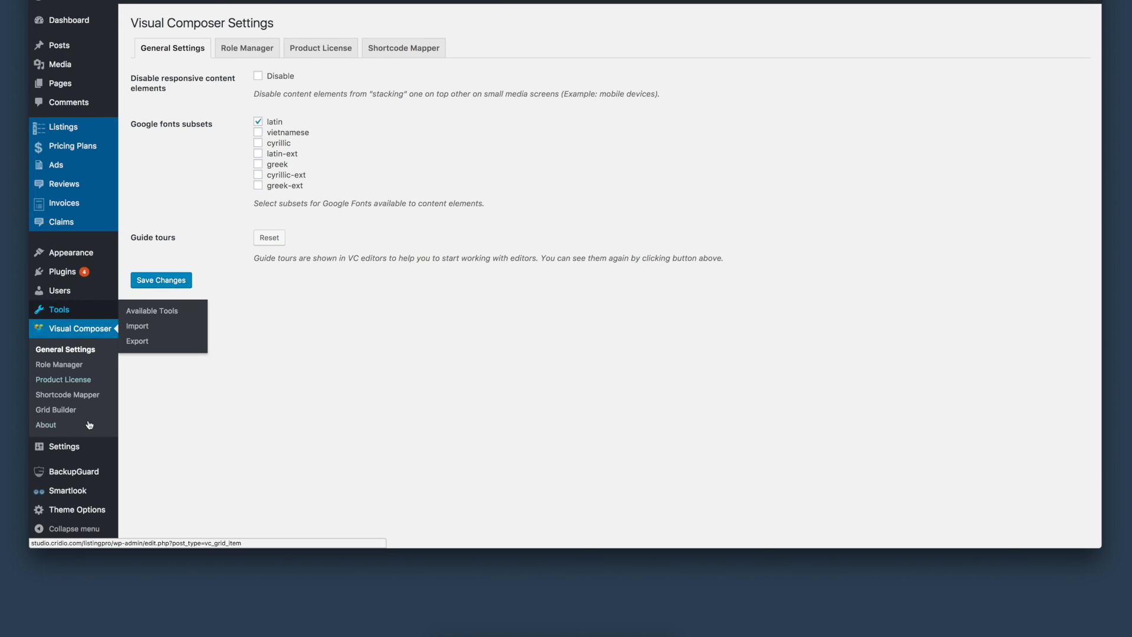
{"action": "mouse_move", "coordinate": [59, 83]}
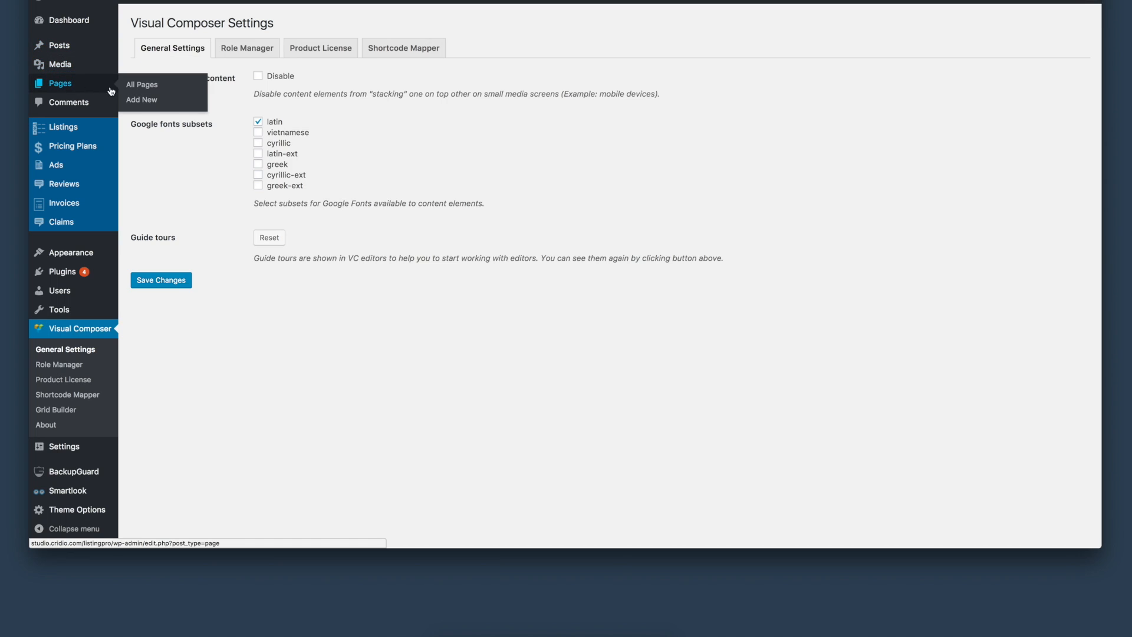
{"action": "left_click", "coordinate": [141, 84]}
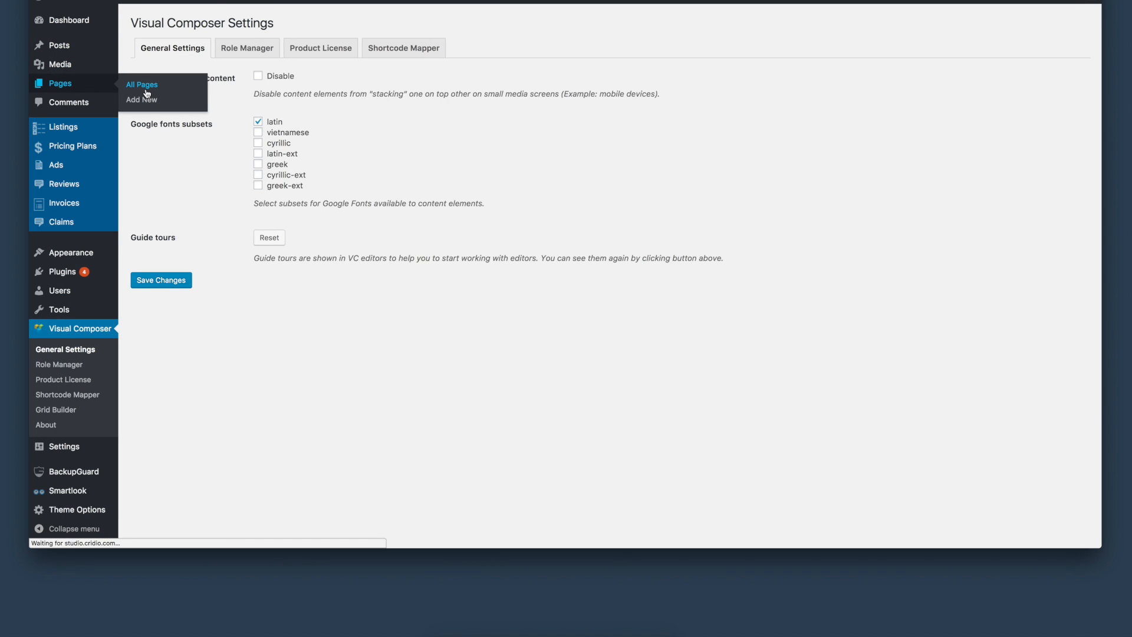
Open the Home page from All Pages to see its Visual Composer rows
{"action": "left_click", "coordinate": [142, 84]}
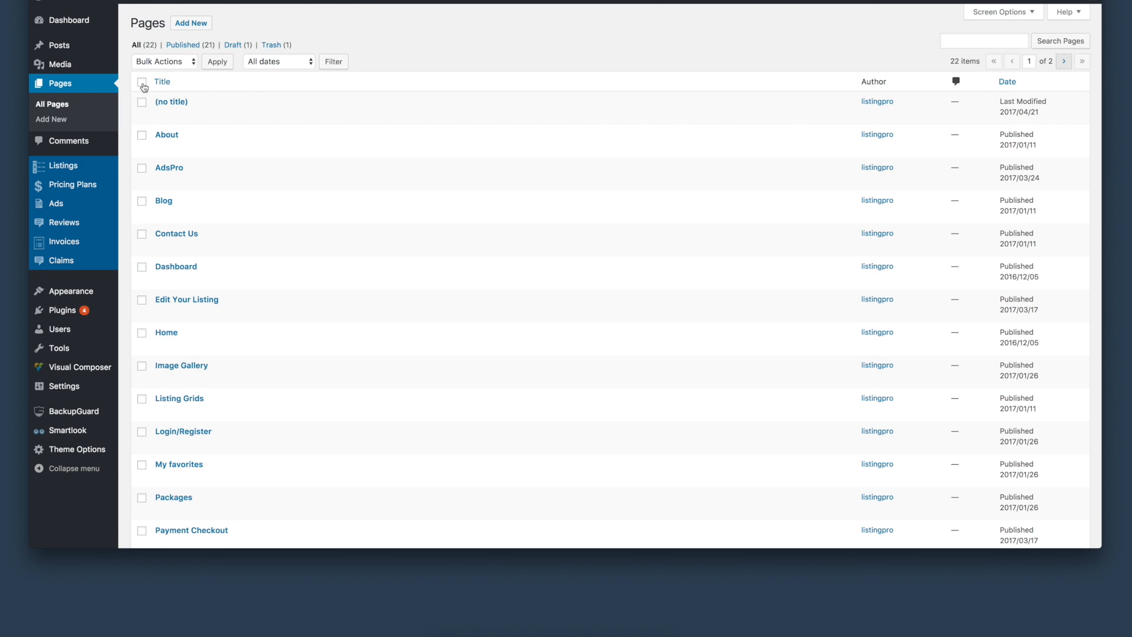
{"action": "mouse_move", "coordinate": [166, 134]}
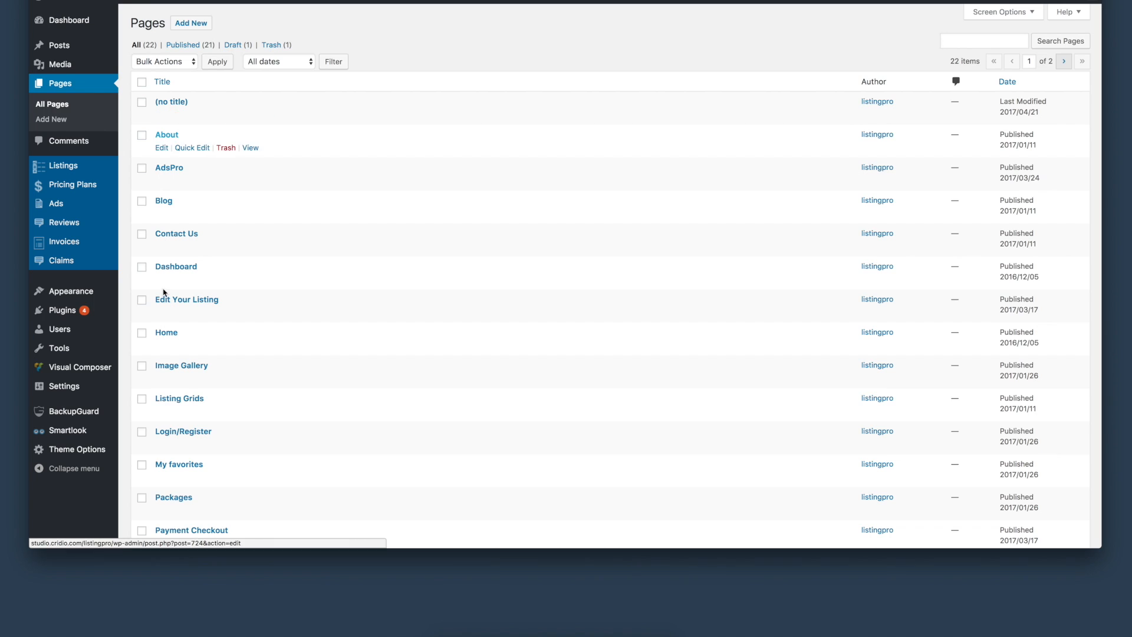
{"action": "mouse_move", "coordinate": [176, 266]}
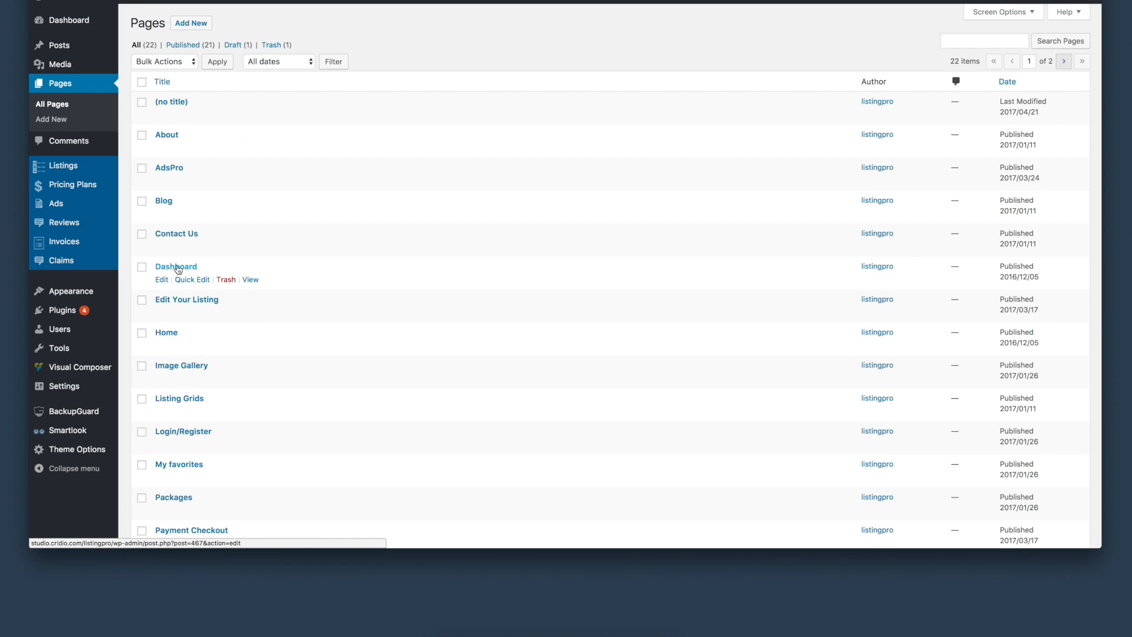
{"action": "left_click", "coordinate": [166, 332]}
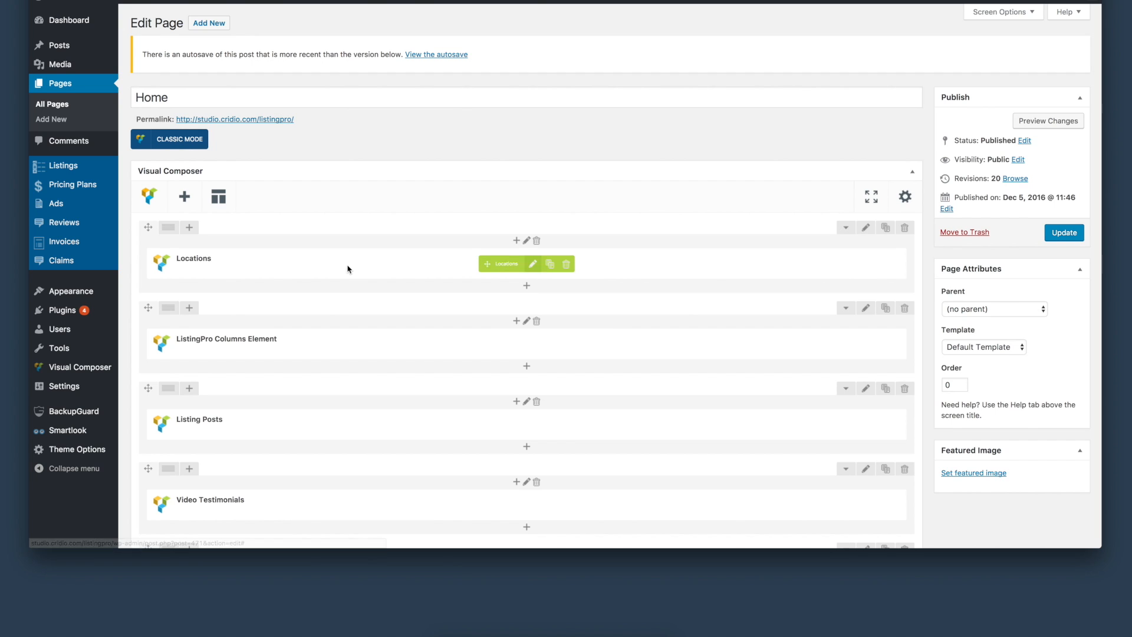
{"action": "scroll", "scroll_direction": "down", "scroll_amount": 3}
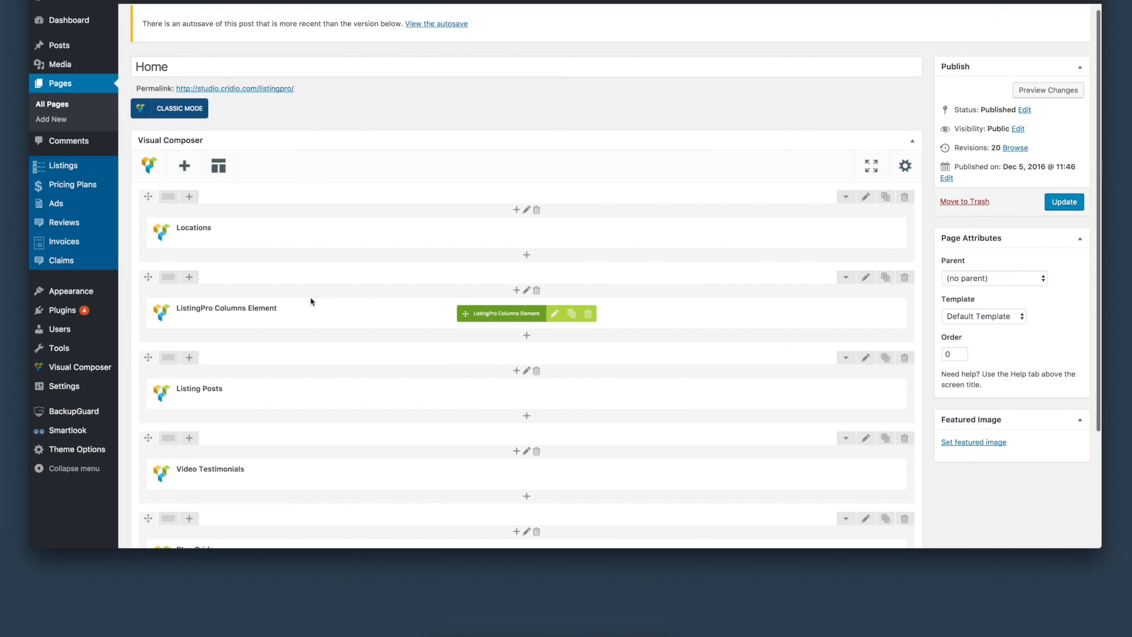
{"action": "mouse_move", "coordinate": [266, 321]}
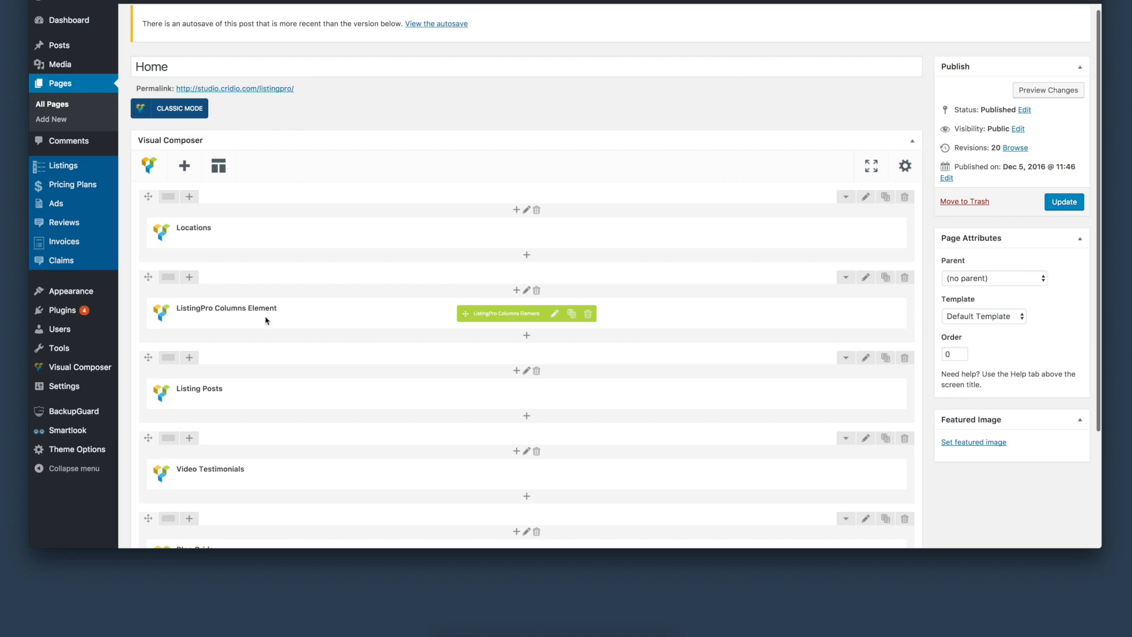
{"action": "scroll", "scroll_direction": "down", "scroll_amount": 3}
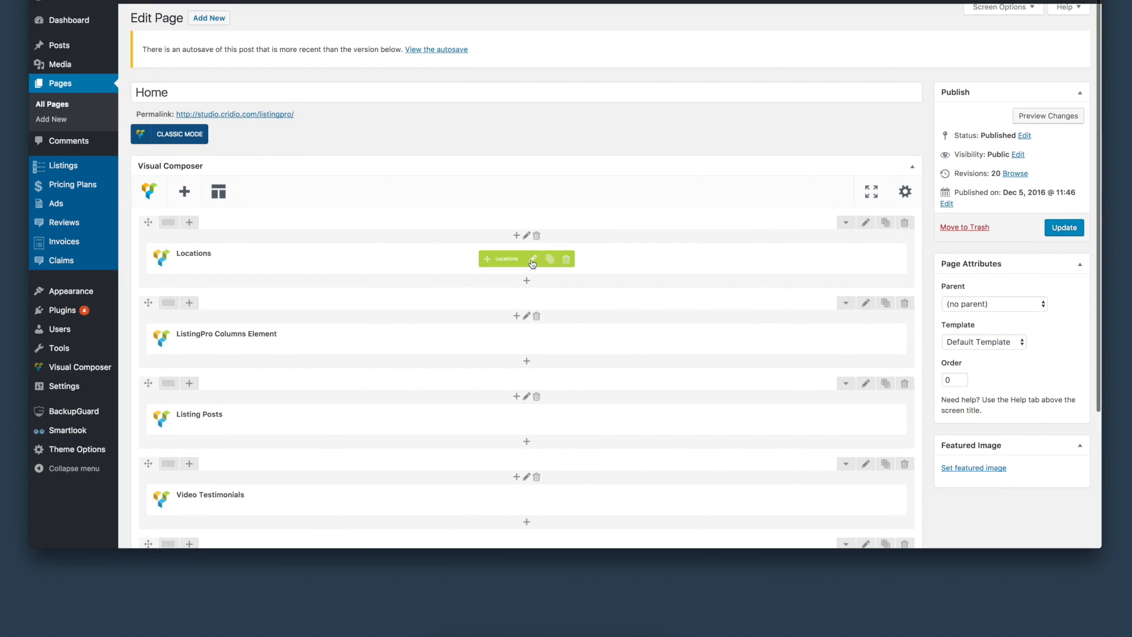
{"action": "mouse_move", "coordinate": [533, 258]}
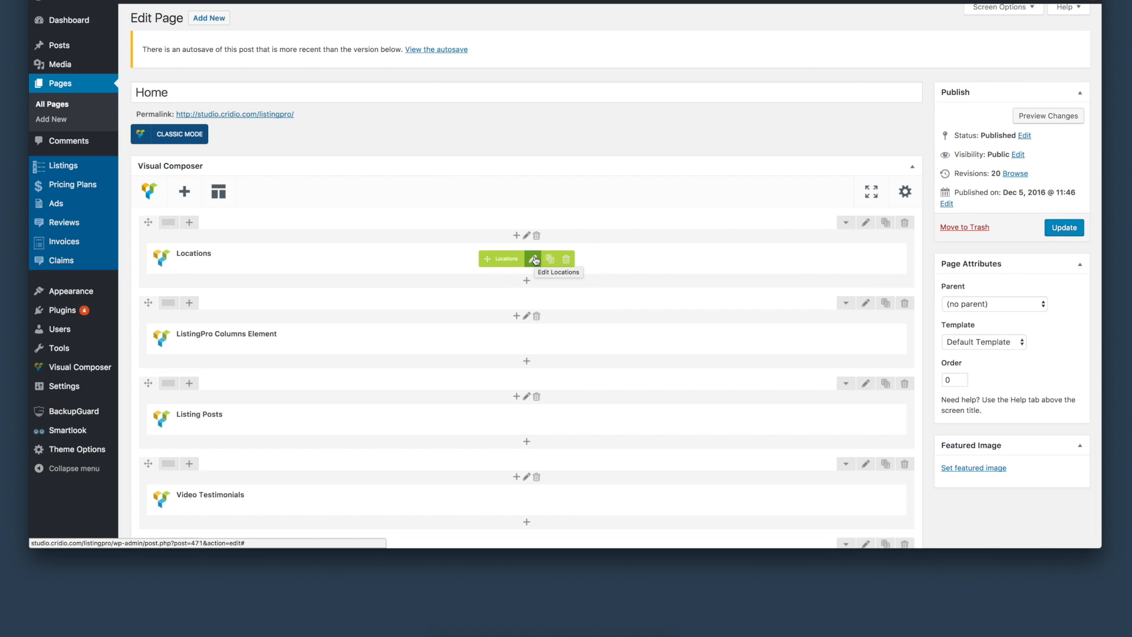
{"action": "mouse_move", "coordinate": [379, 193]}
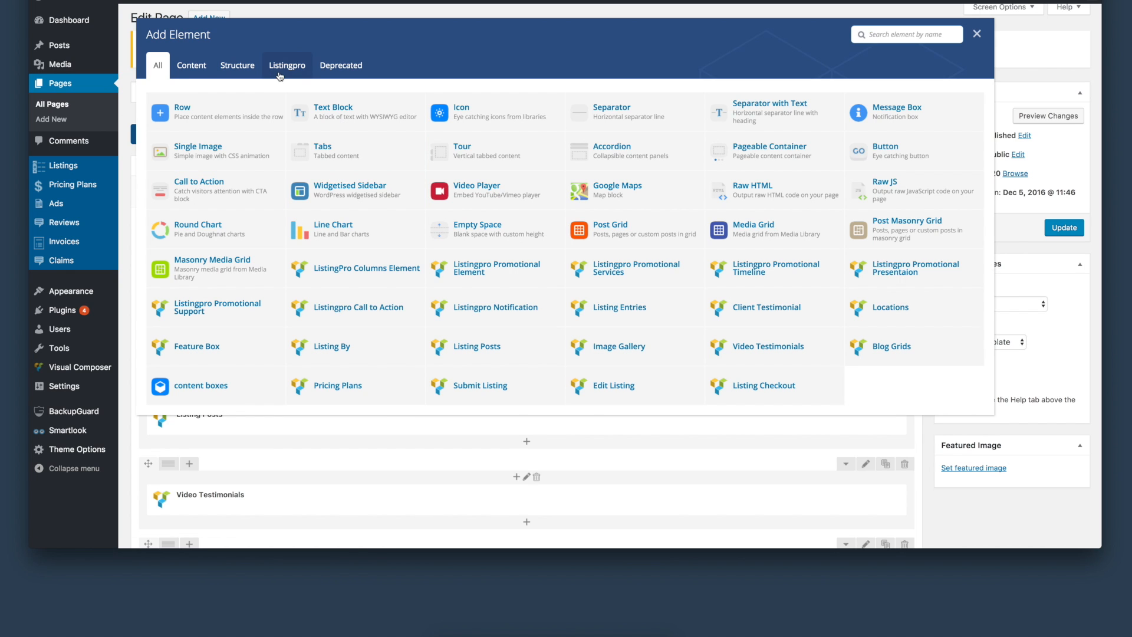
{"action": "left_click", "coordinate": [286, 65]}
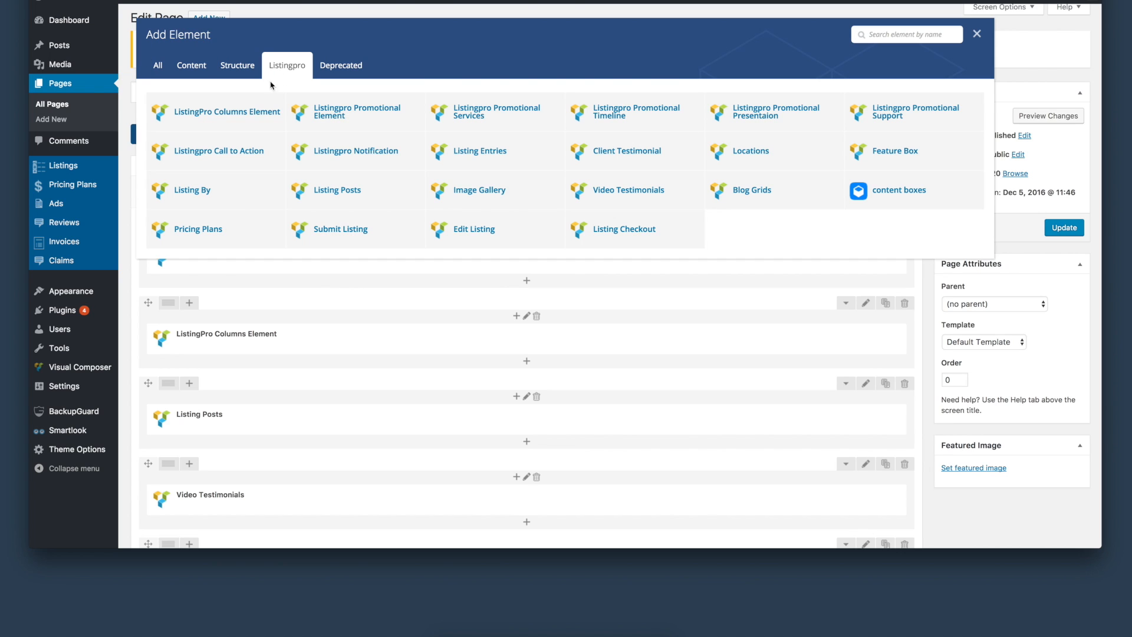
{"action": "mouse_move", "coordinate": [336, 190]}
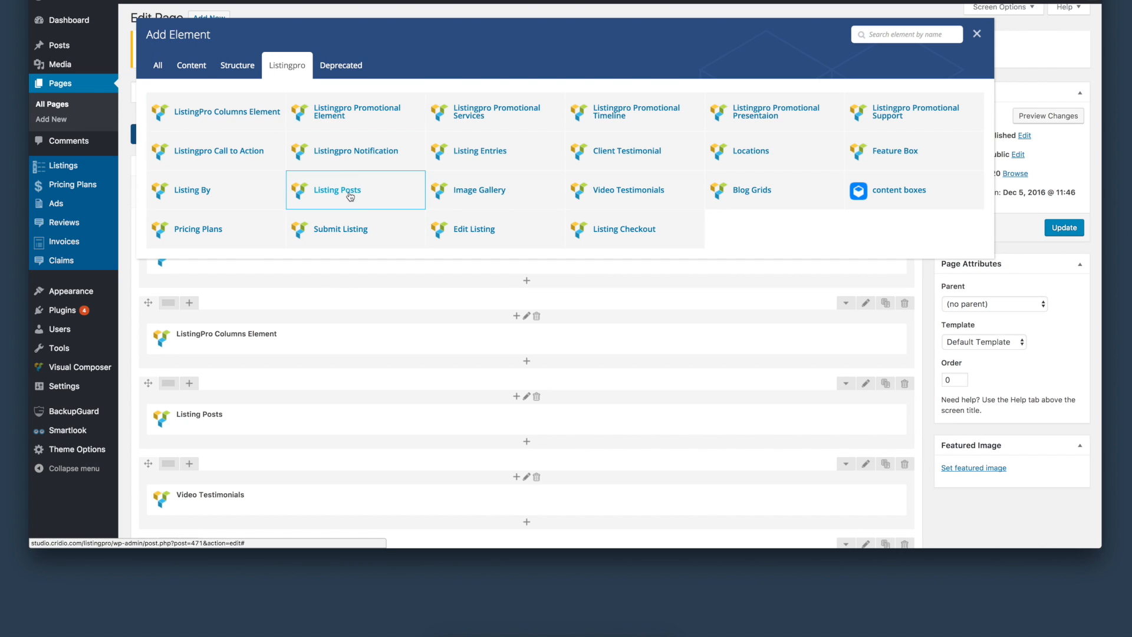
{"action": "mouse_move", "coordinate": [915, 112]}
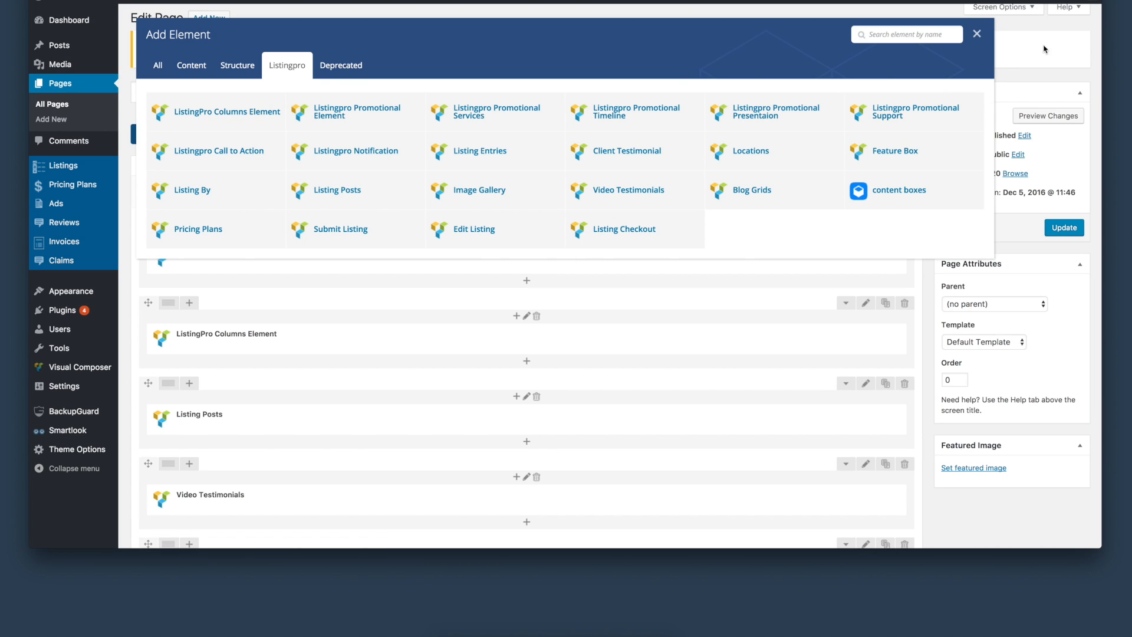
{"action": "left_click", "coordinate": [976, 34]}
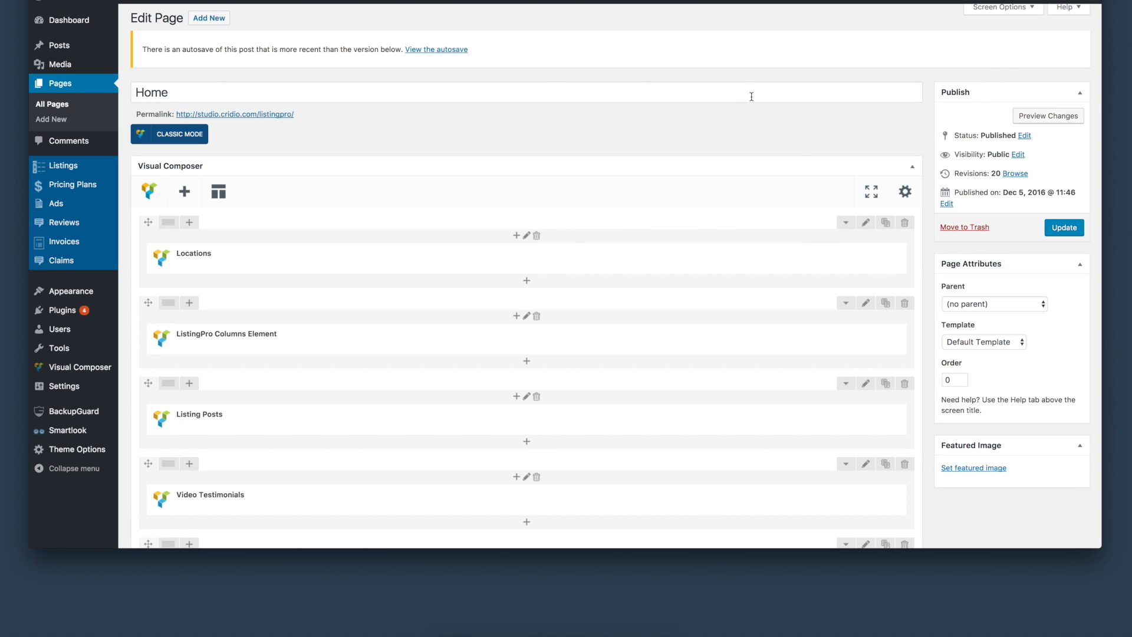